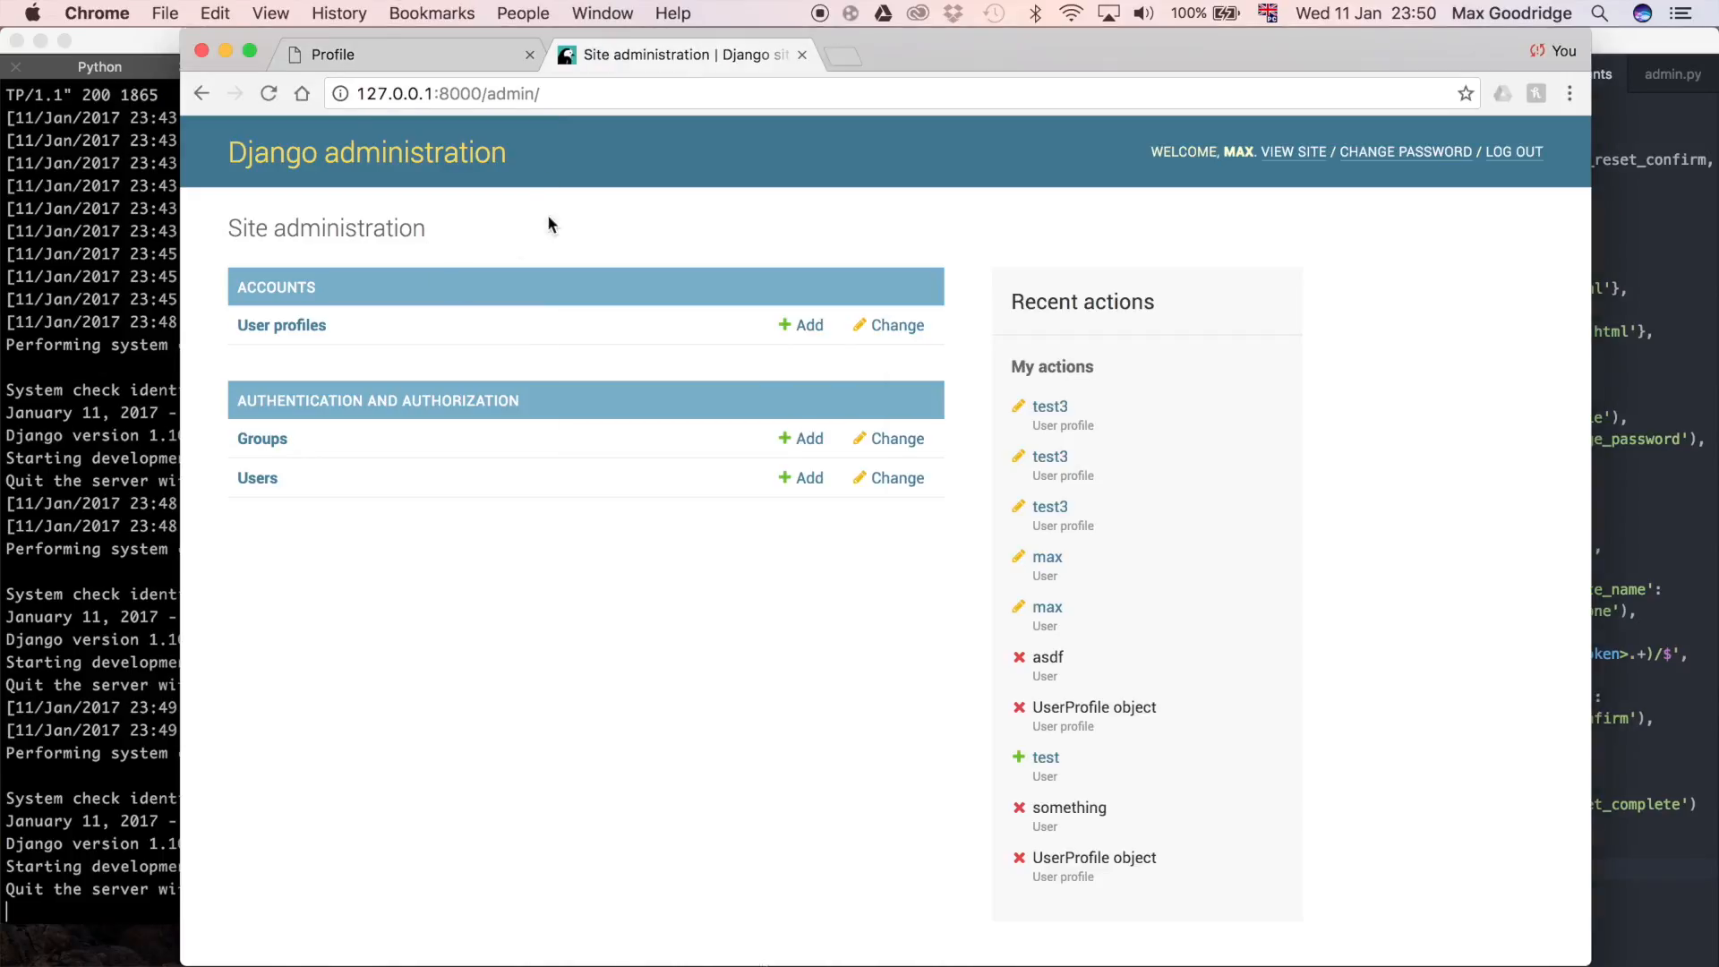
mouse_move(537, 156)
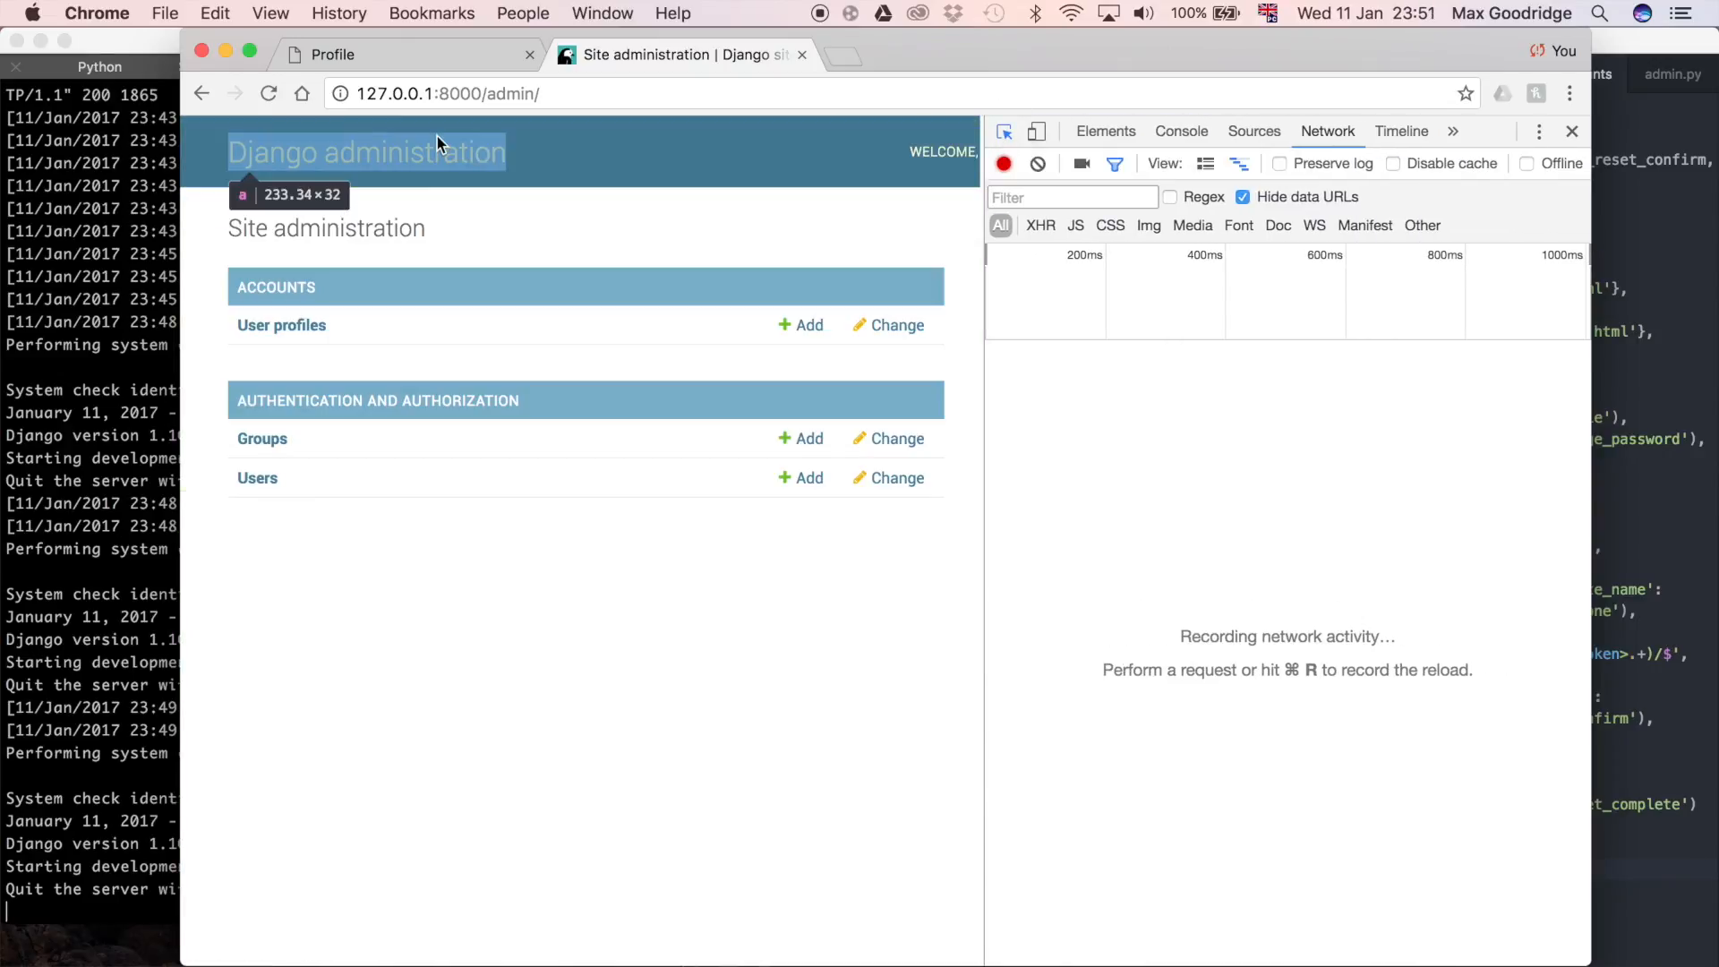
- Inspect the 'Django administration' header in Chrome DevTools to reveal its h1#site-name link markup
left_click(1105, 131)
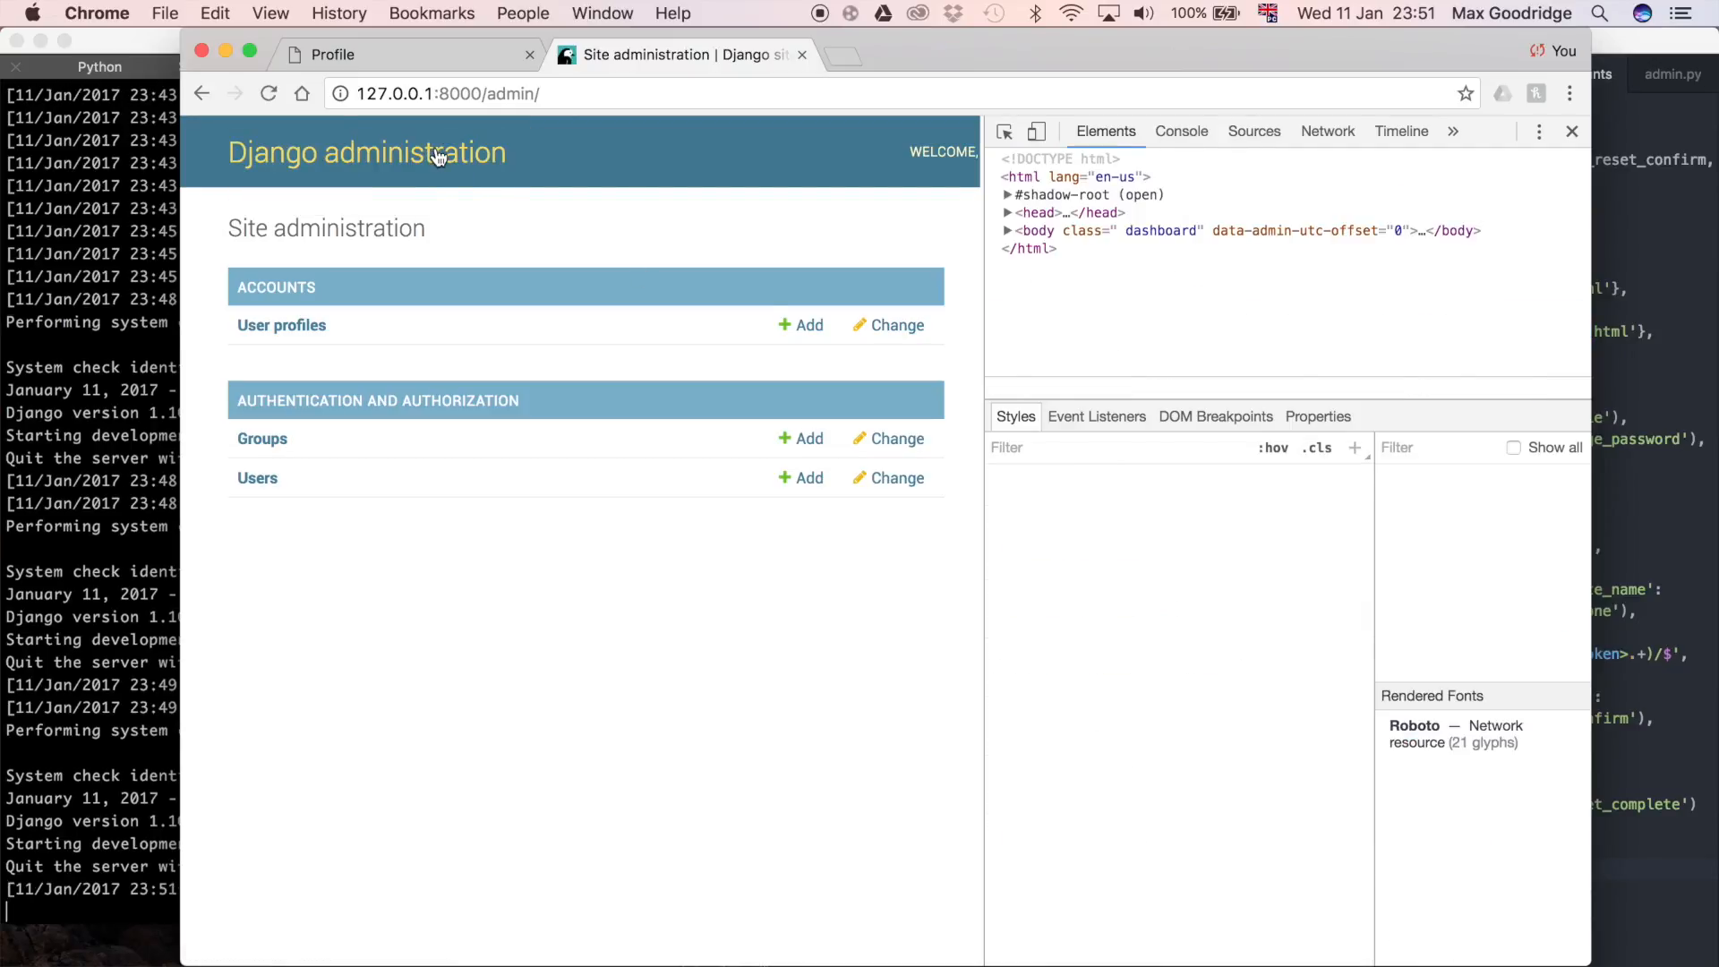
left_click(367, 152)
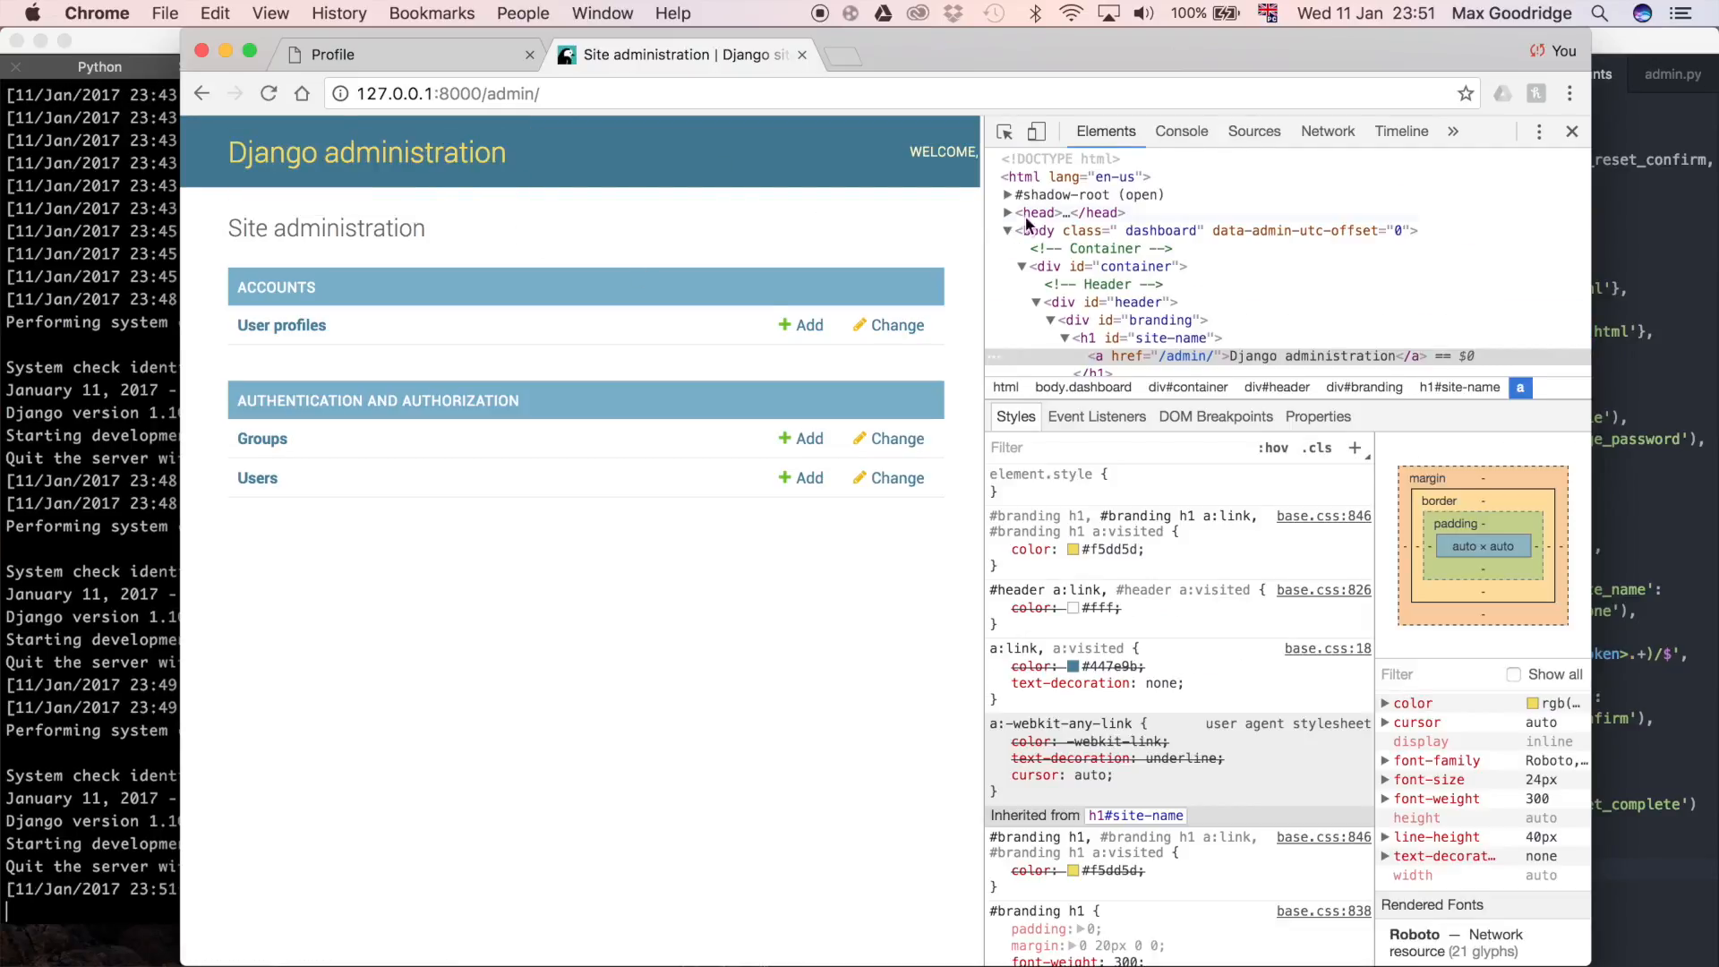
mouse_move(908, 254)
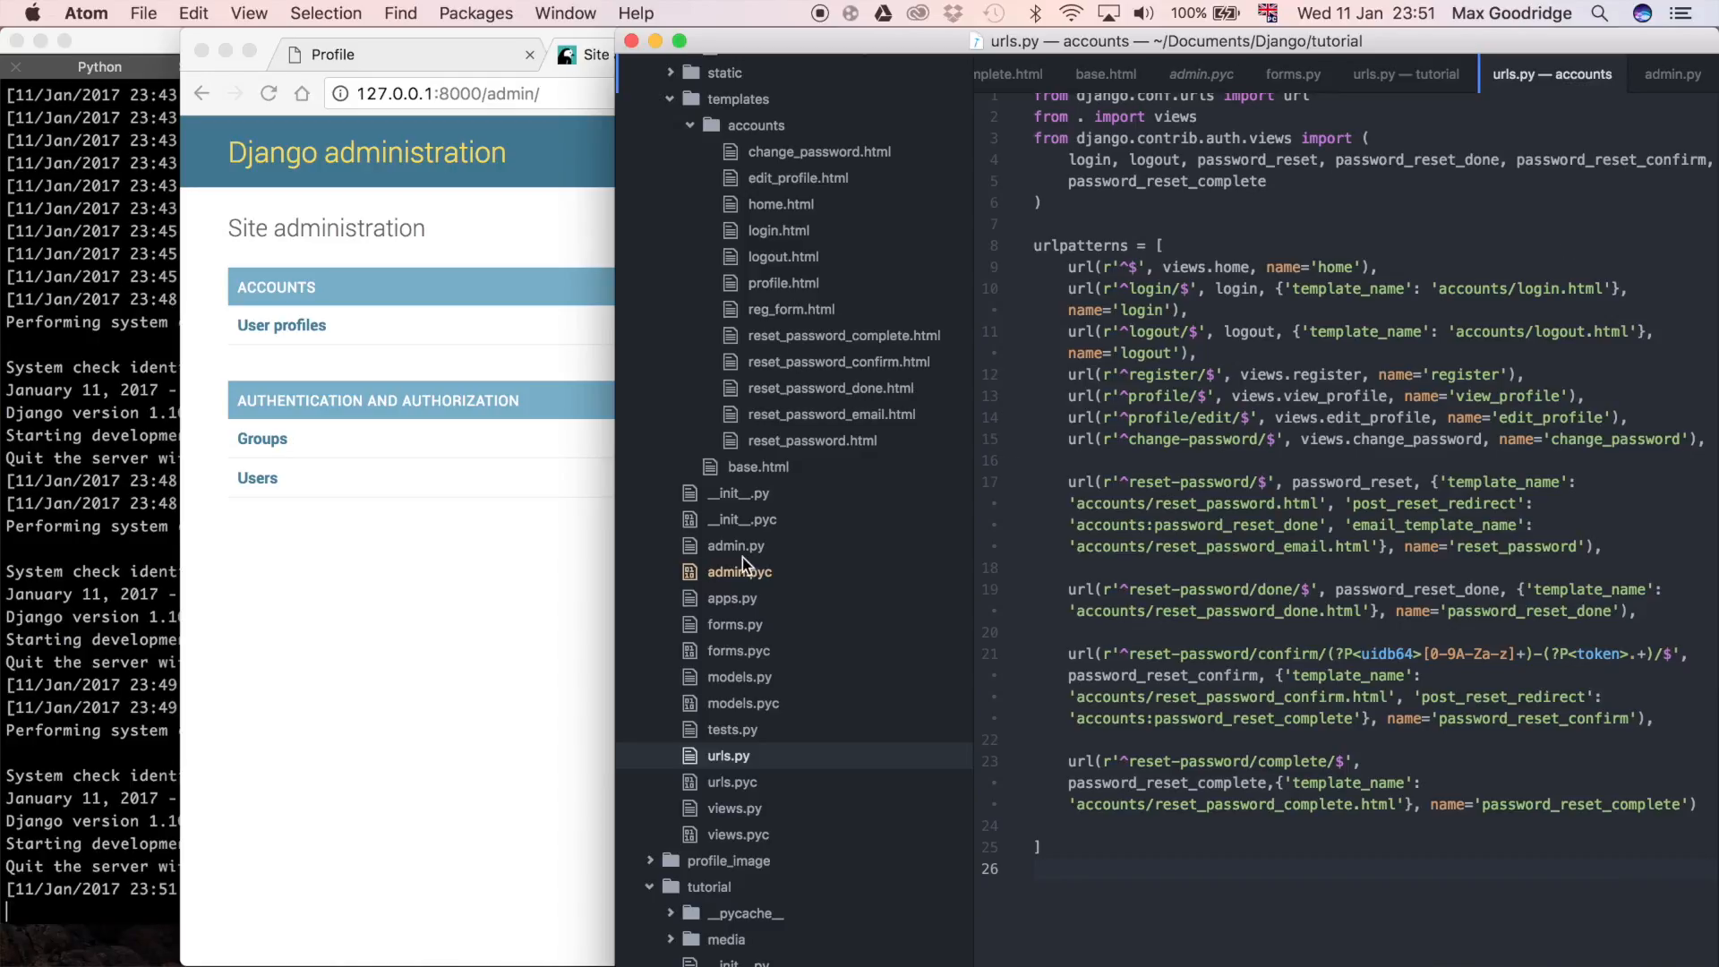
- Open accounts/admin.py and remove the '# Register your models here.' comment line
left_click(735, 546)
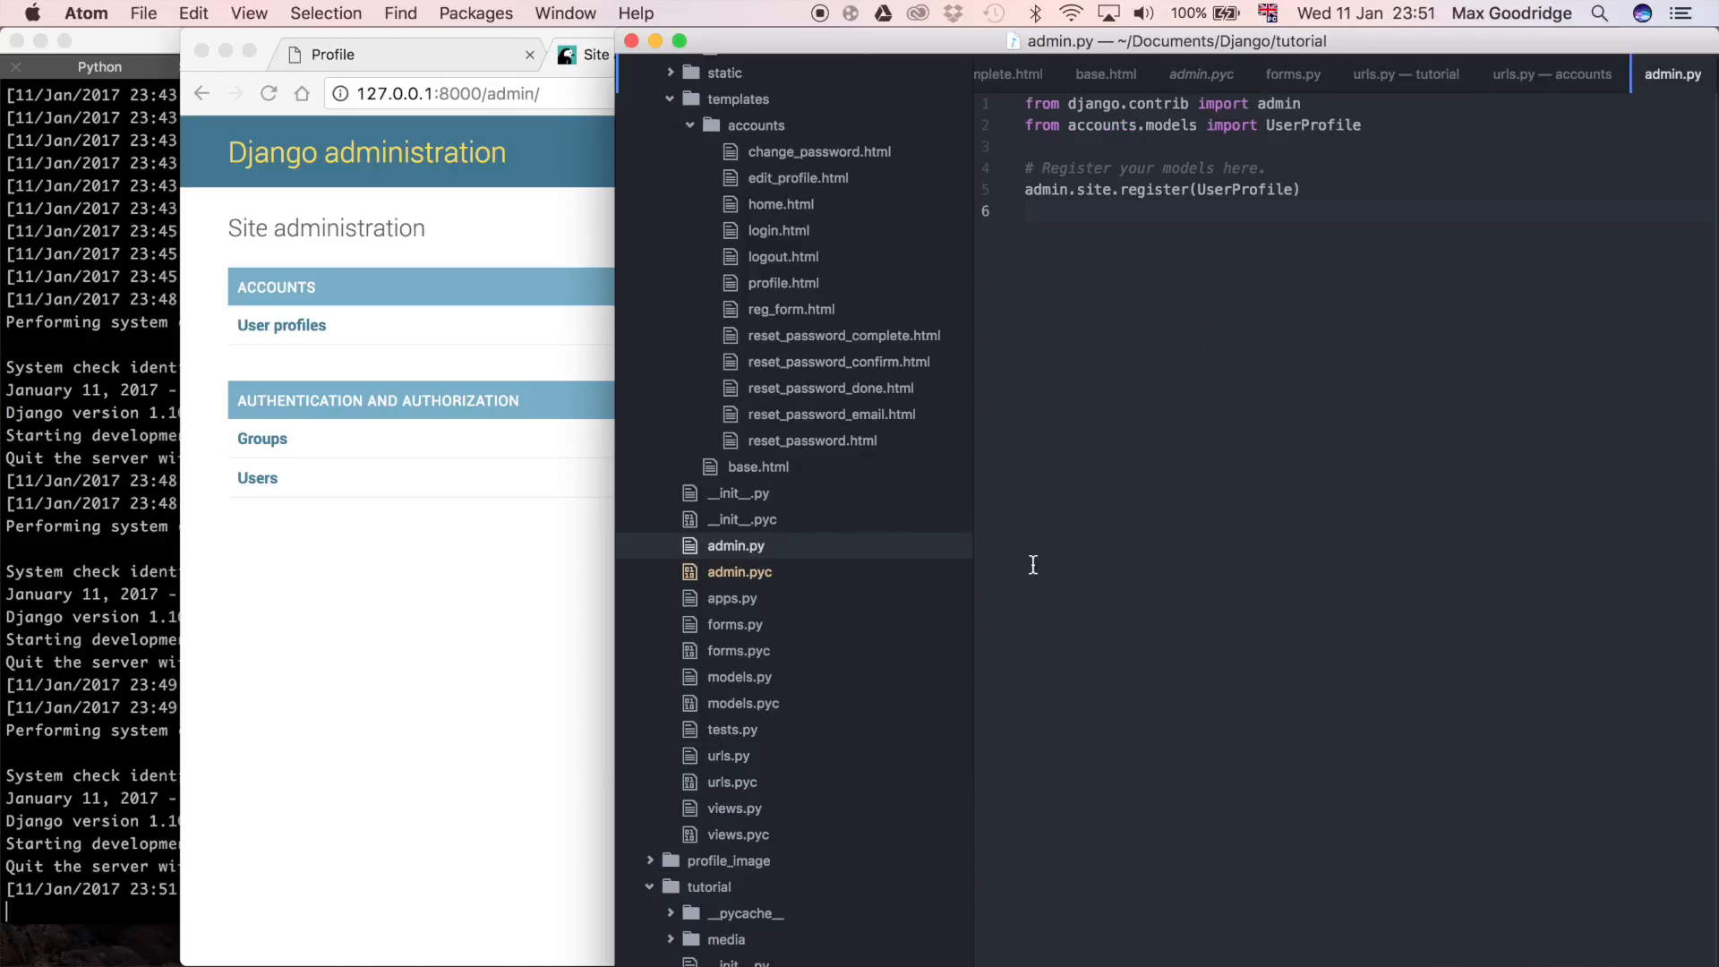
mouse_move(1224, 480)
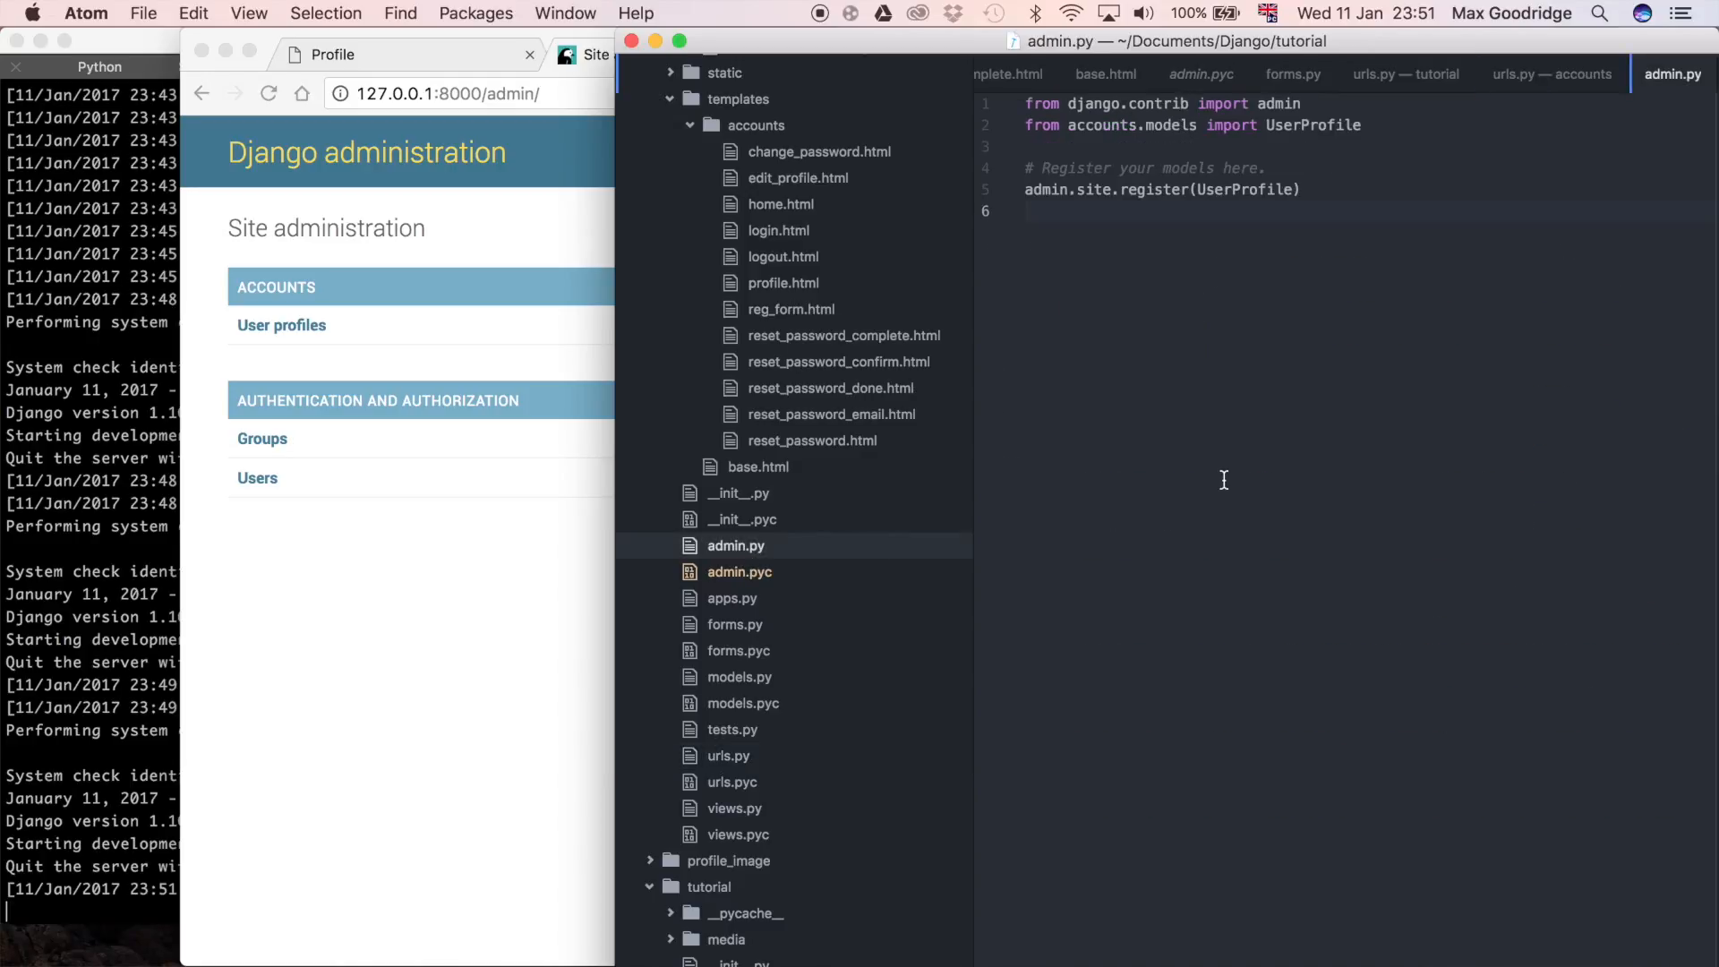
left_click(1080, 212)
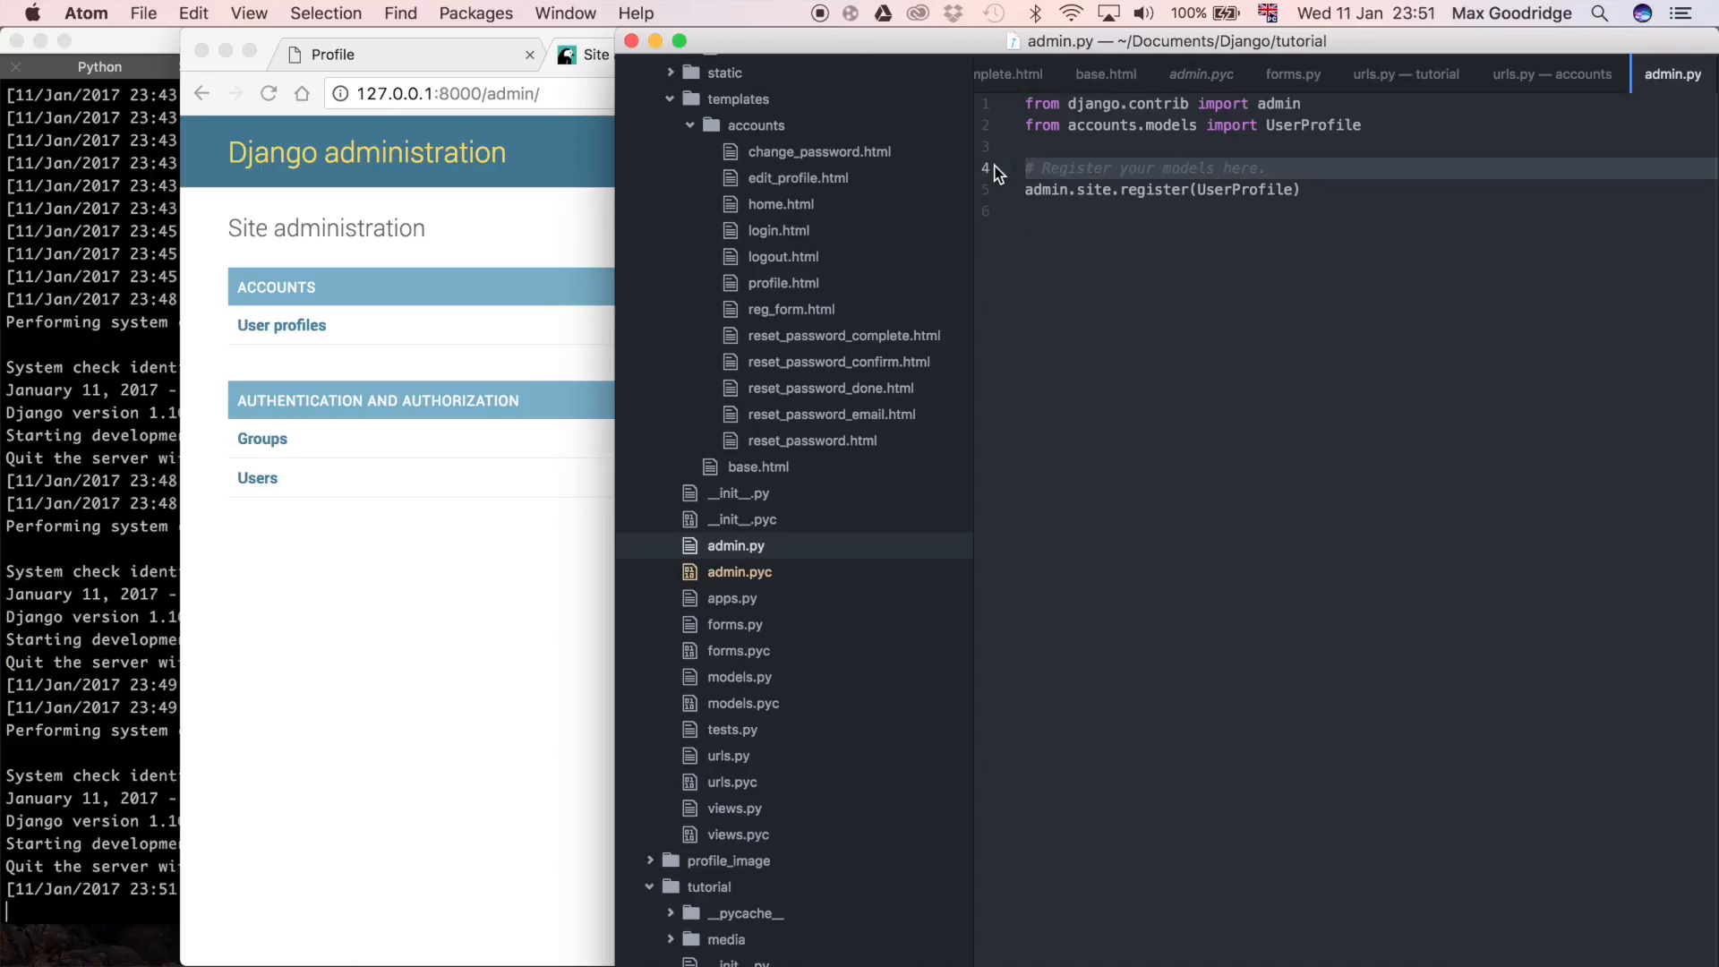
mouse_move(1397, 270)
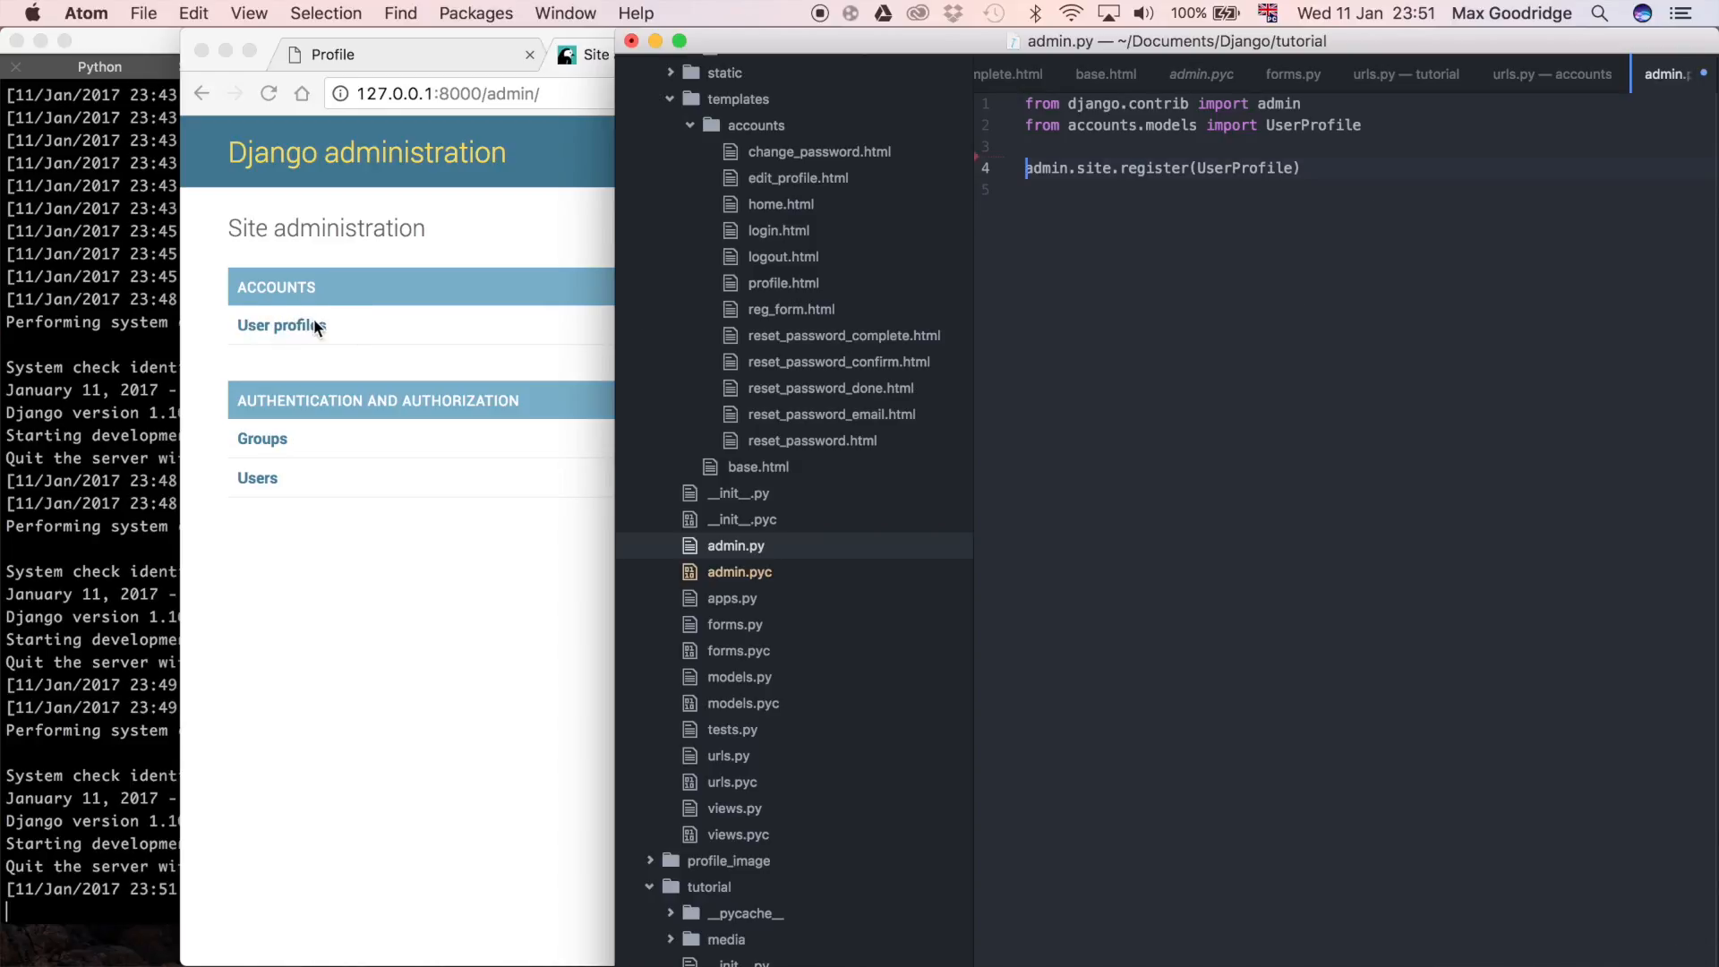
mouse_move(478, 261)
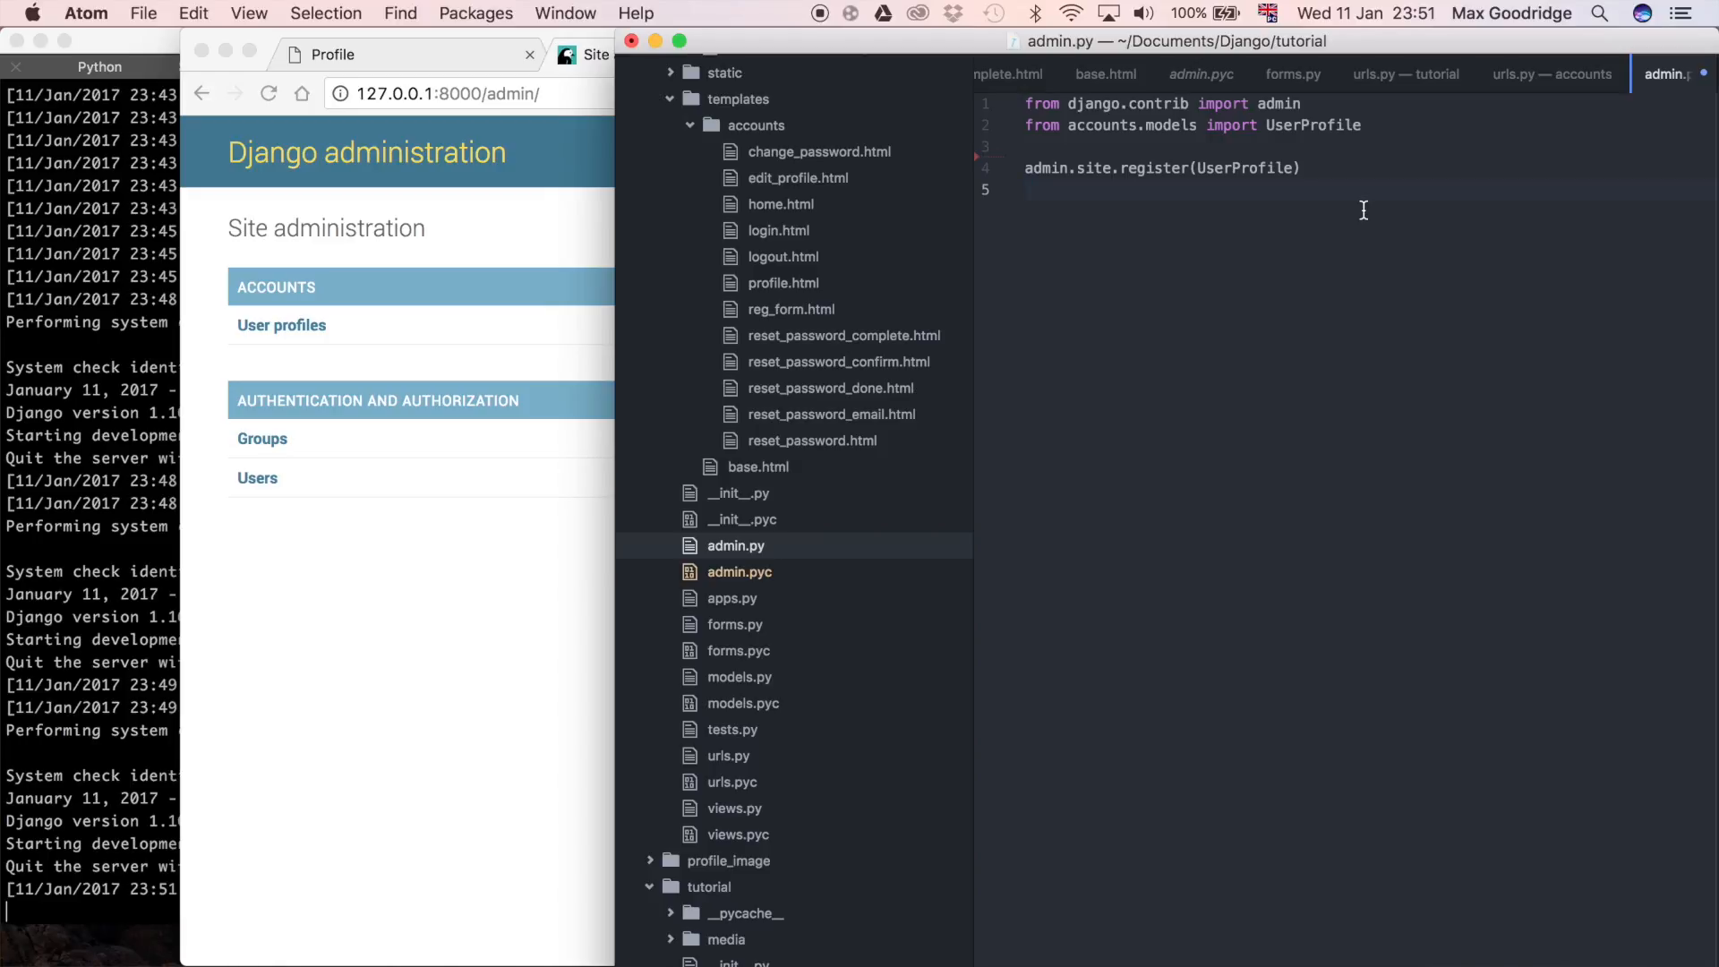
- Add admin.site.site_header = 'Administration' on the line after the UserProfile registration
left_click(1030, 190)
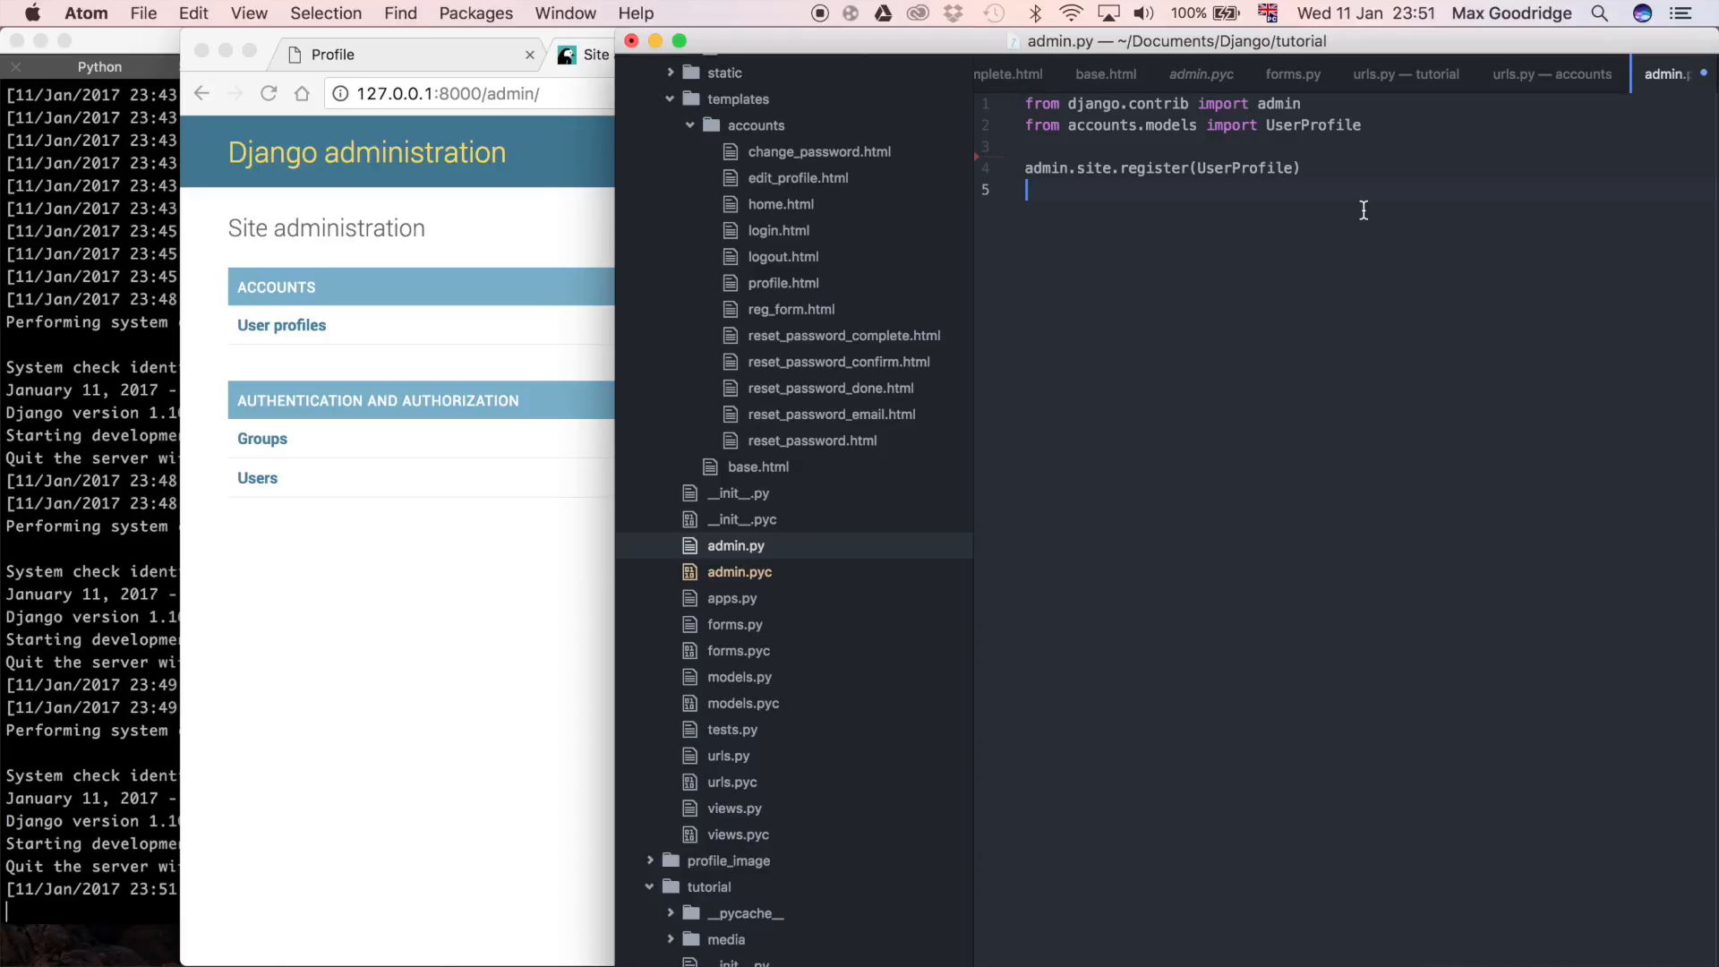
type("admin.")
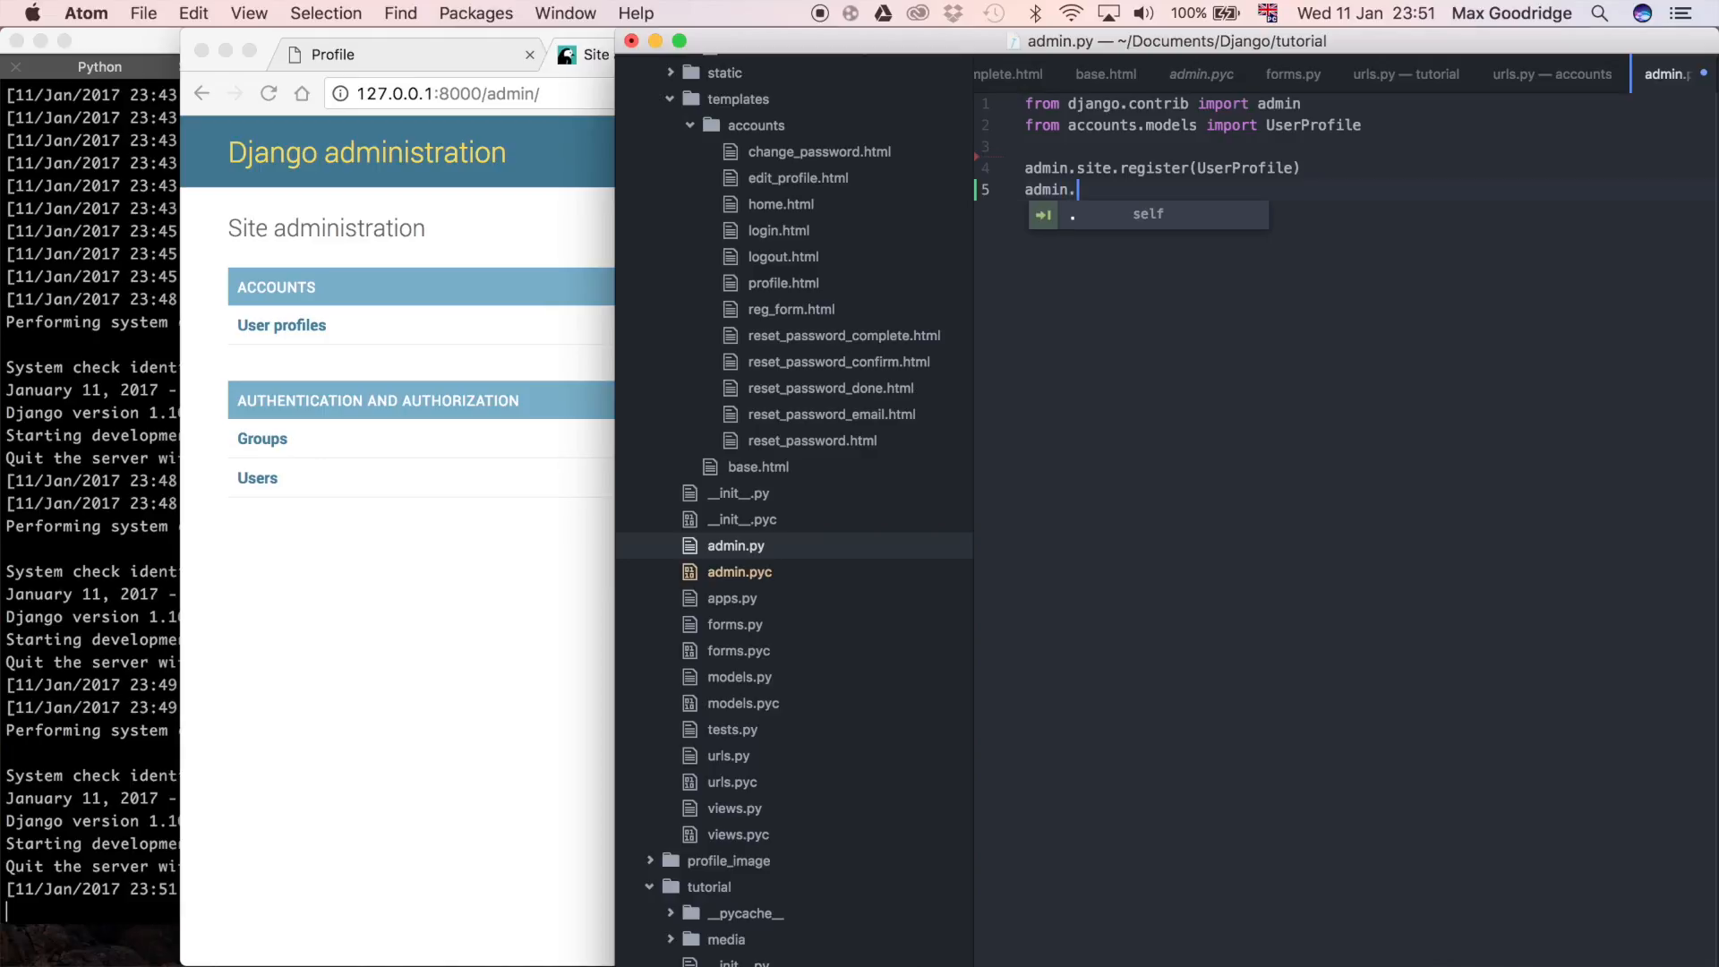
type("site.site")
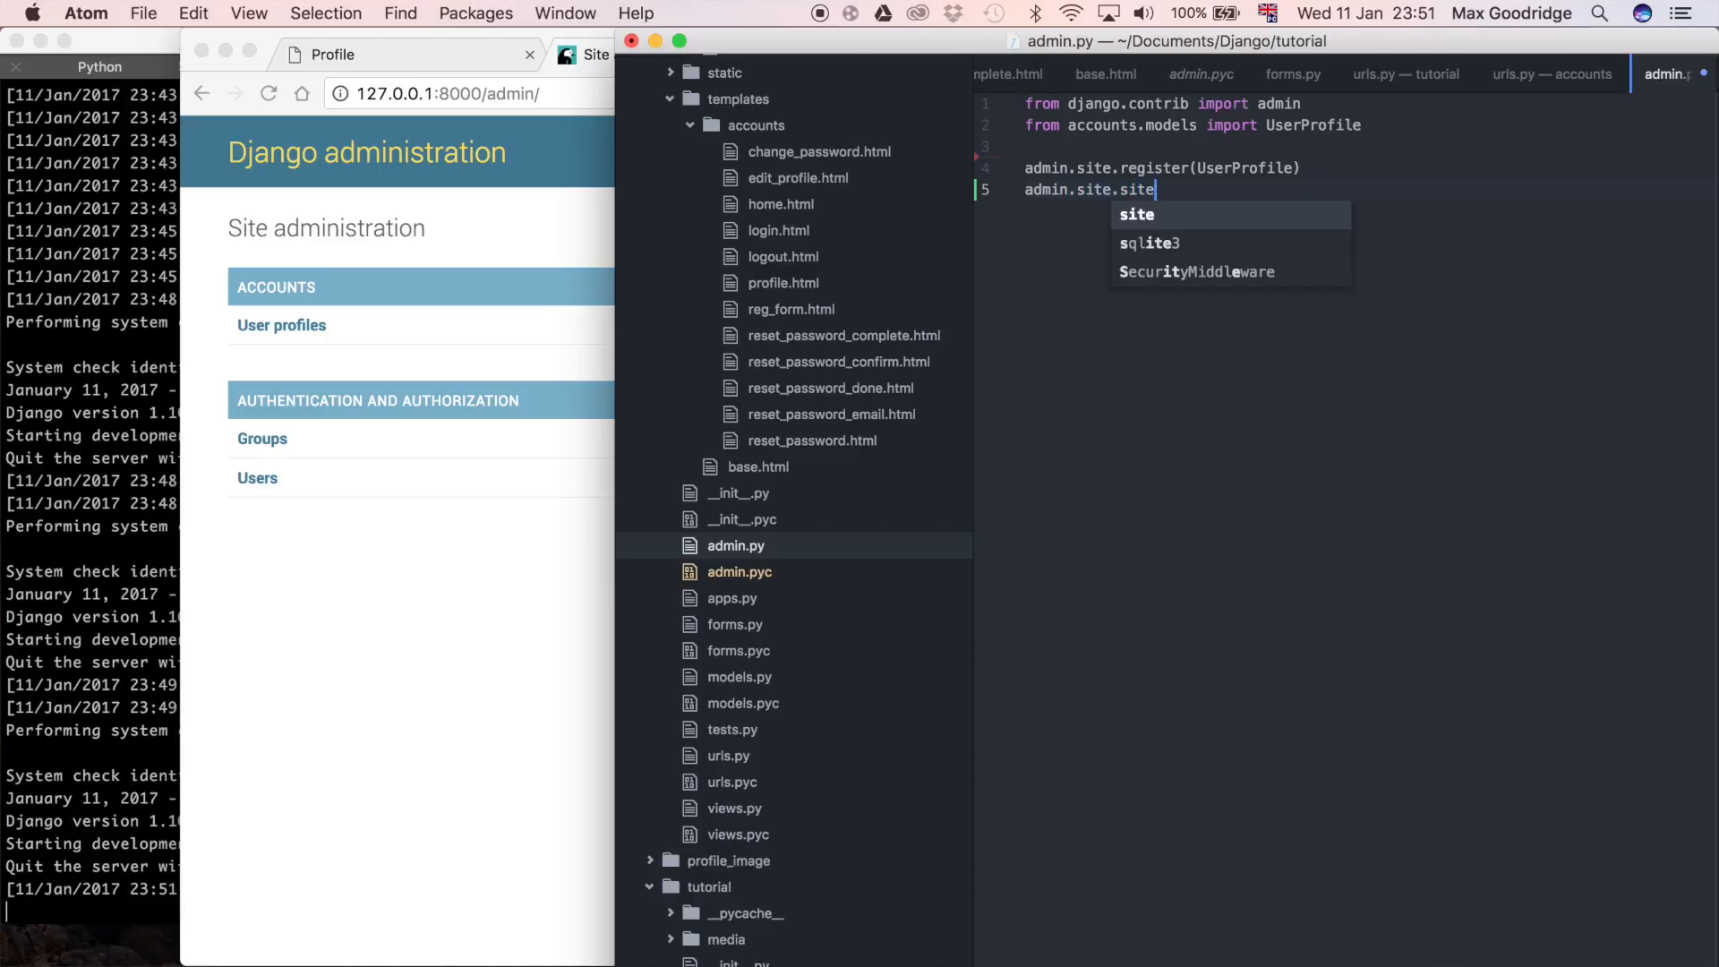
type("_header")
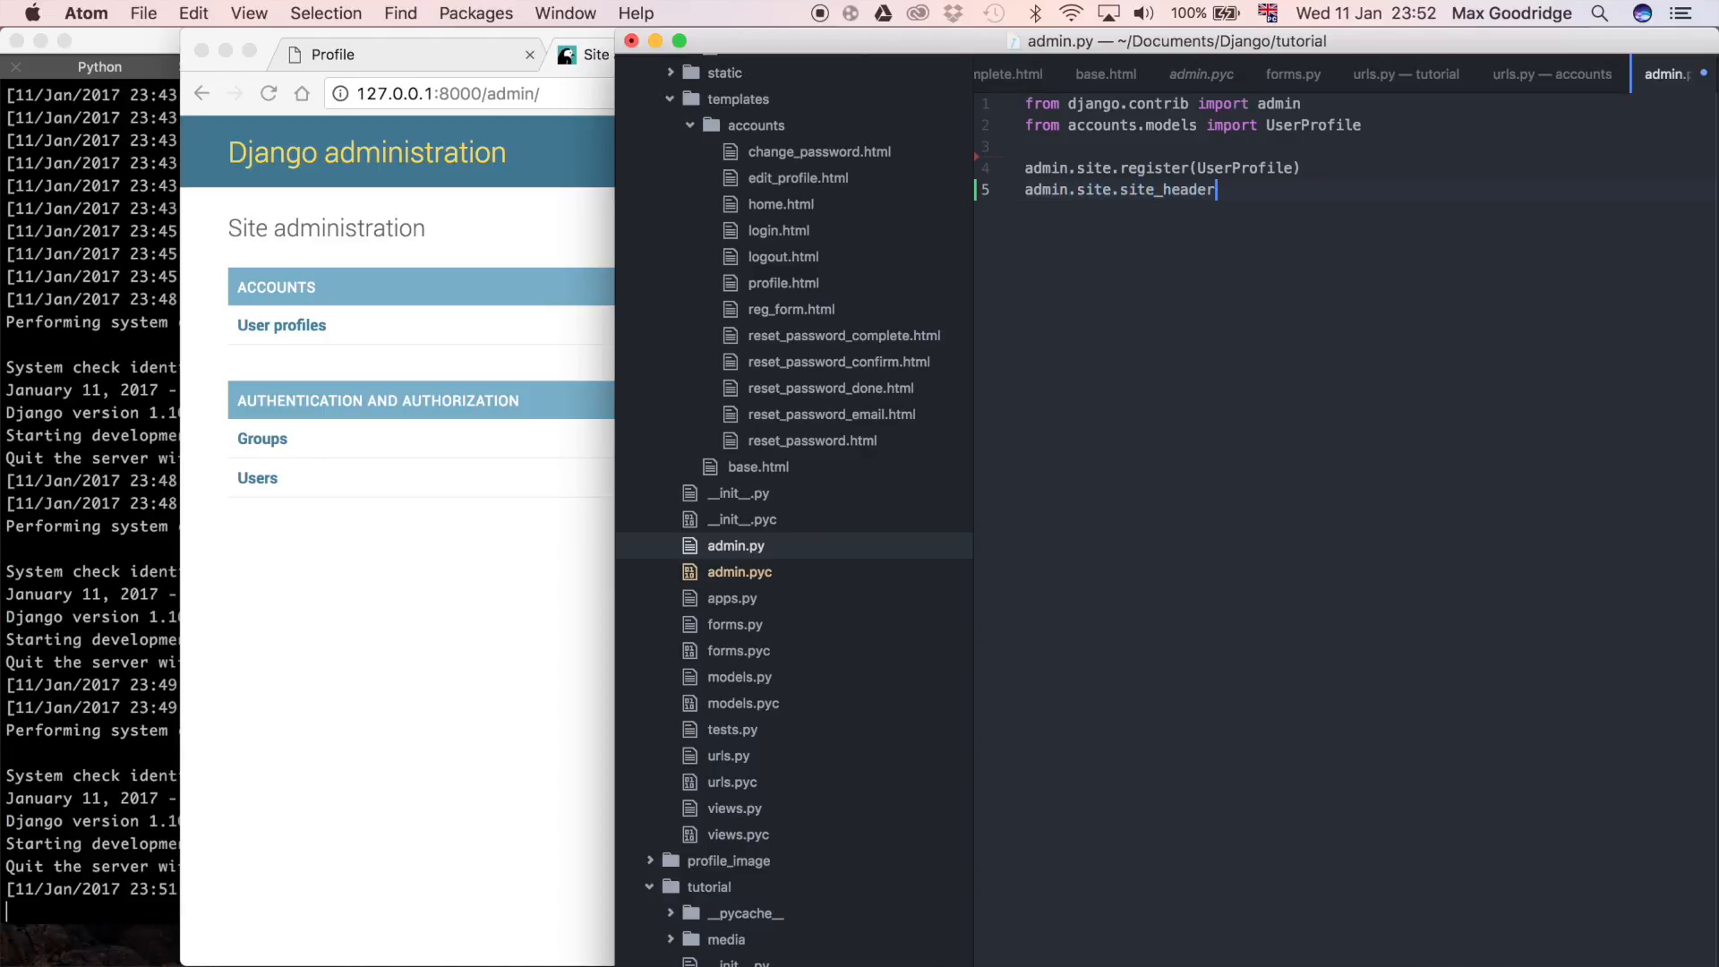
type("=")
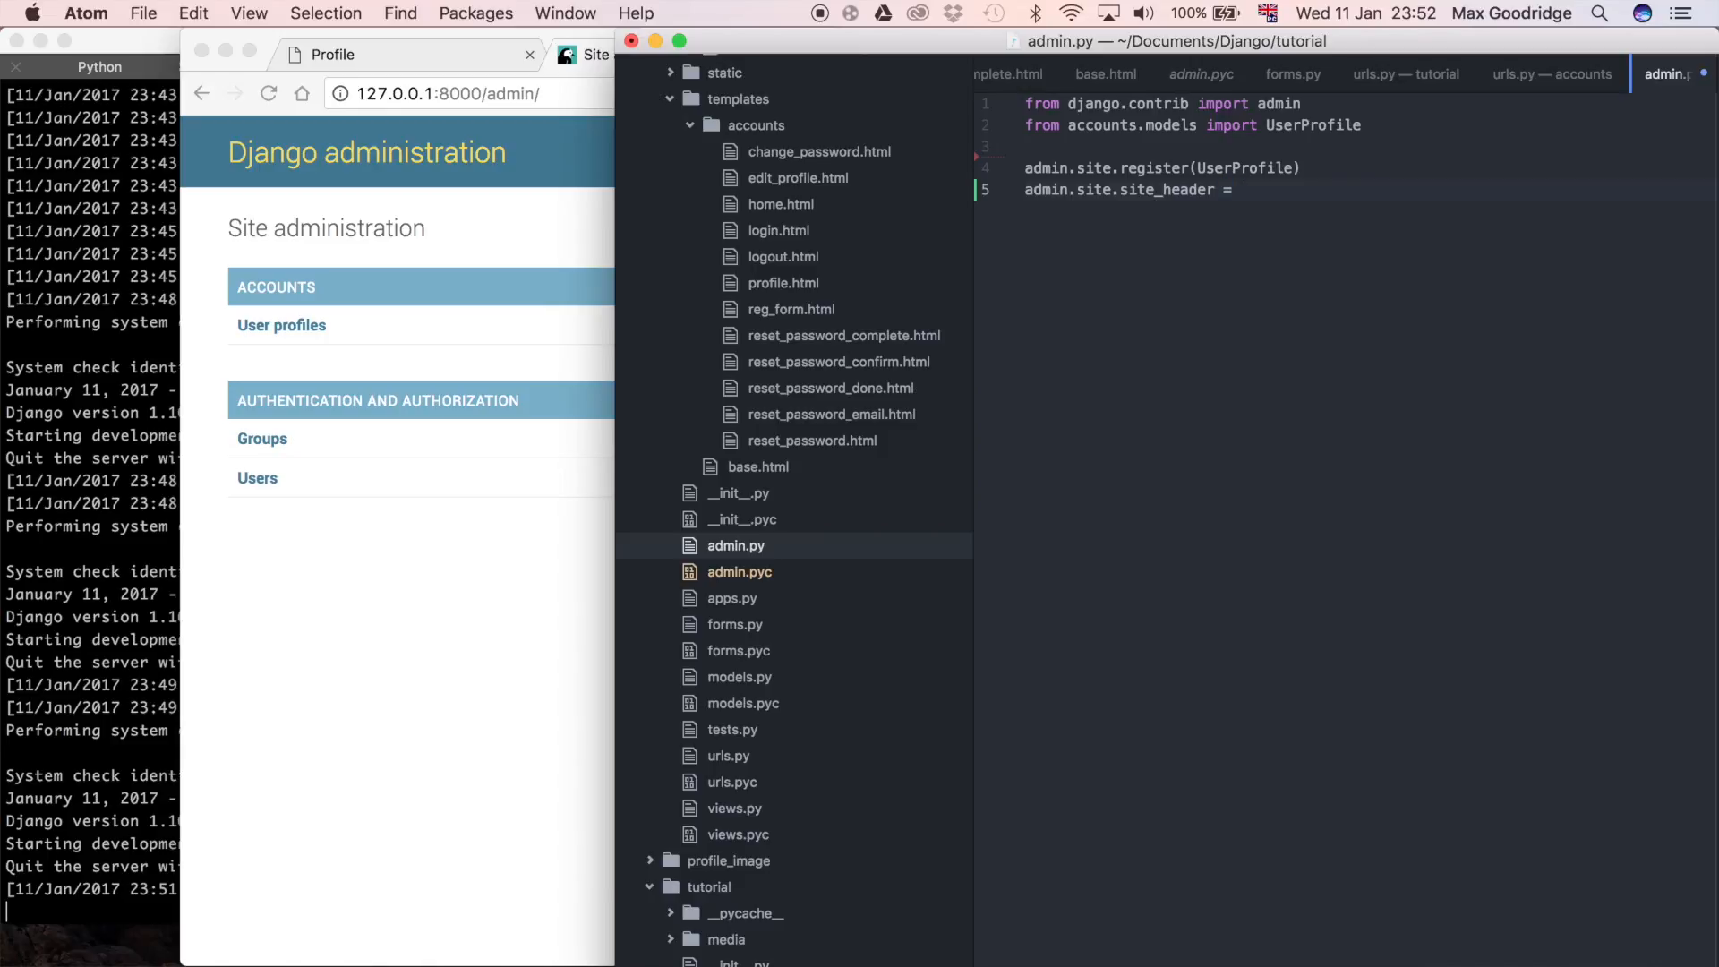
type("''")
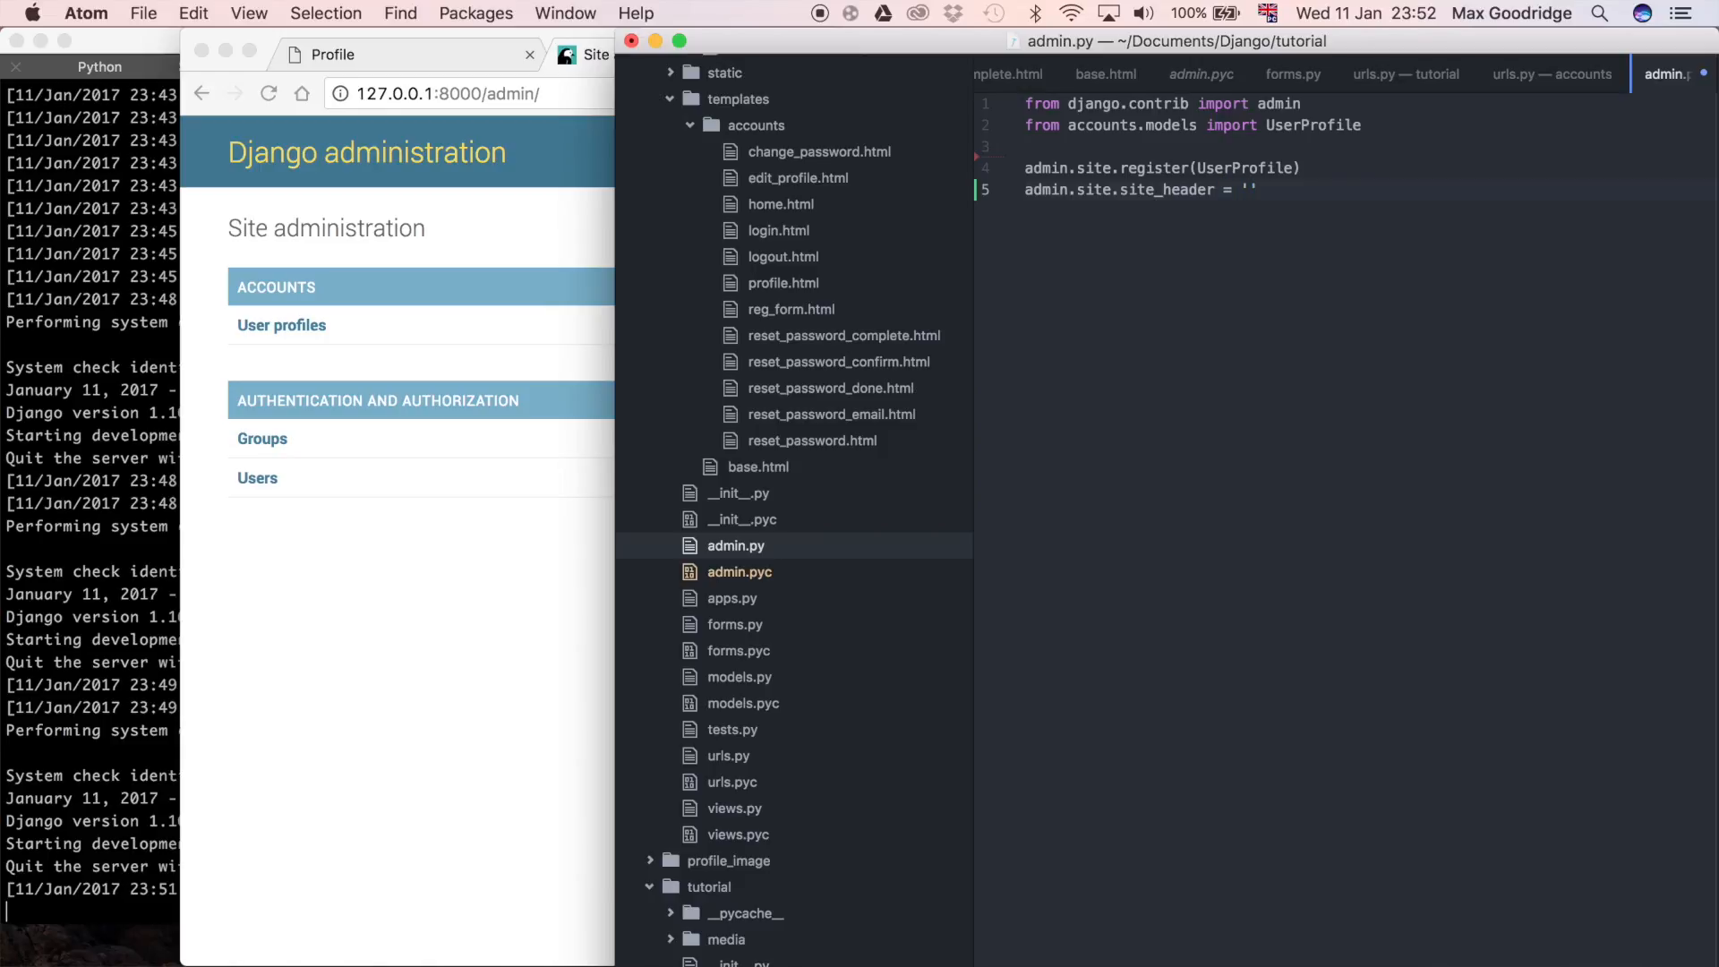
type("Administ")
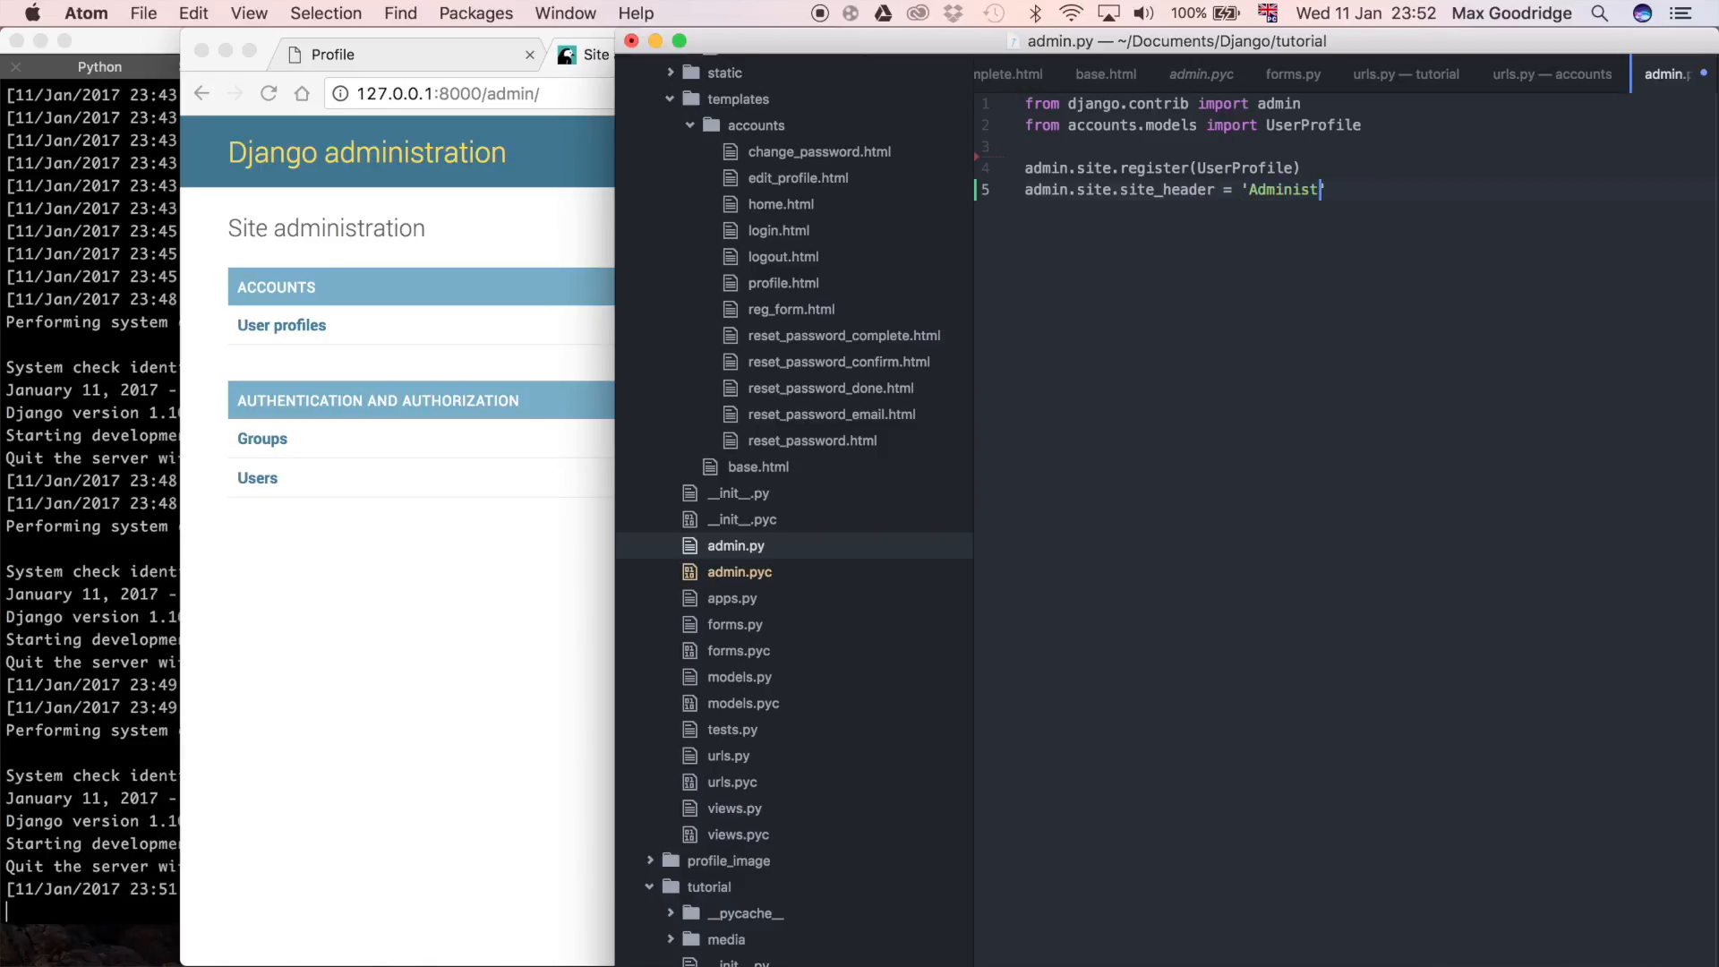
type("ration")
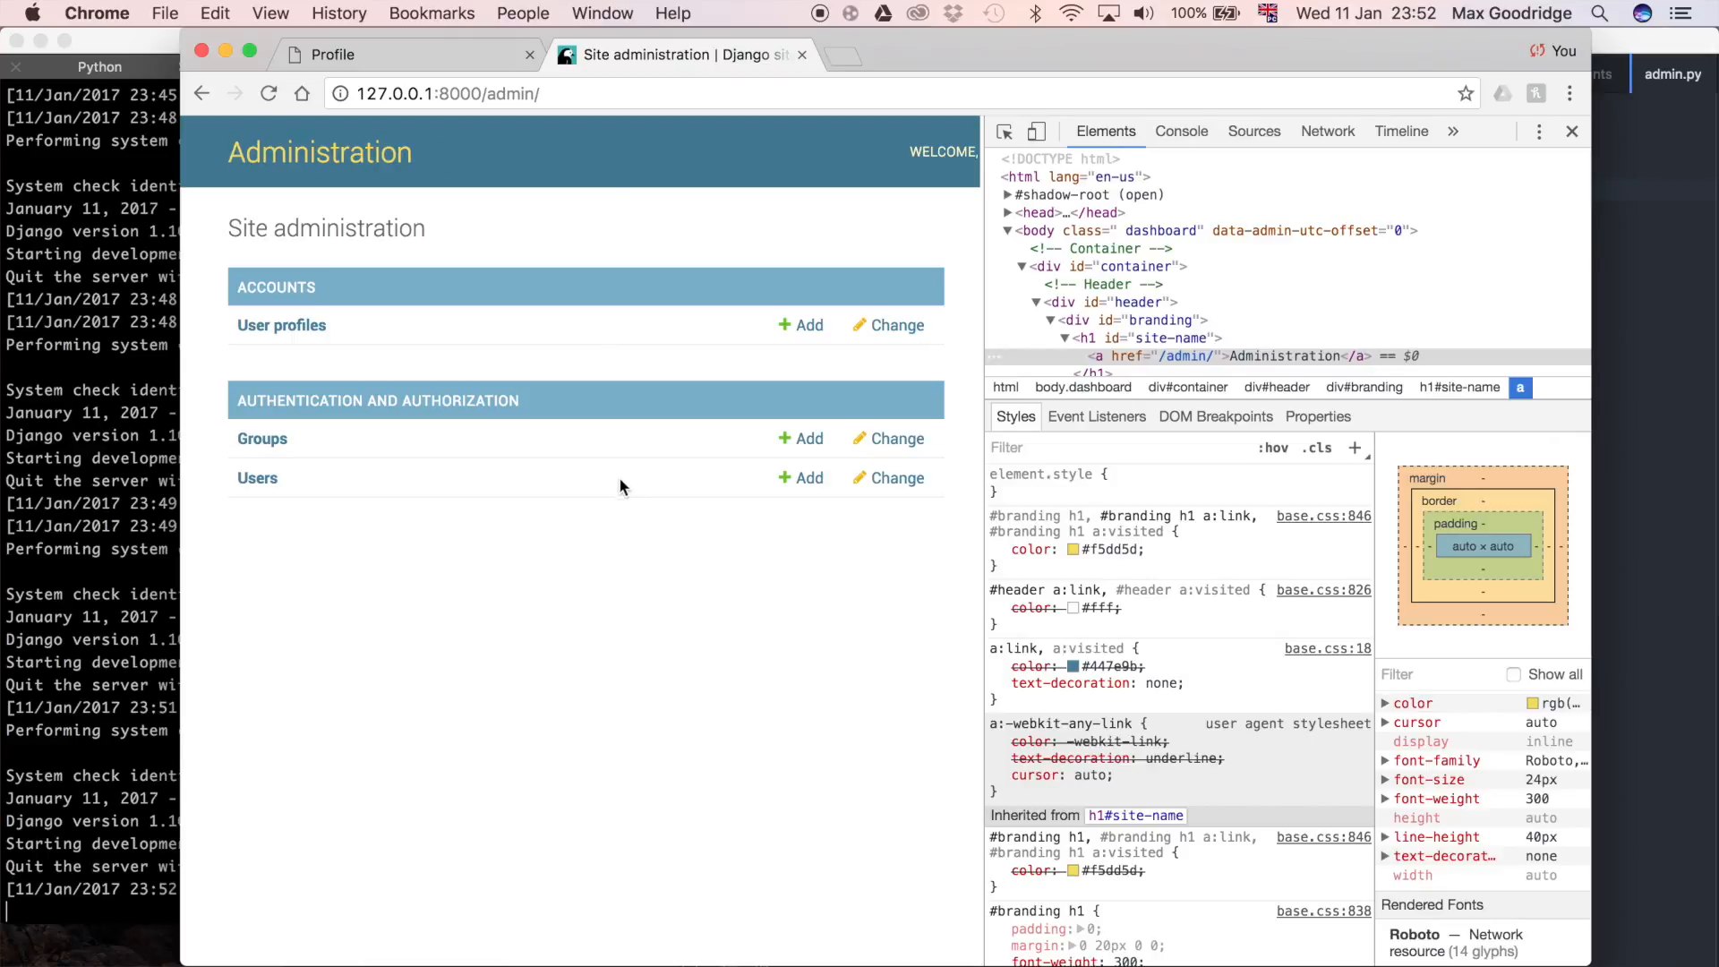
mouse_move(374, 153)
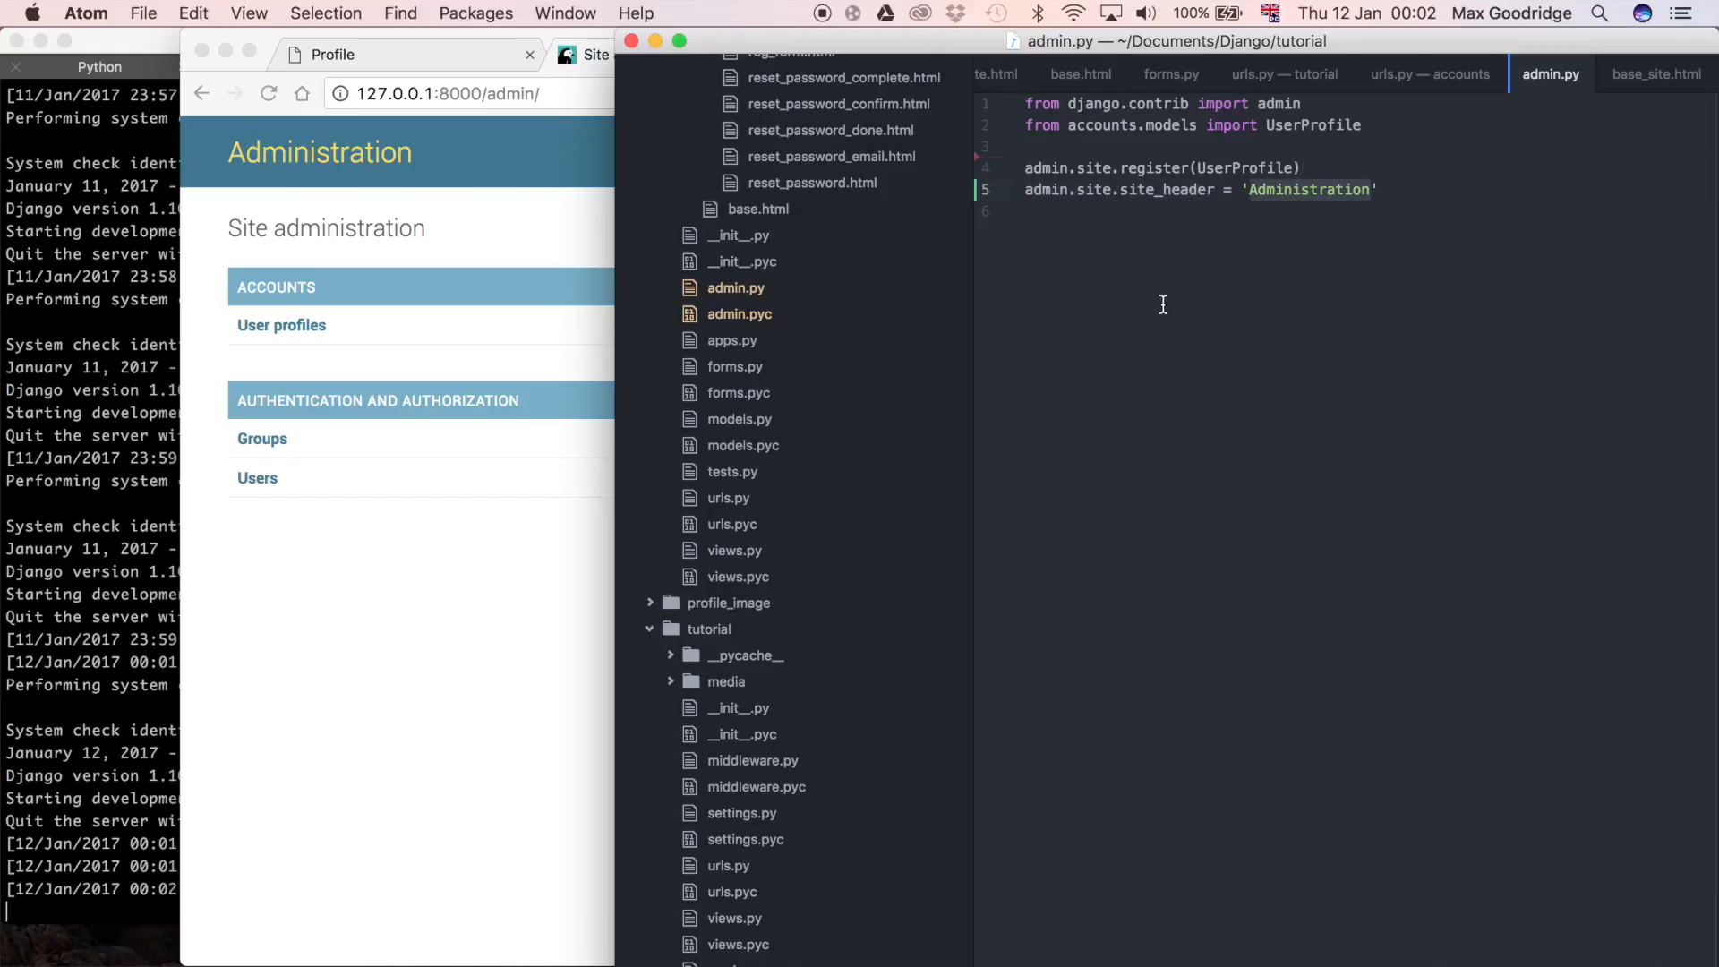
mouse_move(1179, 318)
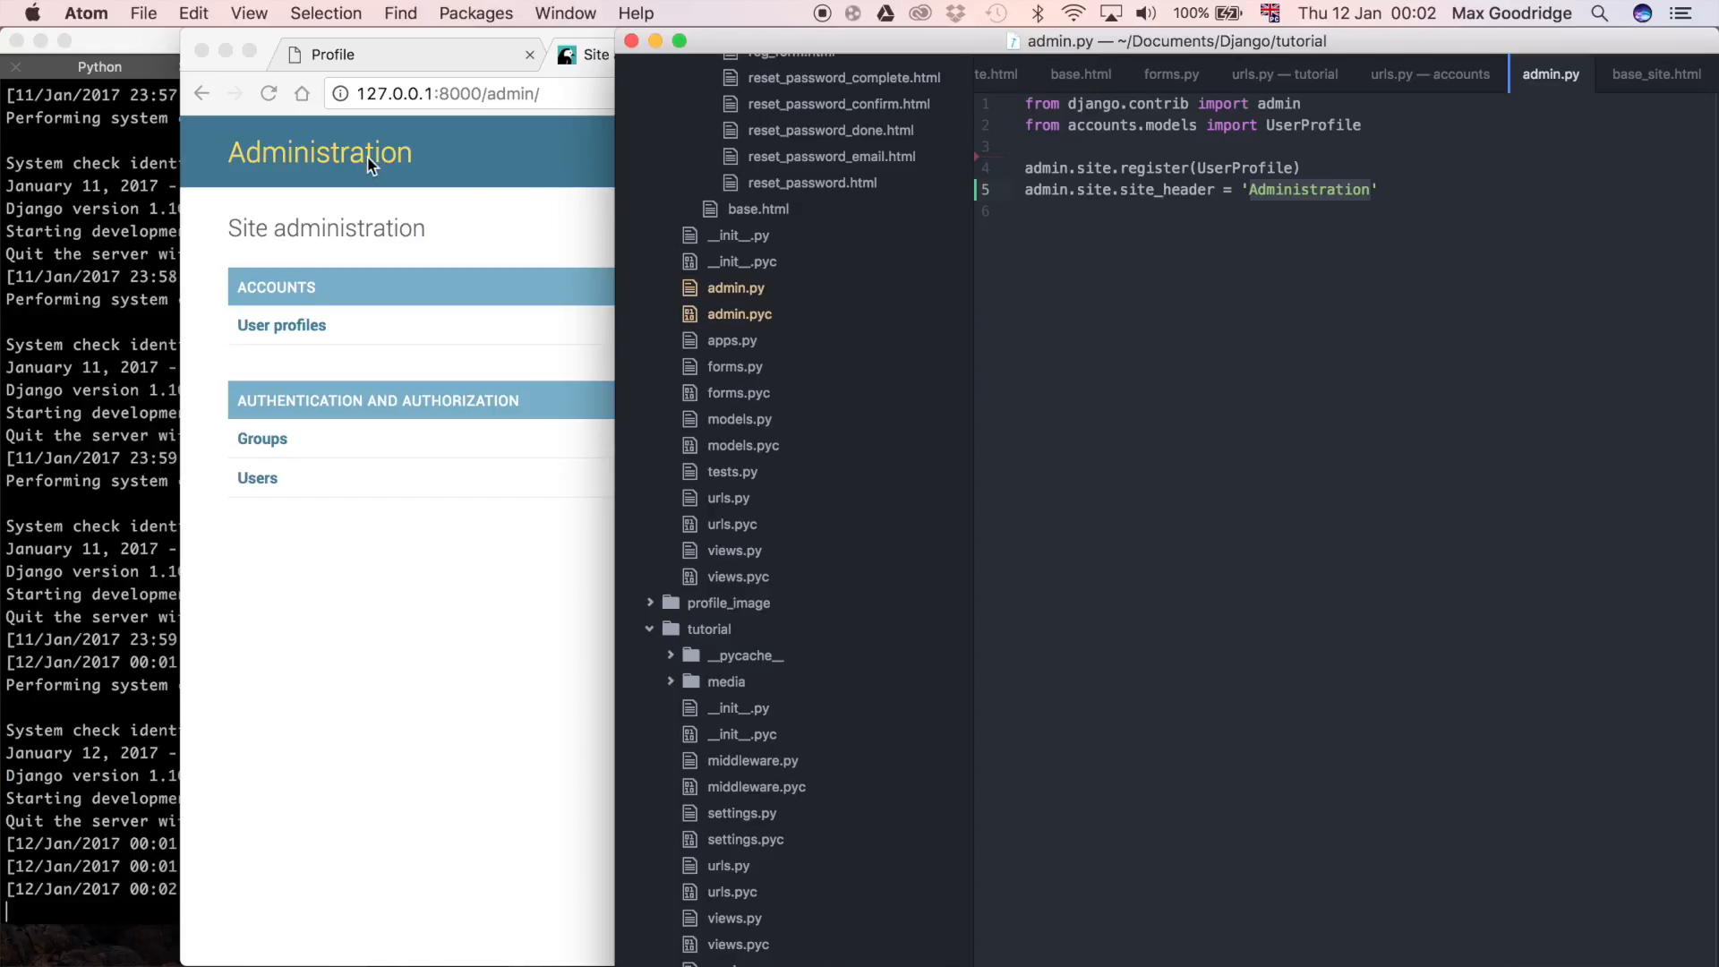
mouse_move(430, 165)
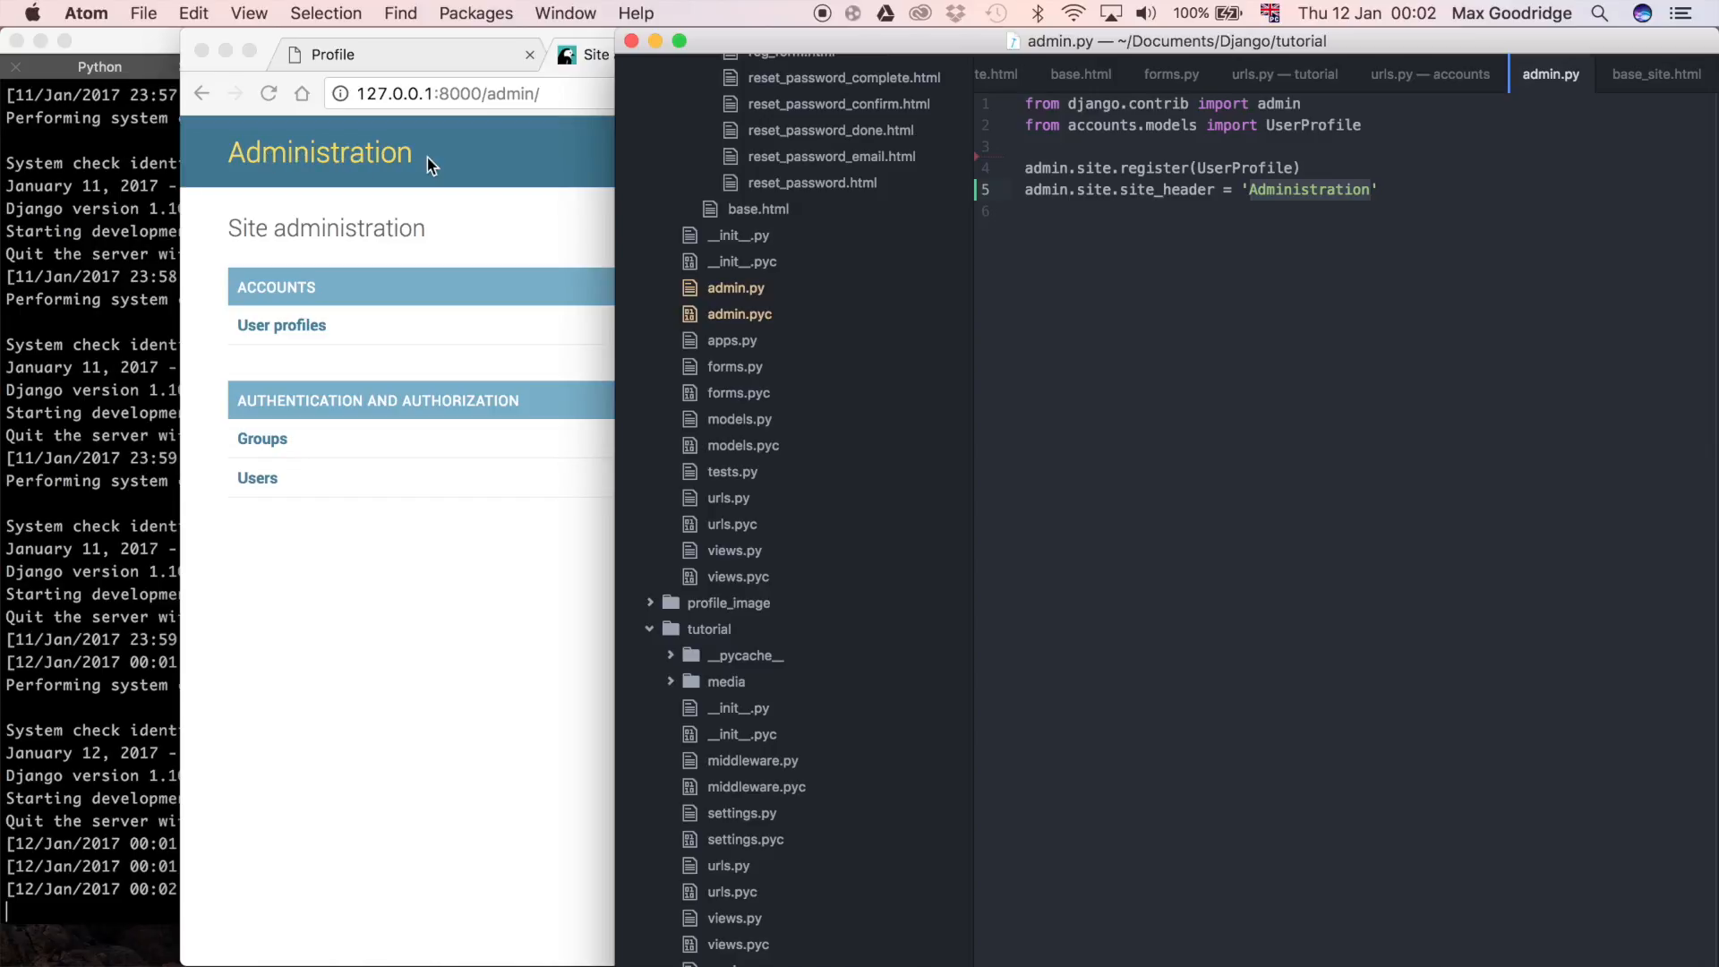
mouse_move(1078, 365)
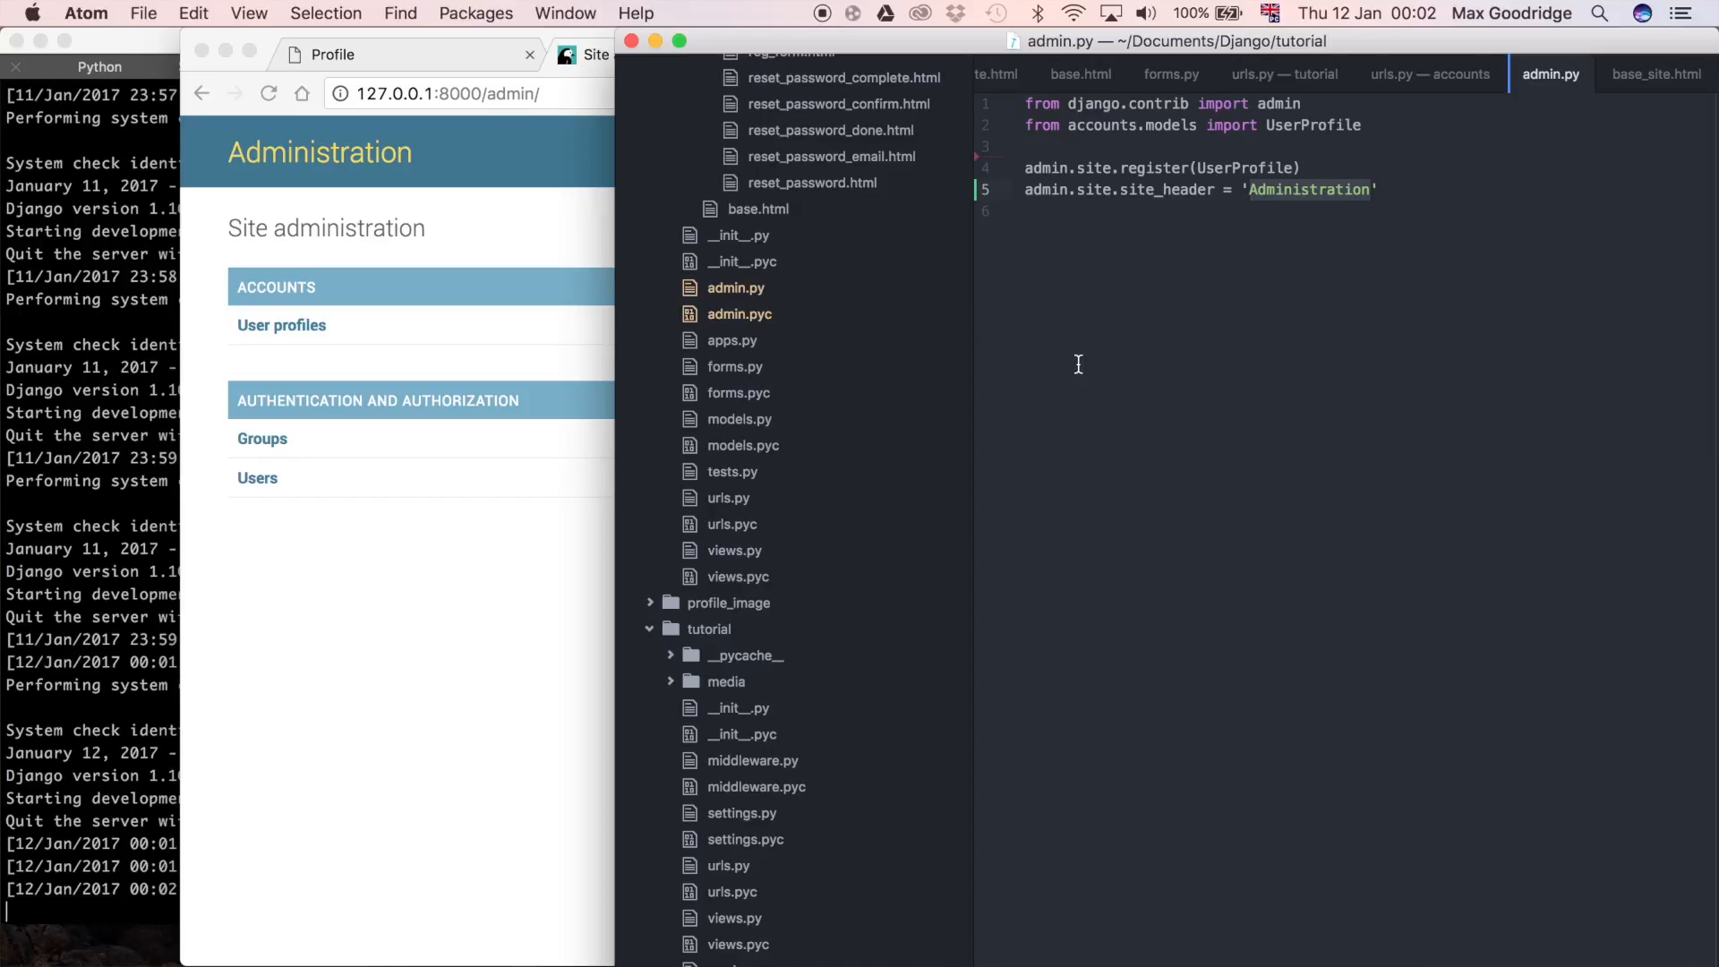
mouse_move(1108, 338)
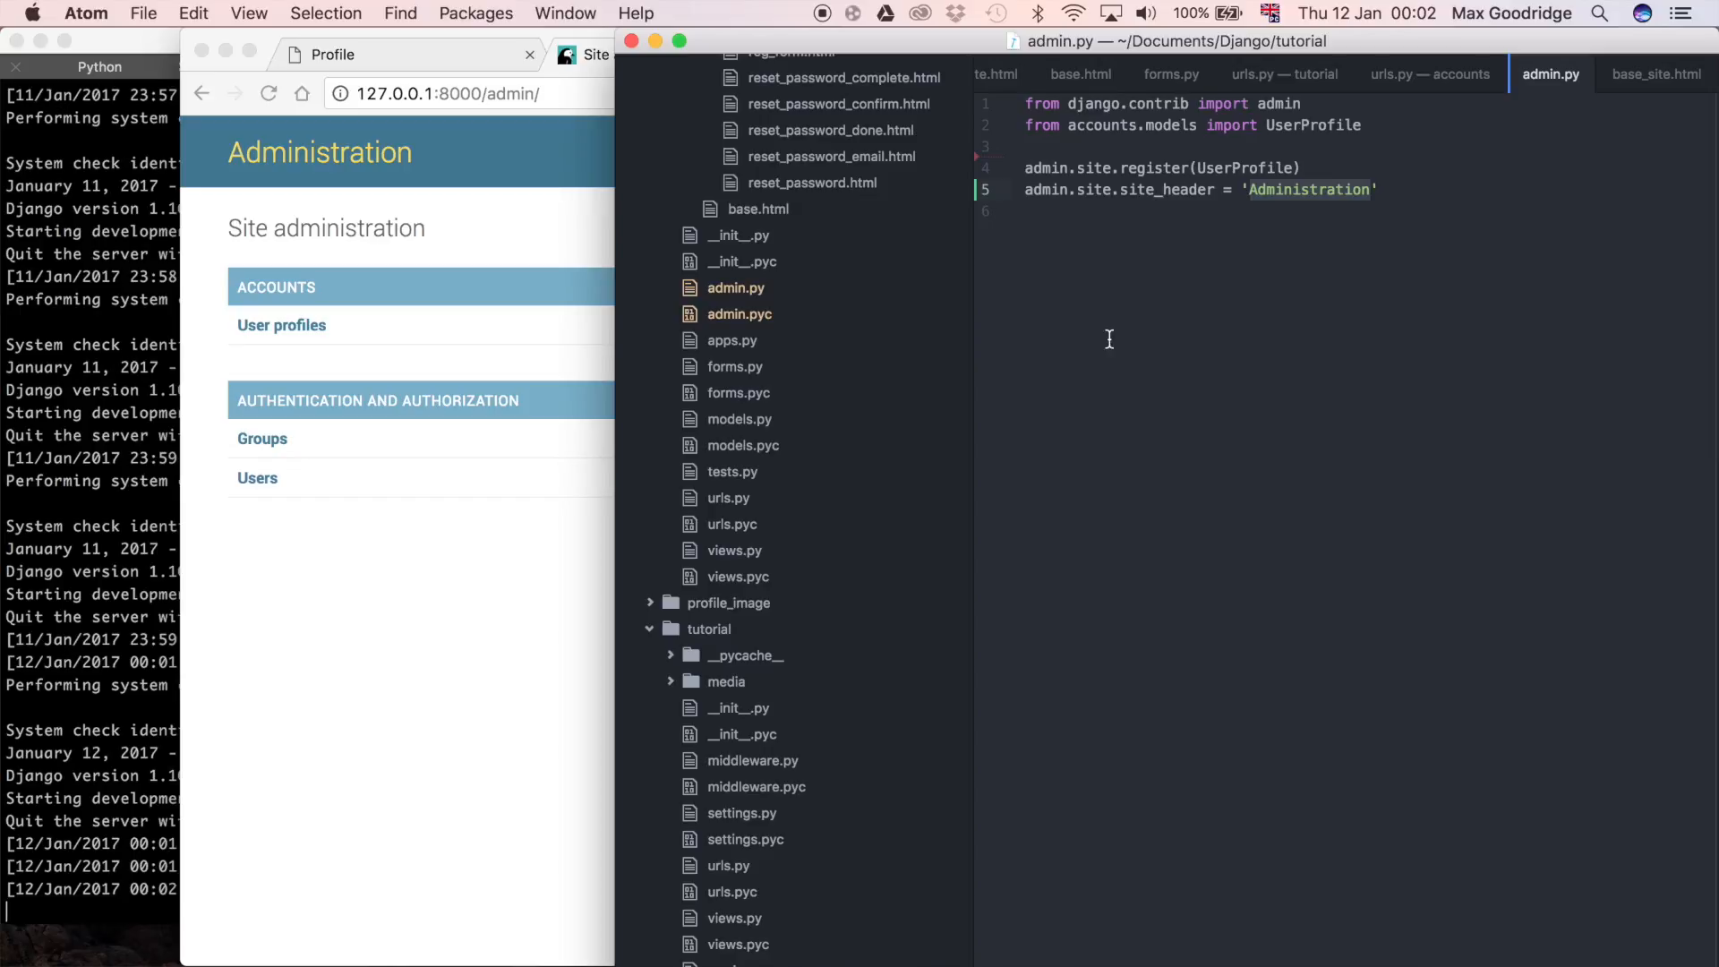
mouse_move(1019, 397)
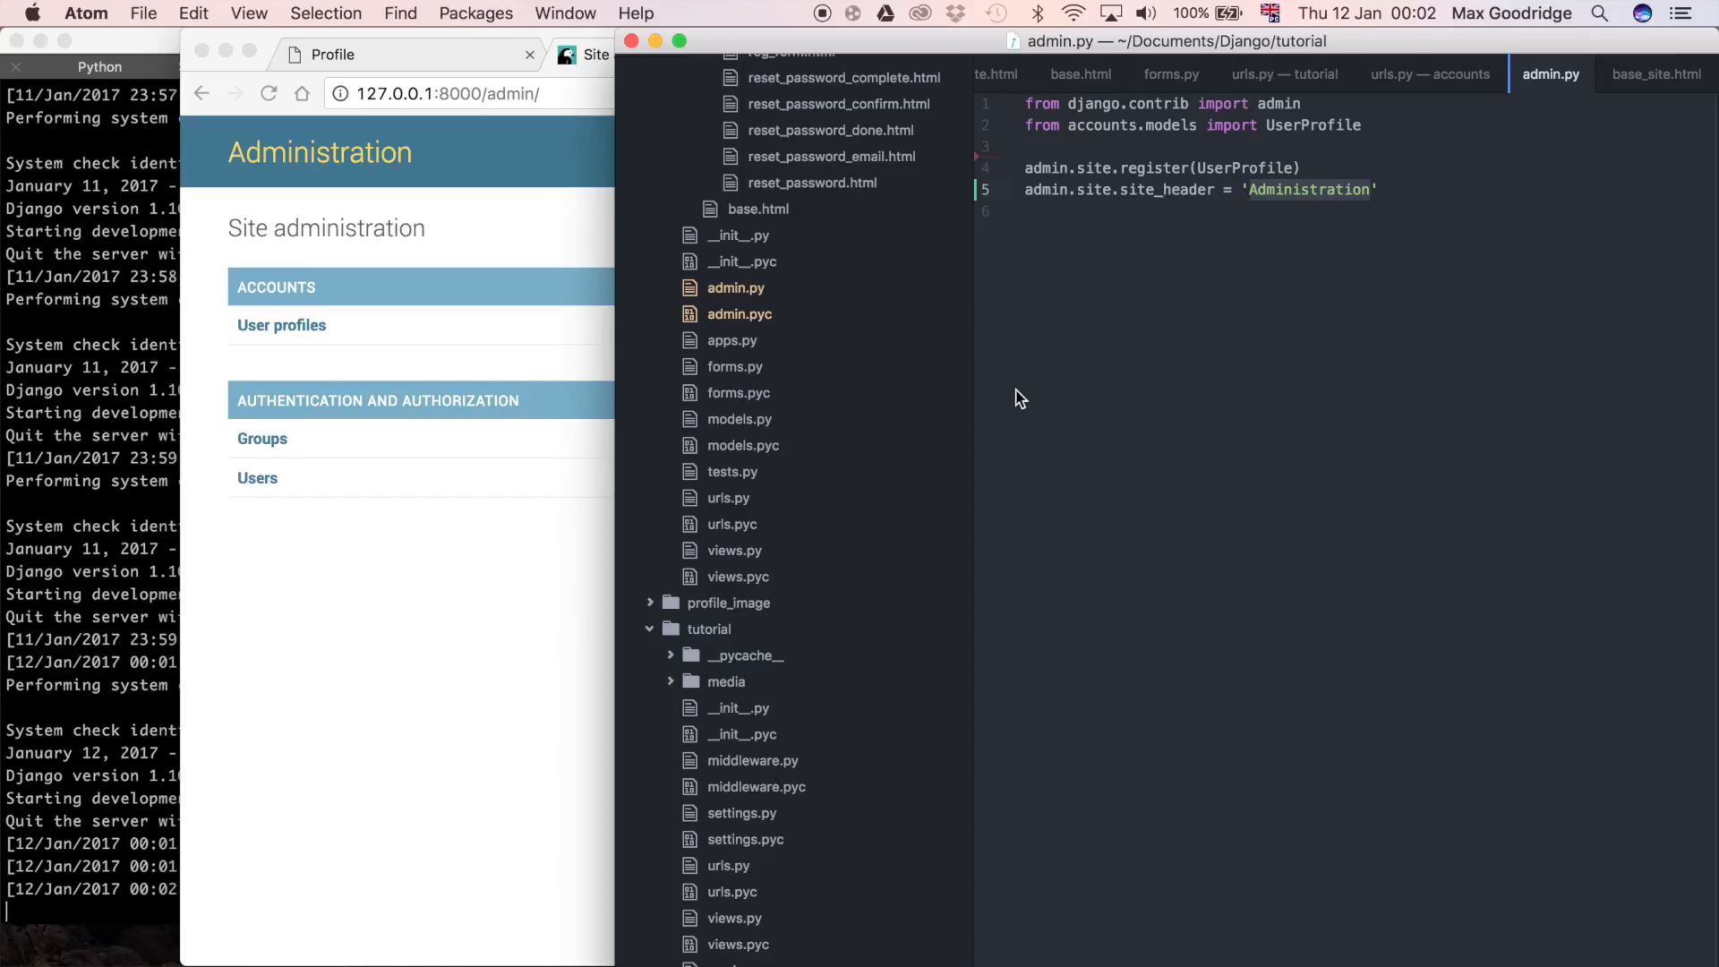
mouse_move(969, 376)
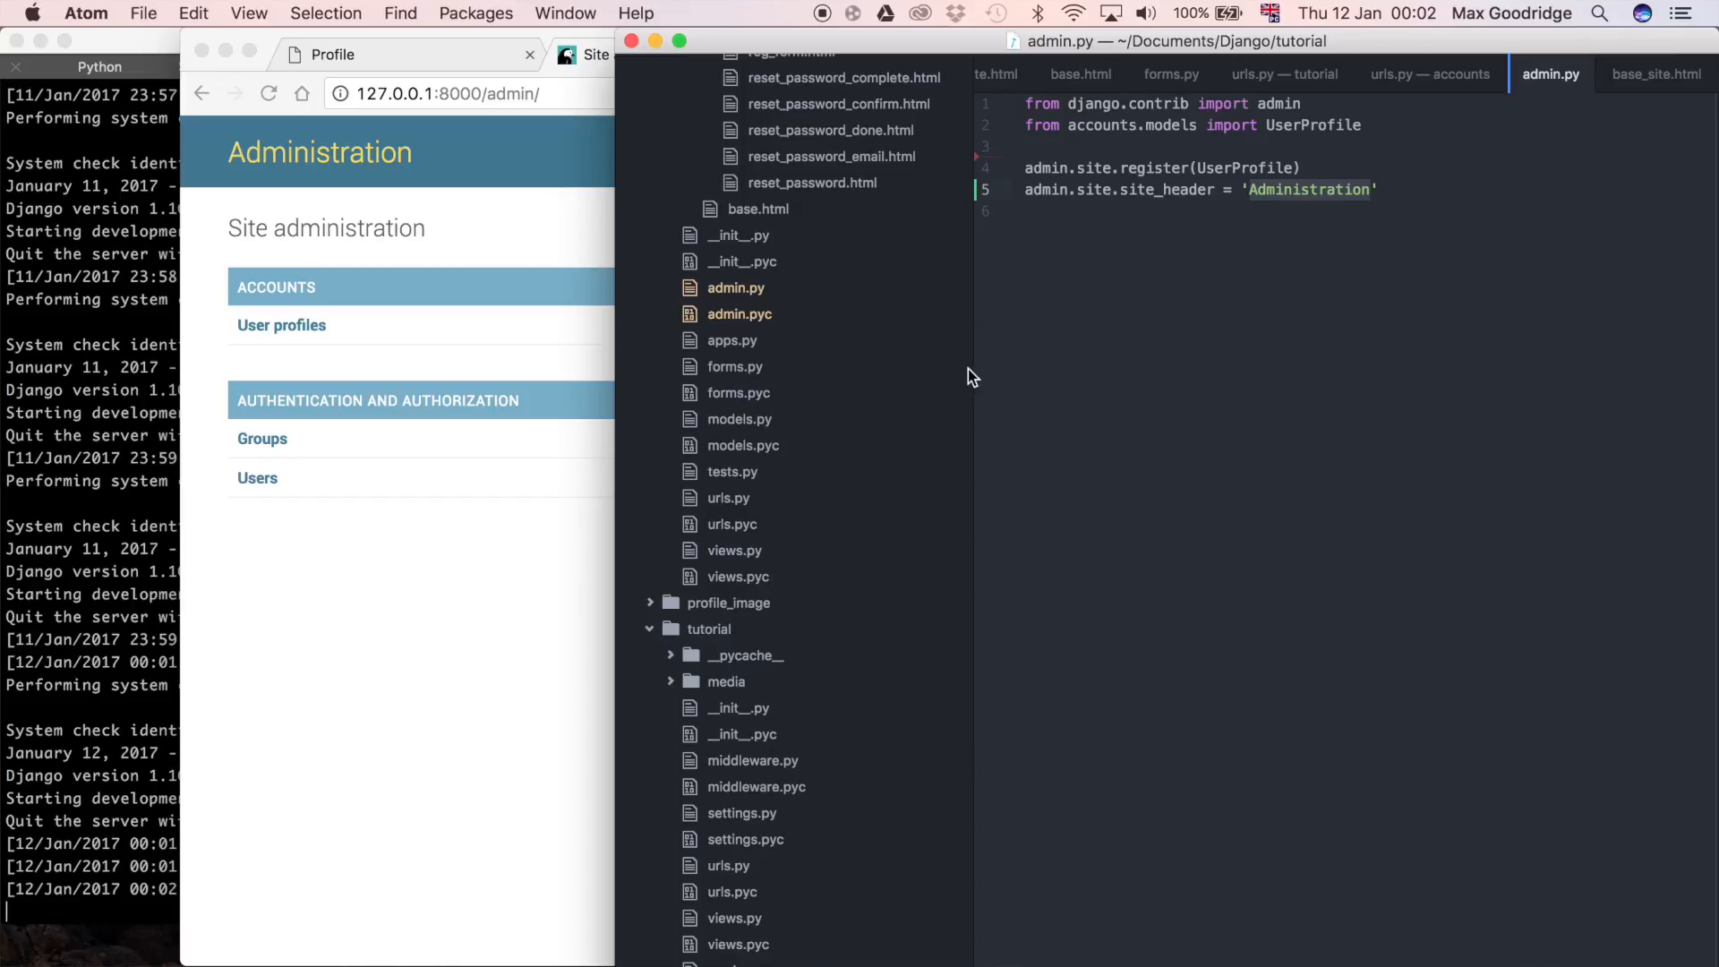
mouse_move(947, 371)
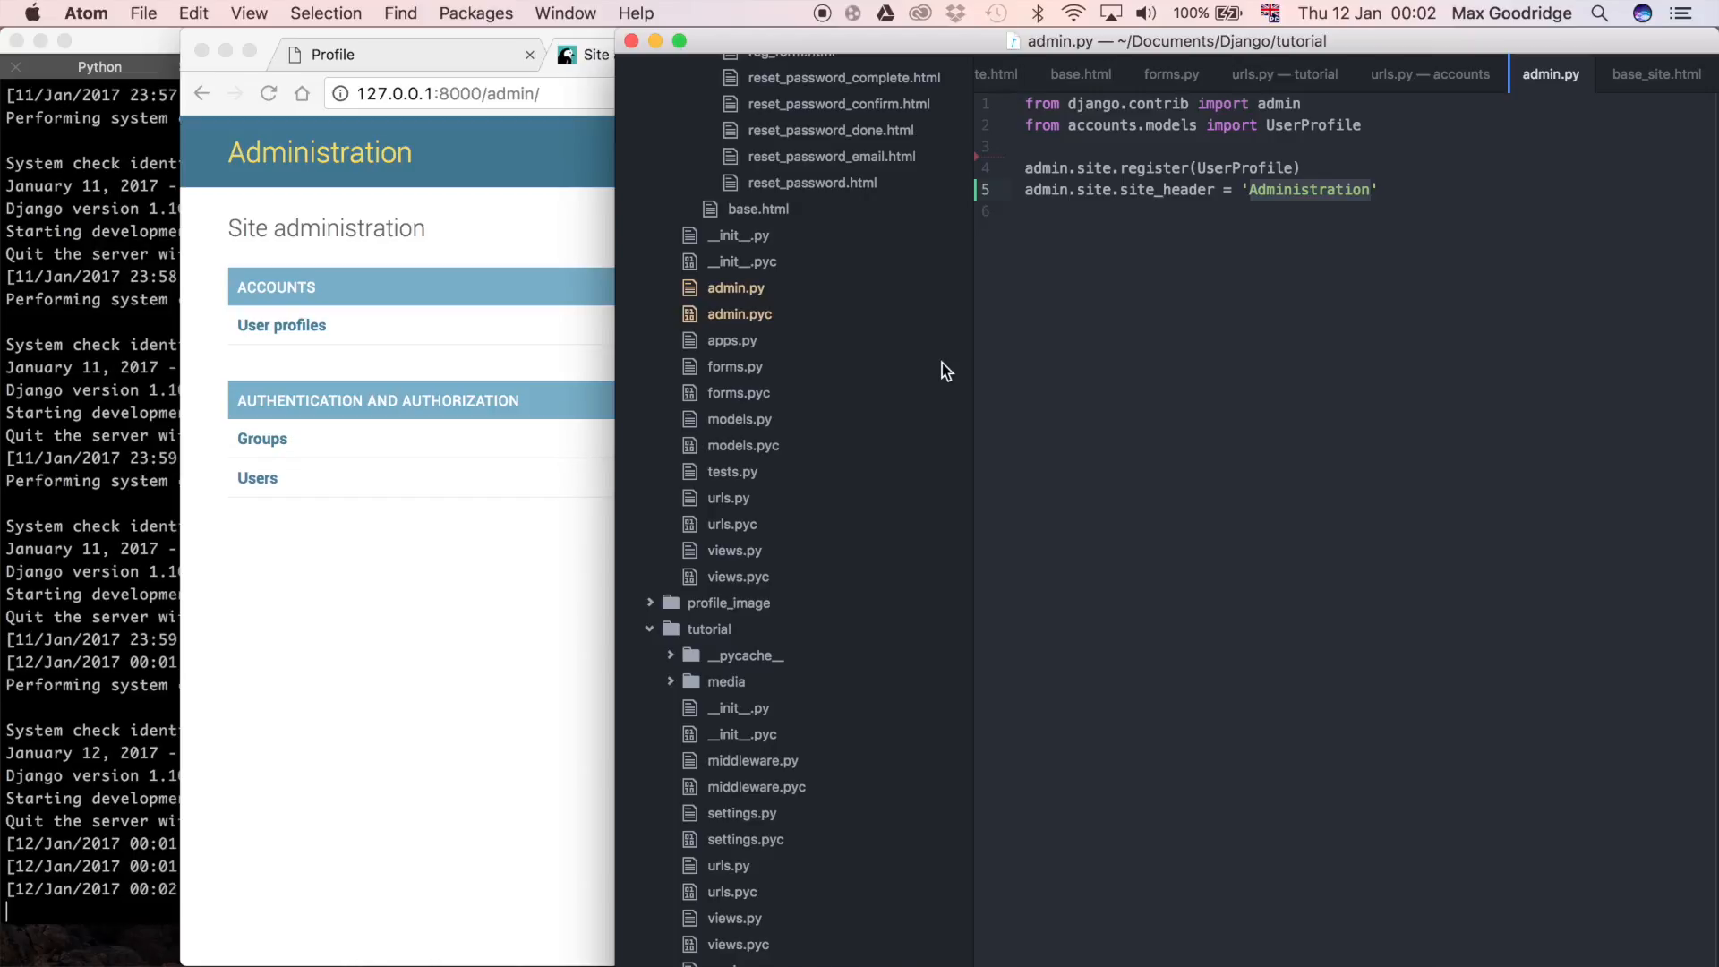
- Create the new file accounts/templates/admin/base_site.html from the templates folder's context menu
scroll("up", 3)
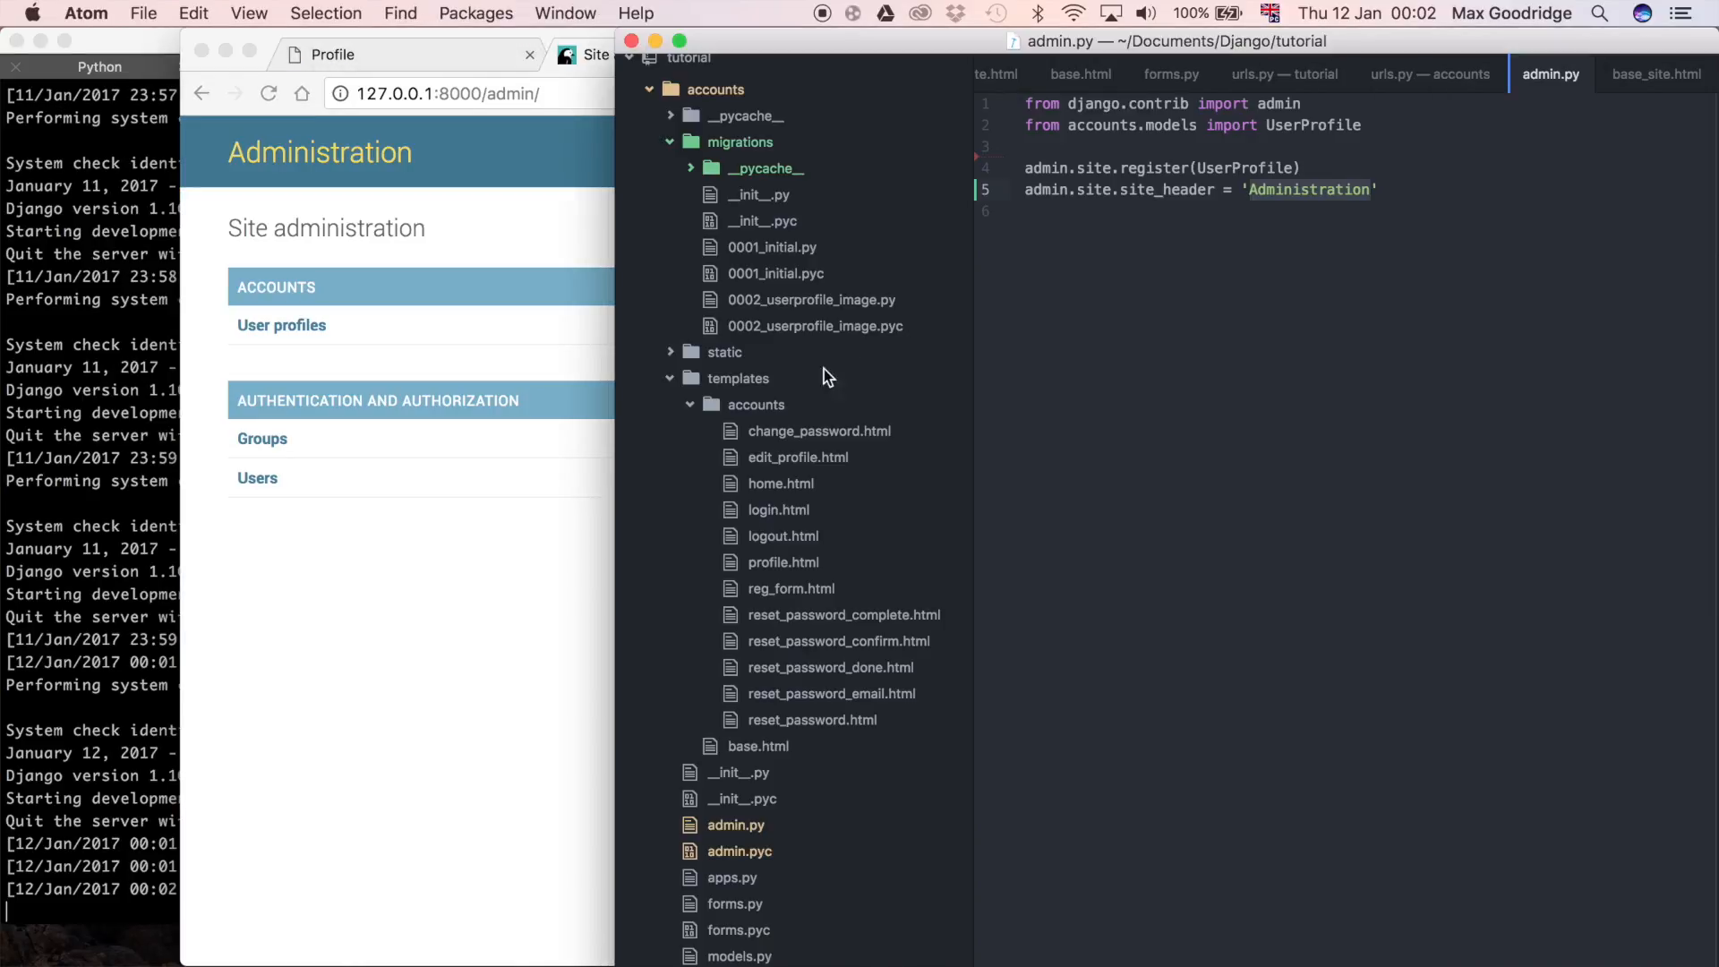
mouse_move(820, 373)
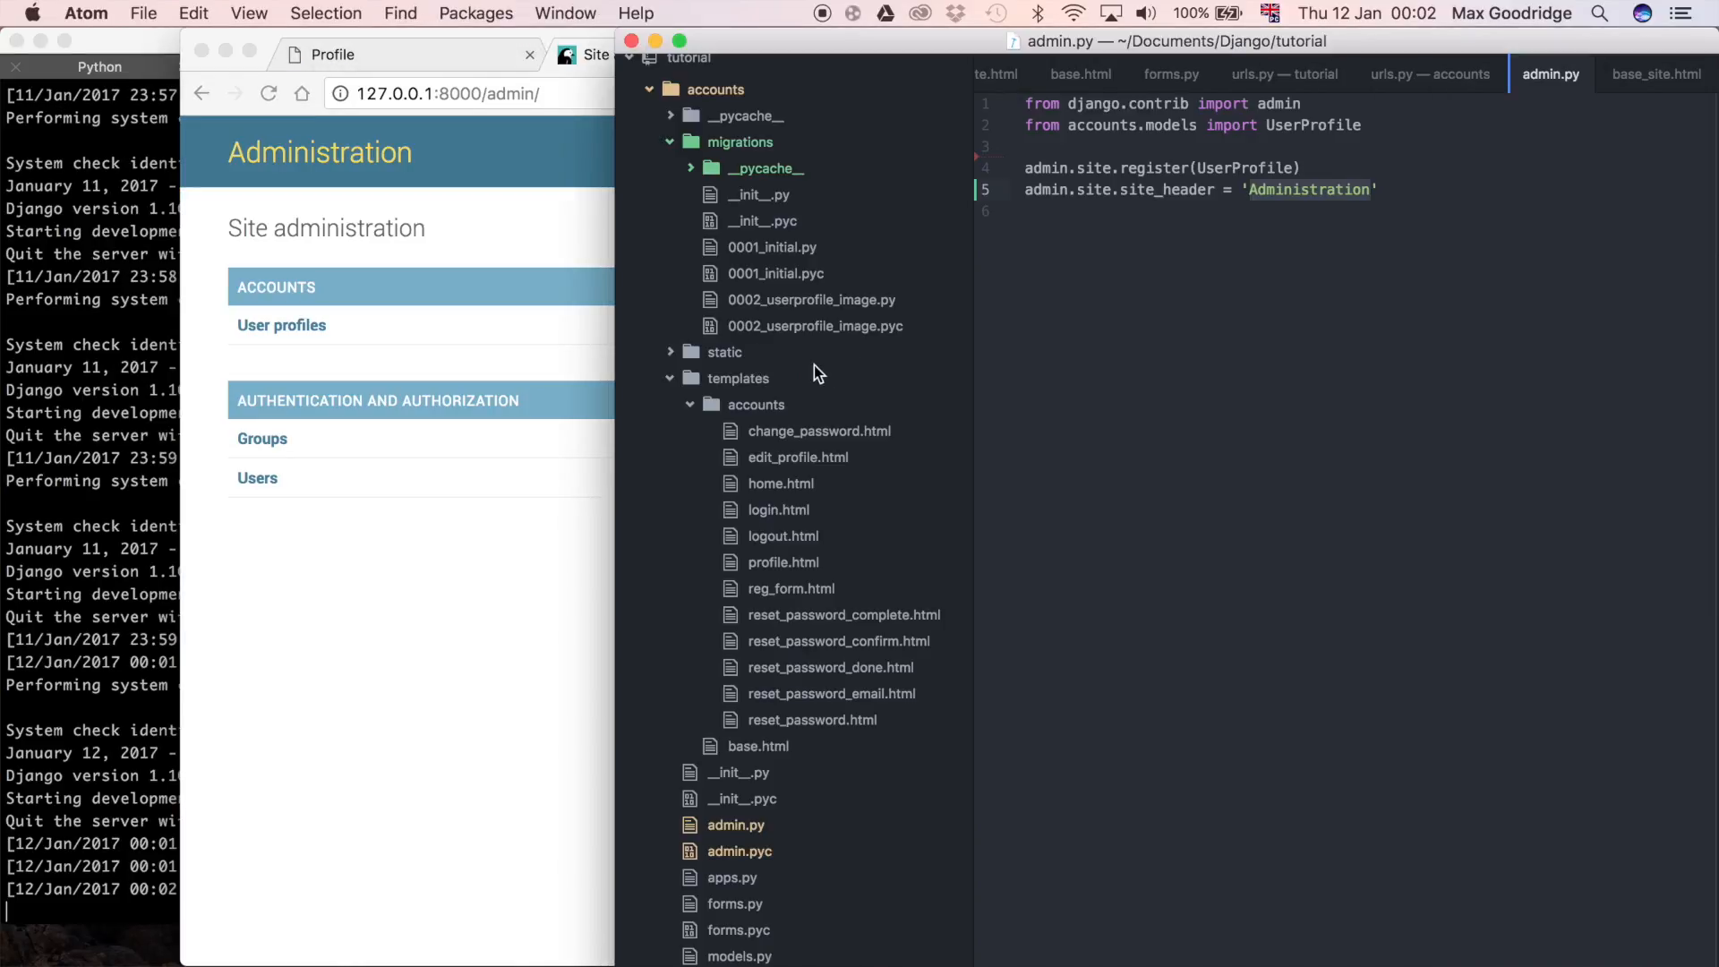
left_click(669, 378)
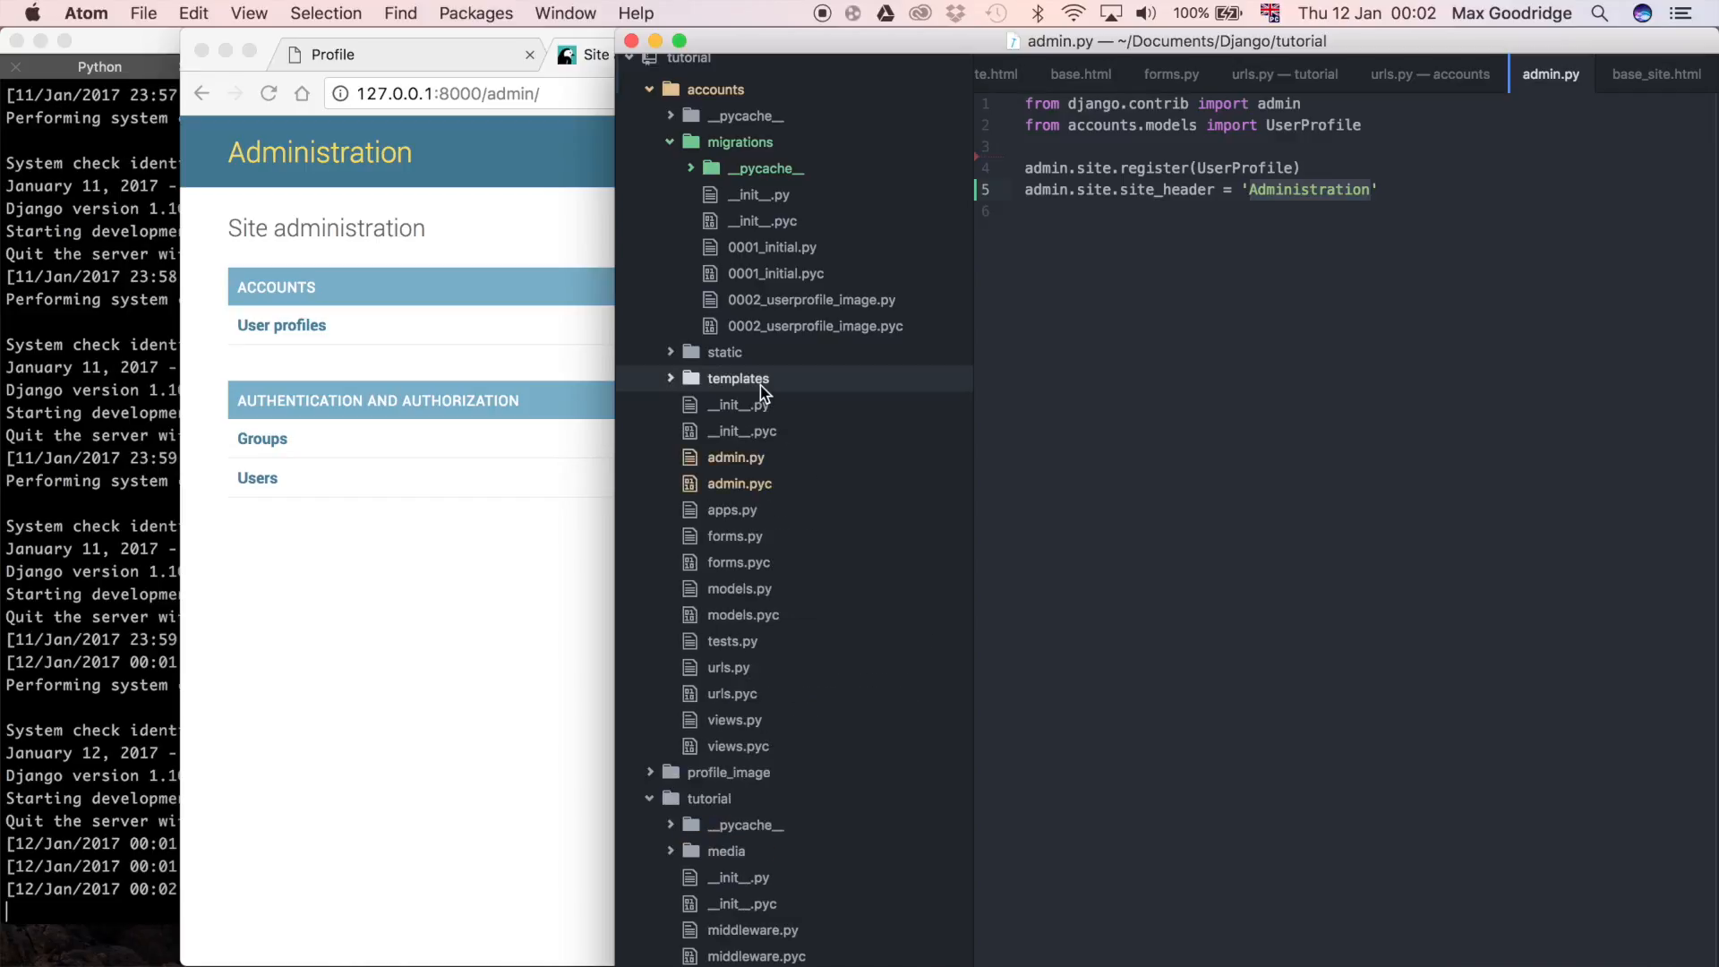
right_click(737, 378)
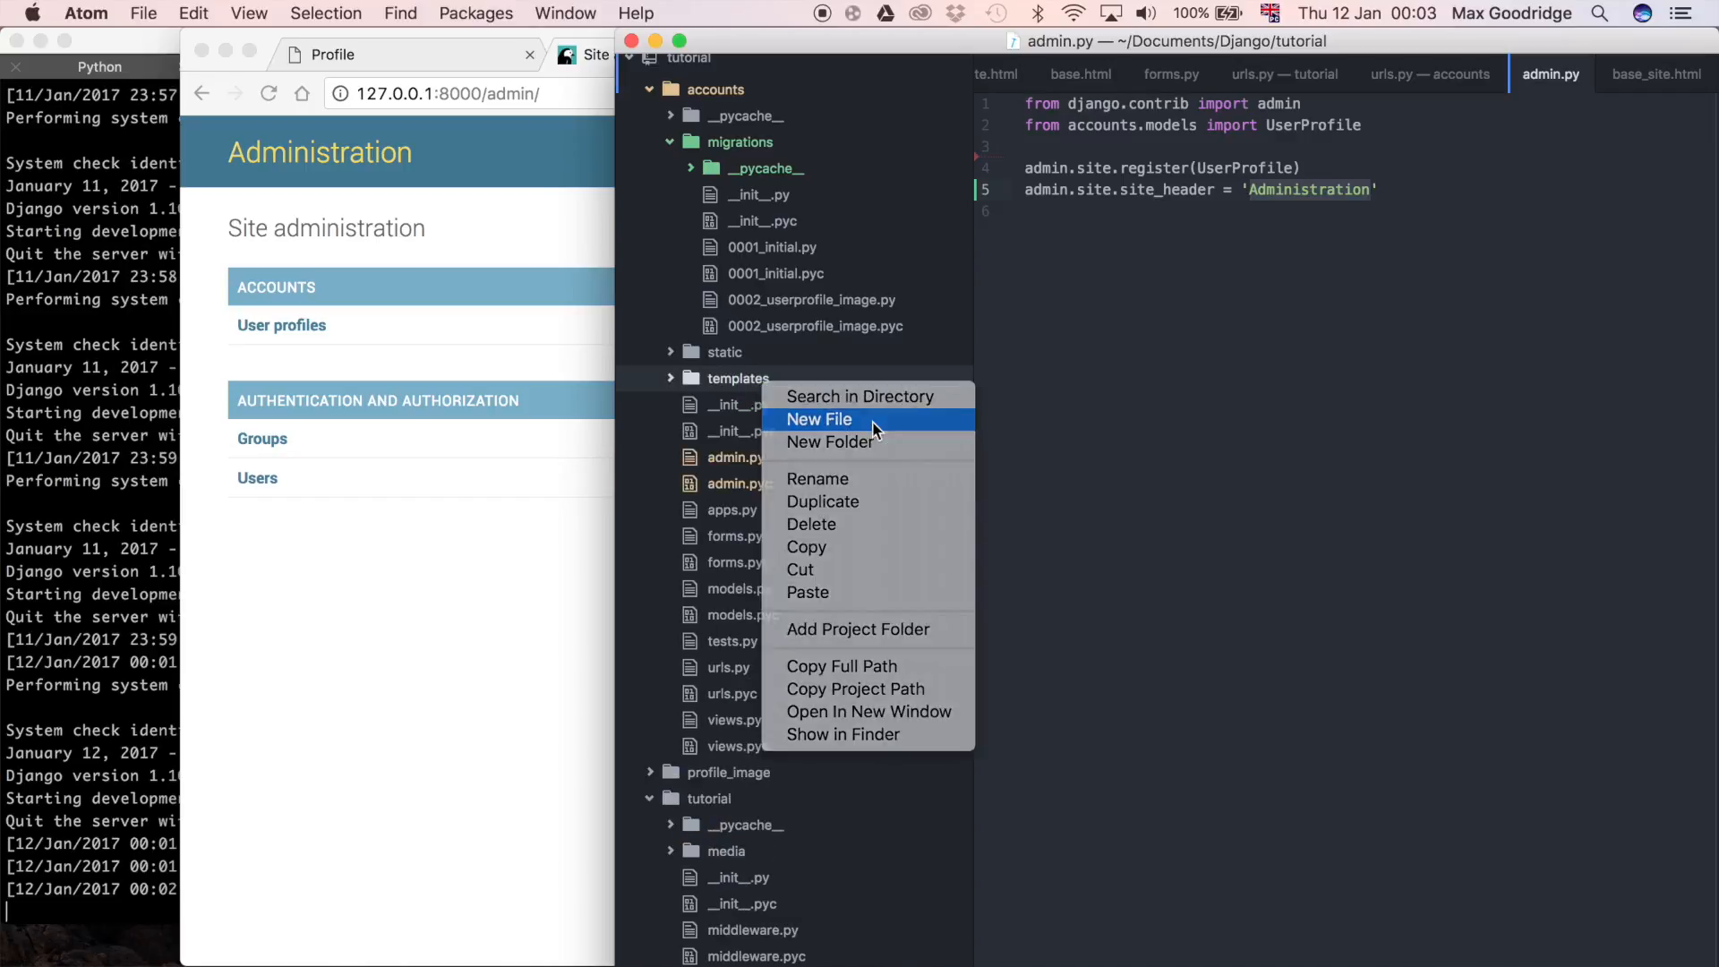
left_click(819, 419)
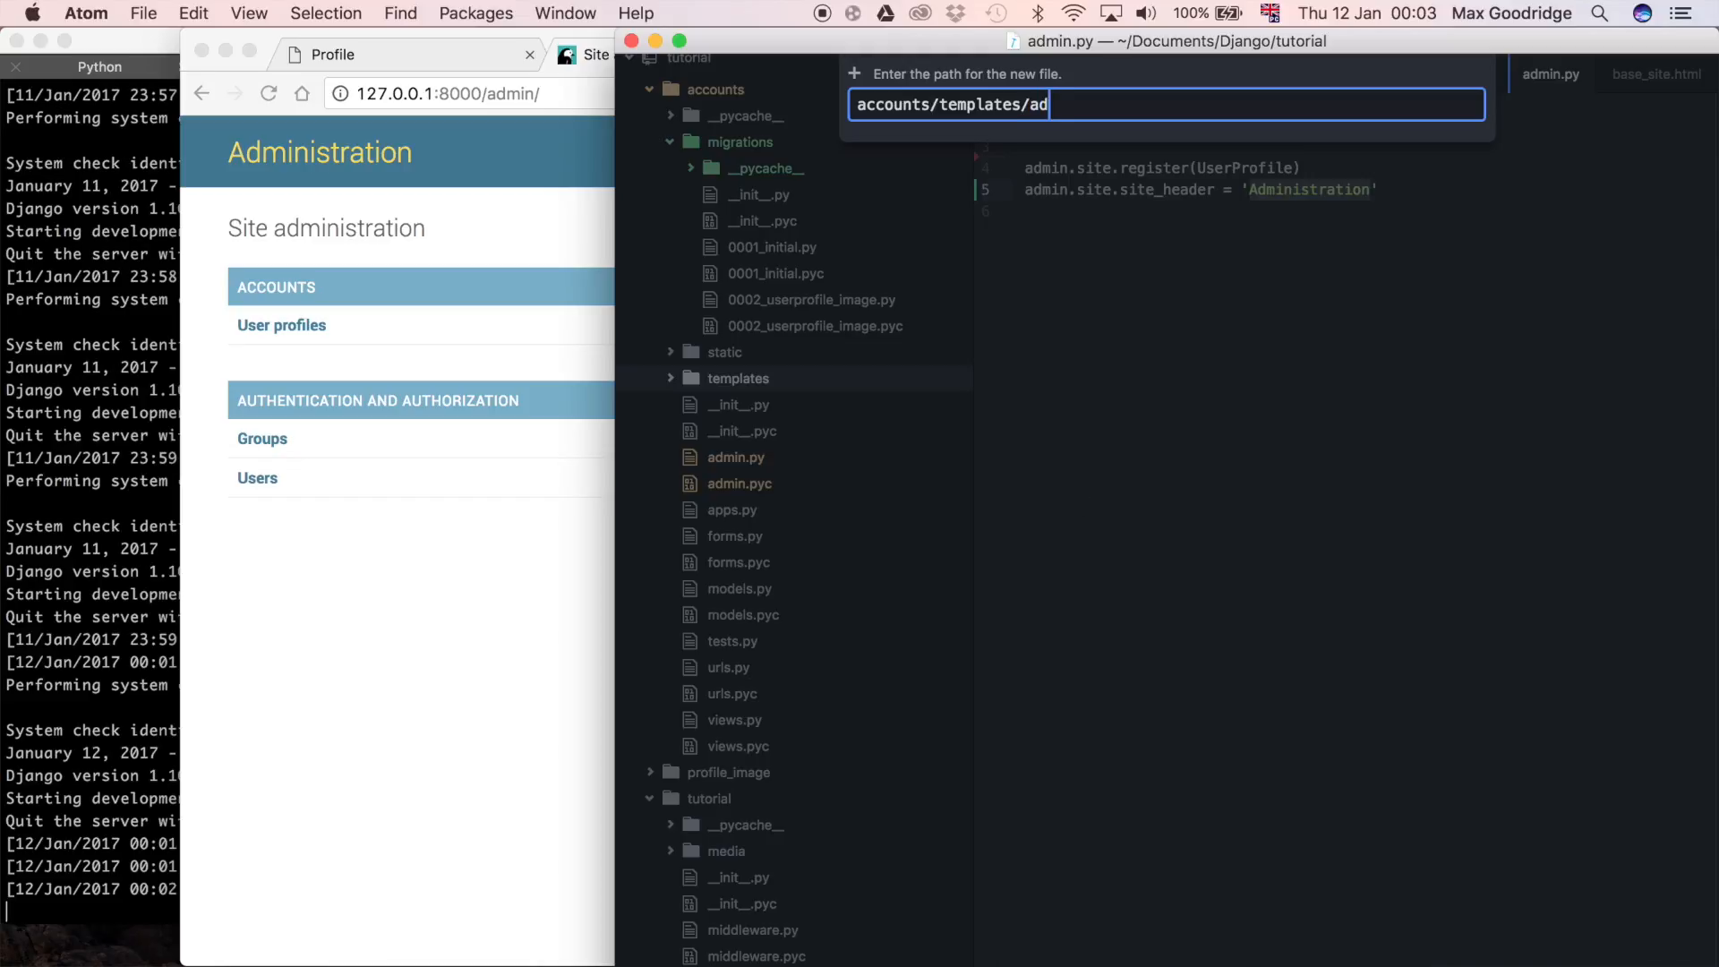
type("min/")
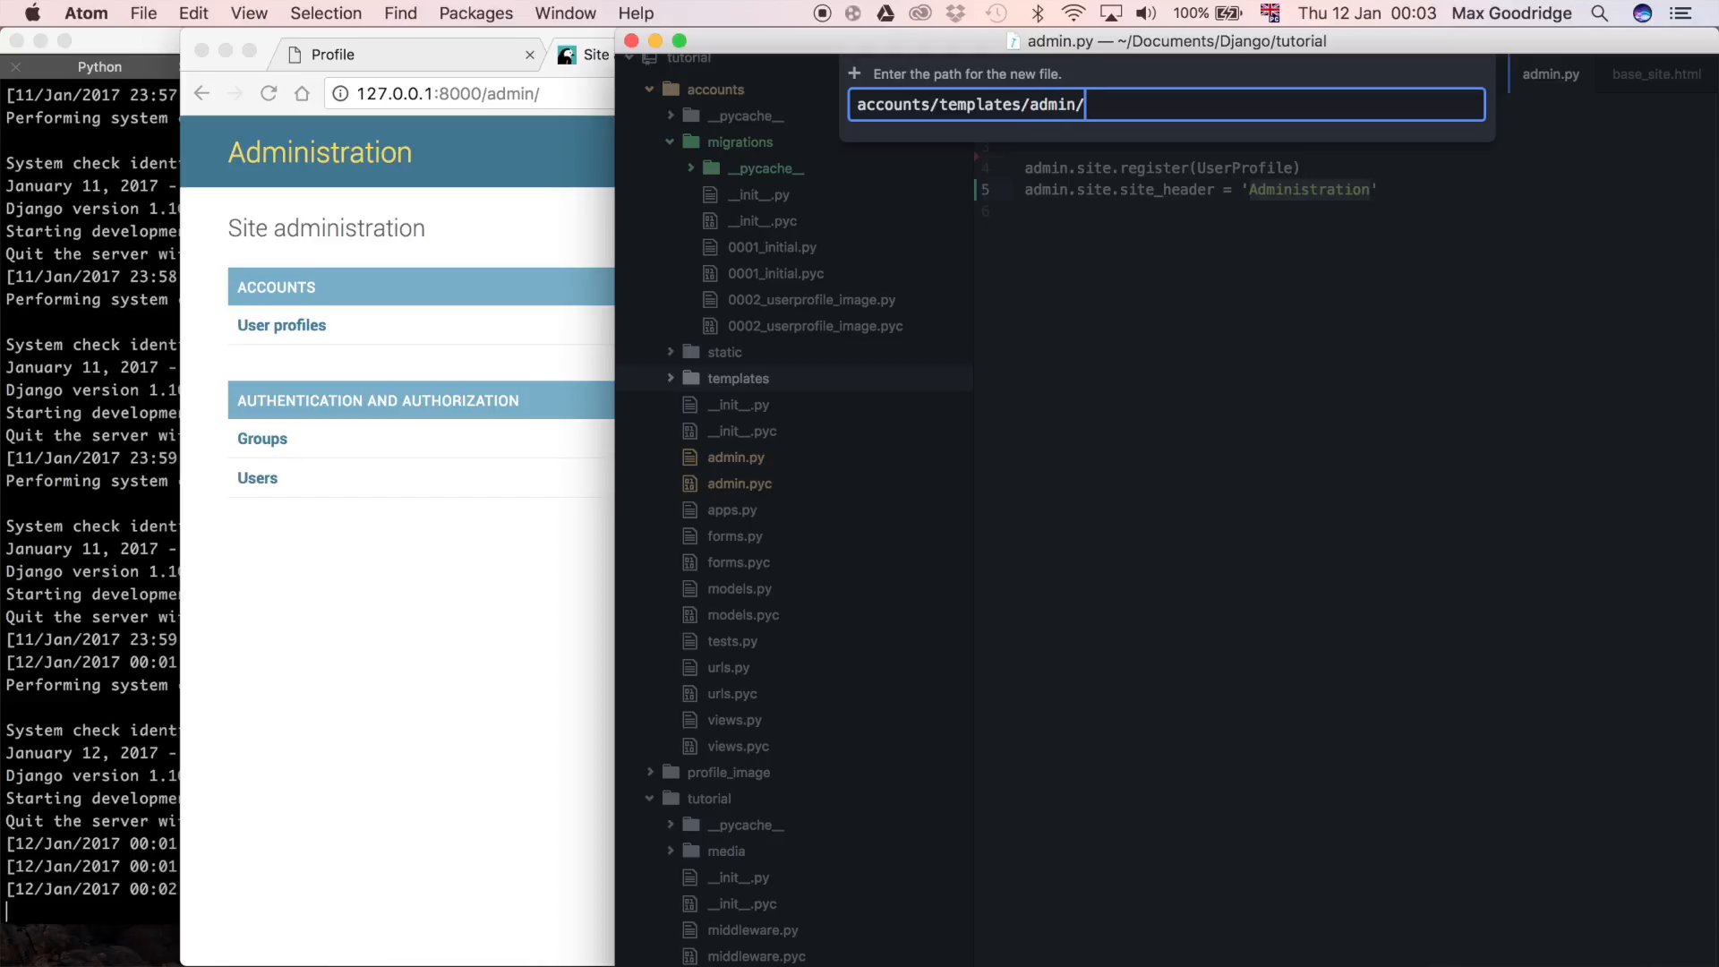
type("bsa")
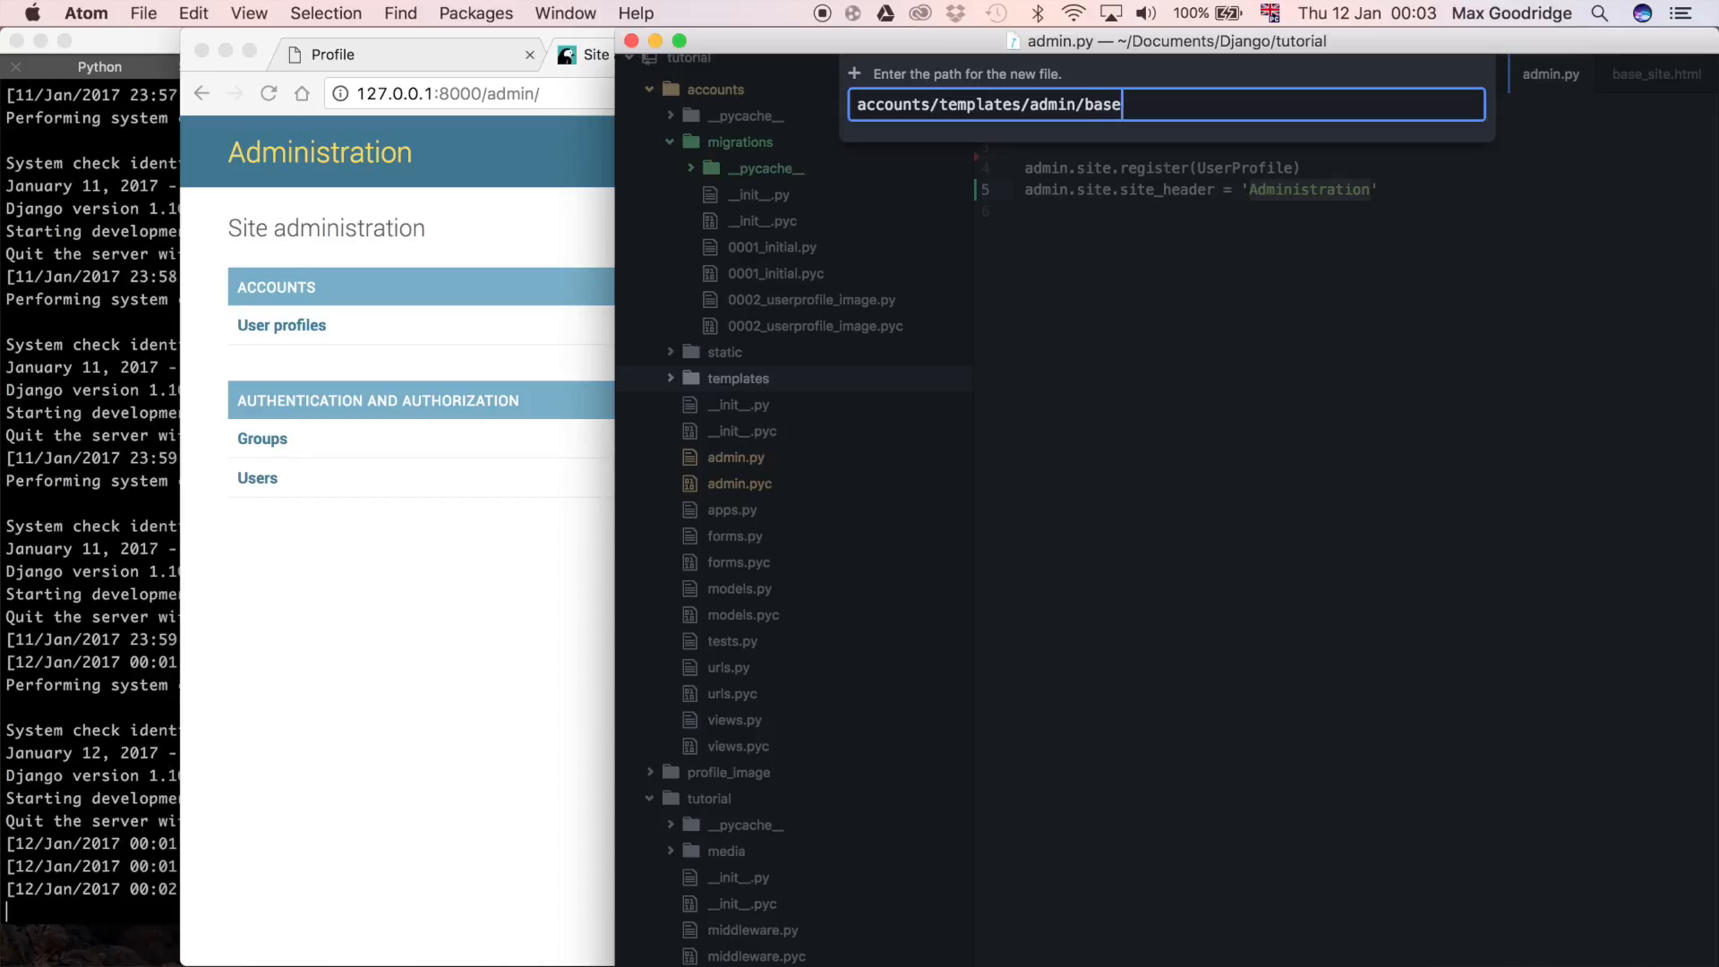
type("_site.h")
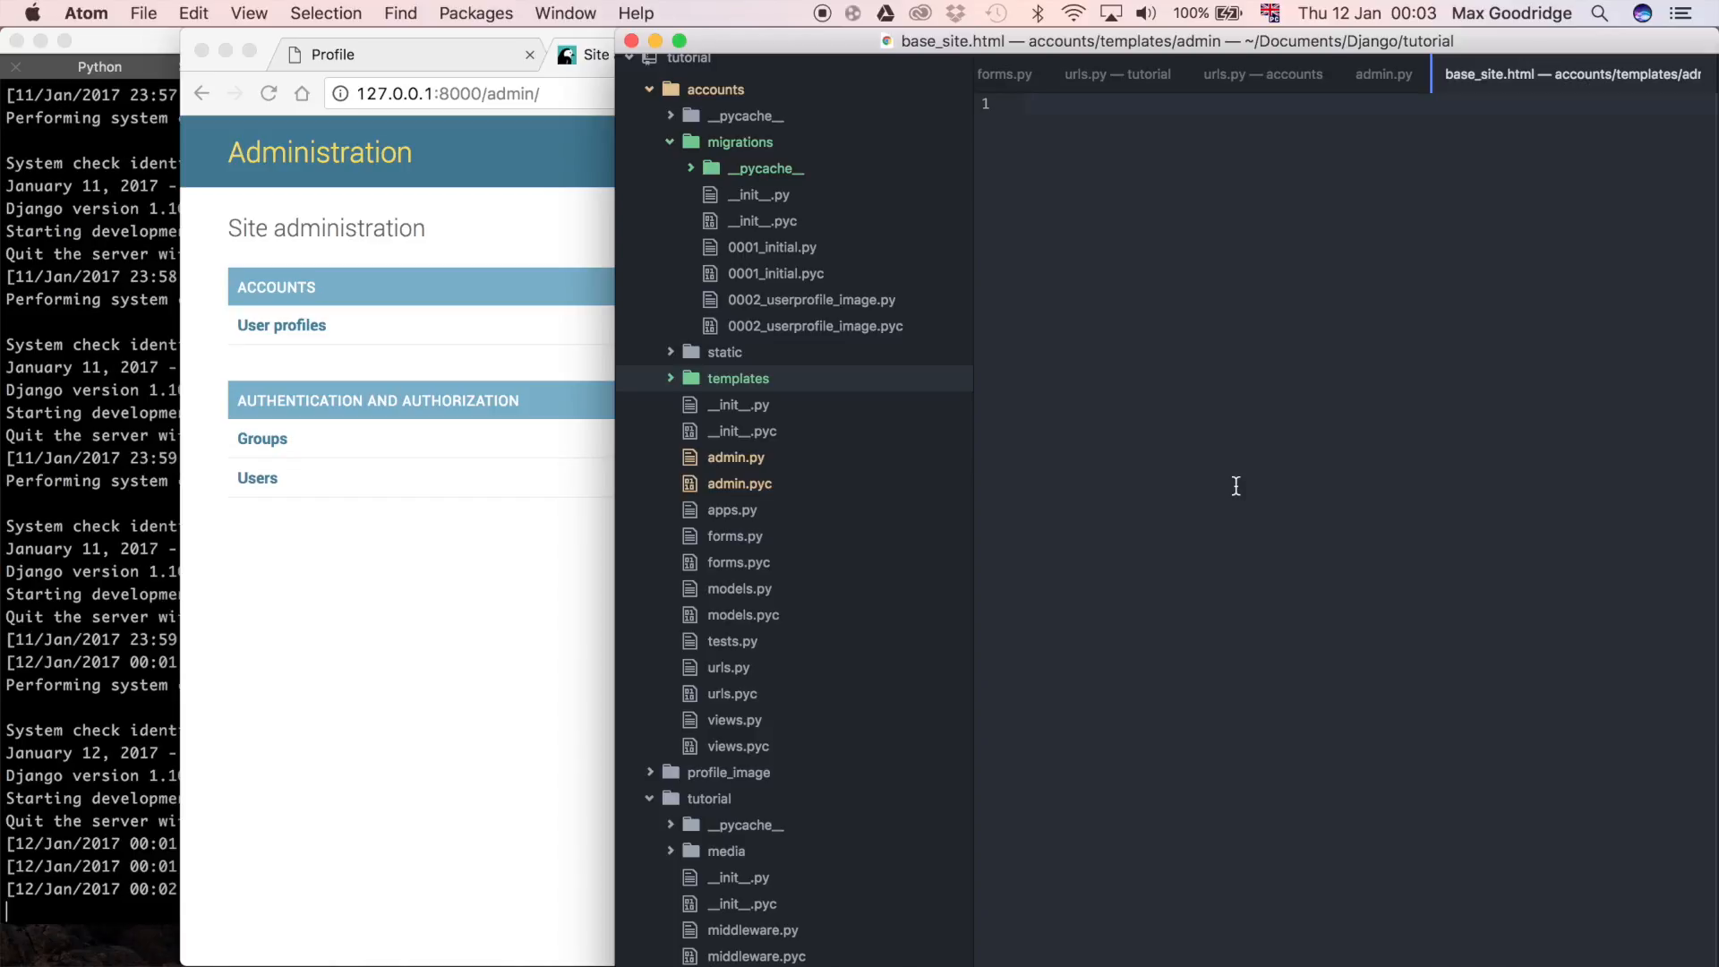
- Write {% extends 'admin/base.html' %} as the first line of base_site.html
left_click(1025, 104)
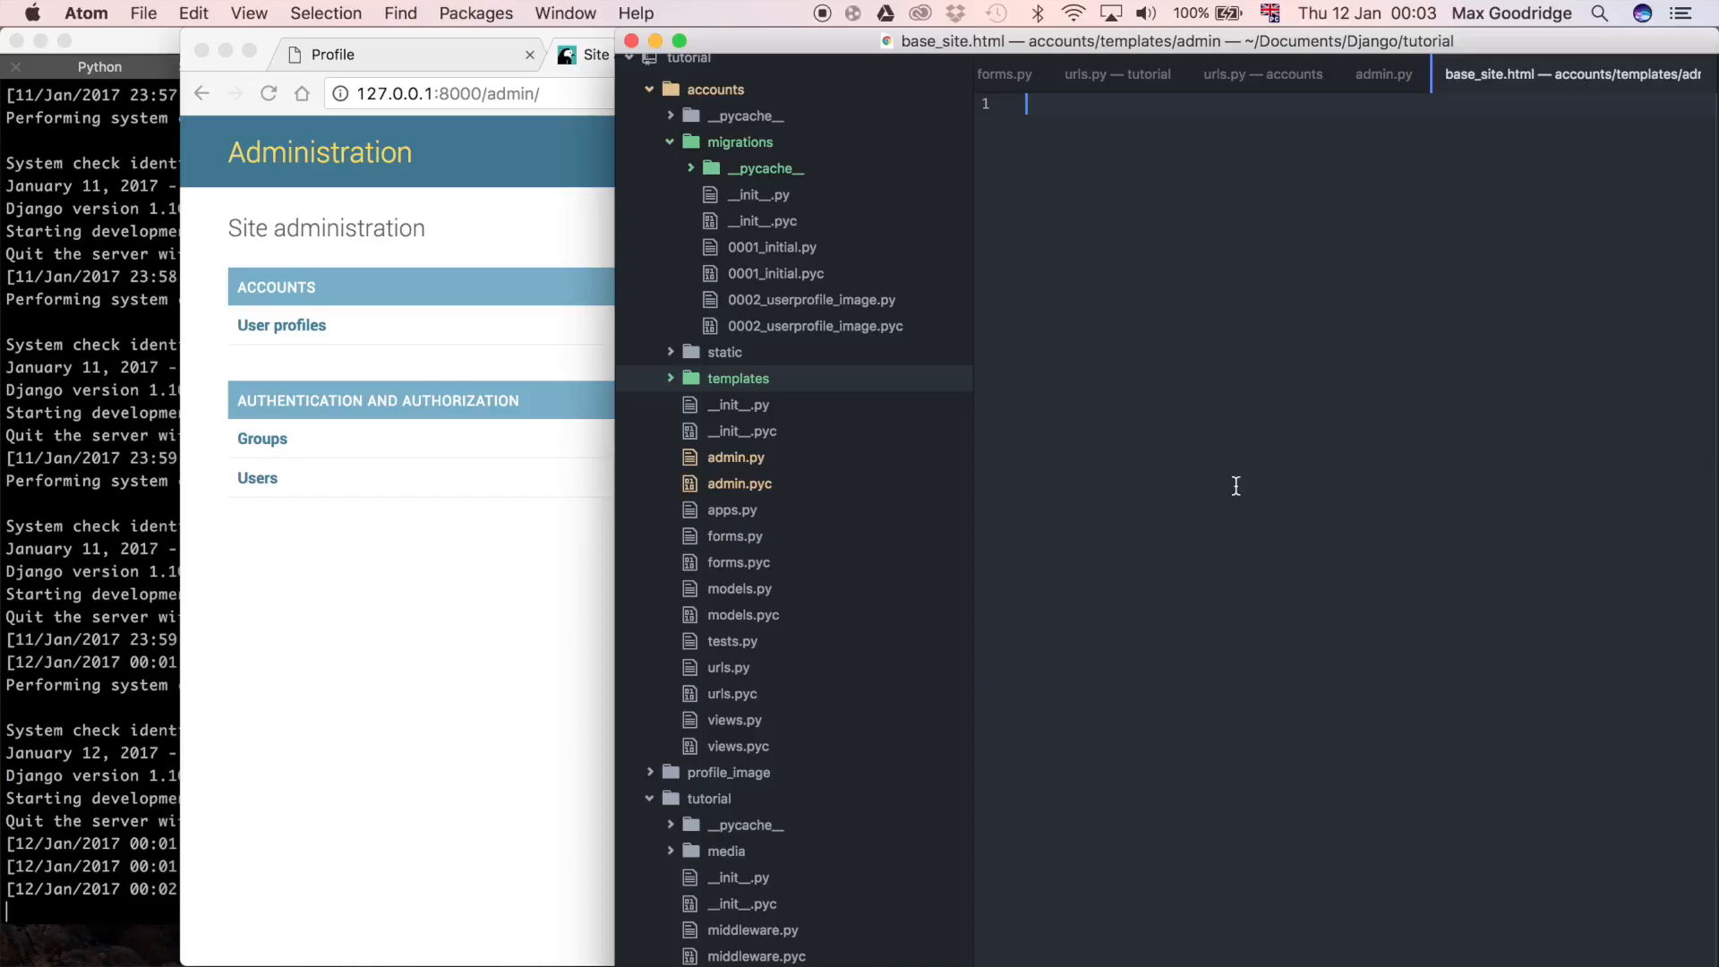
type("{}")
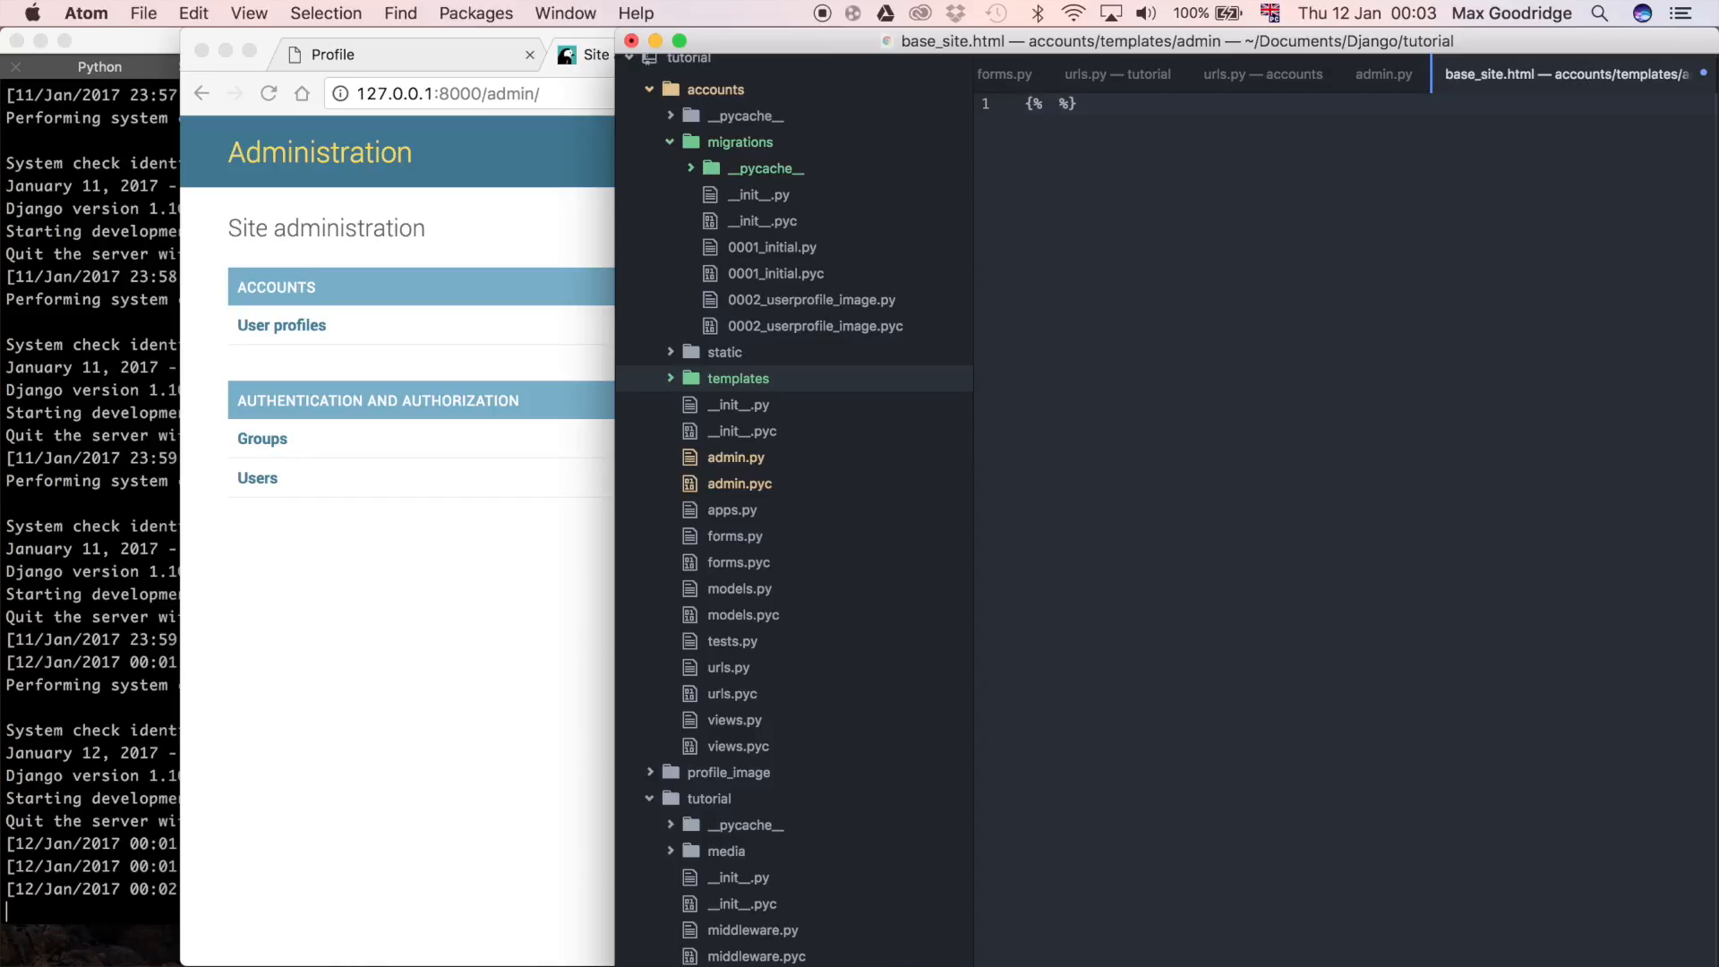
type("exte")
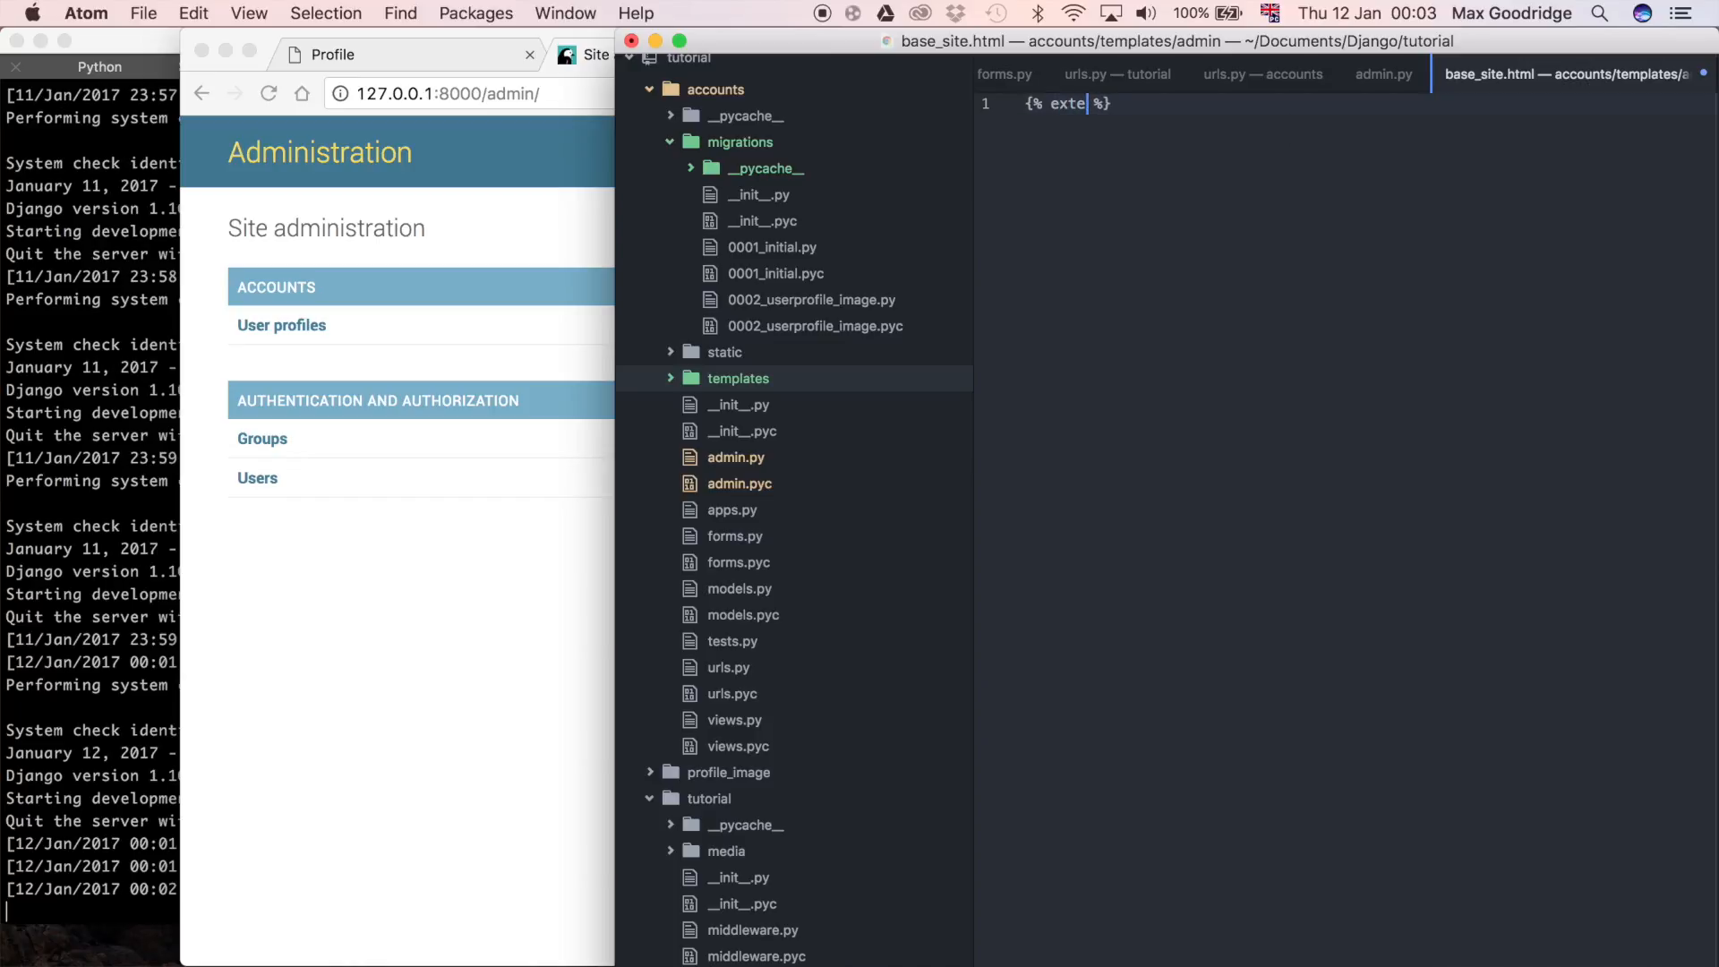
type("nds '")
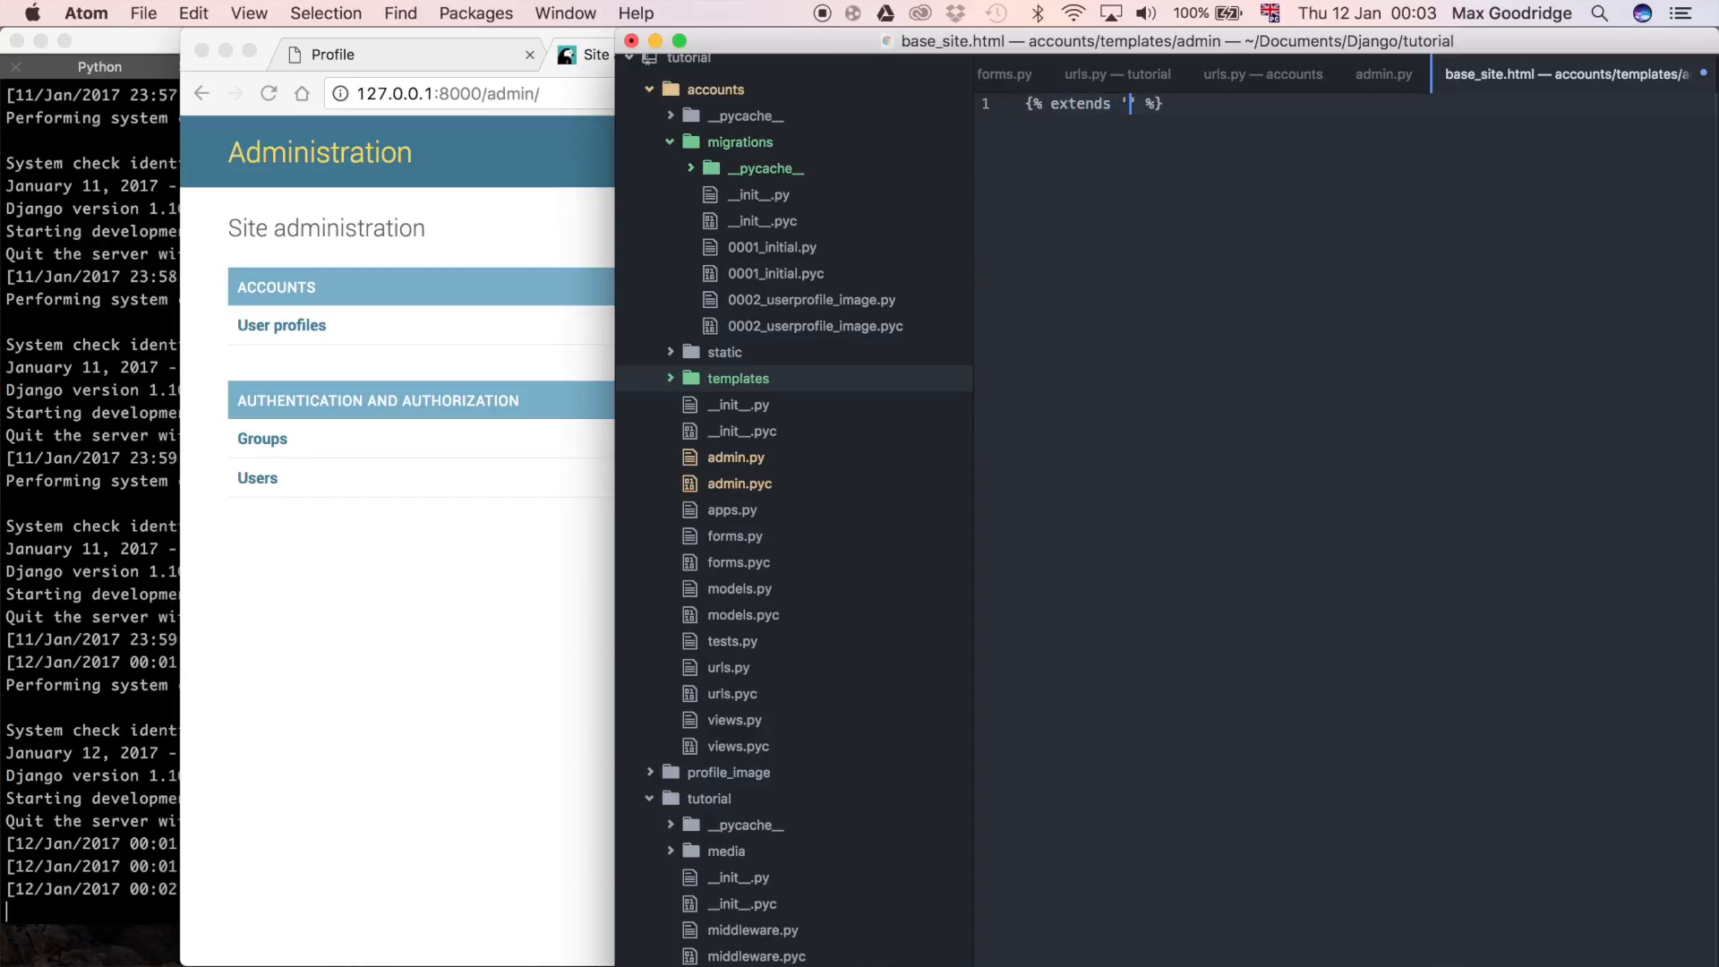
type("admin/")
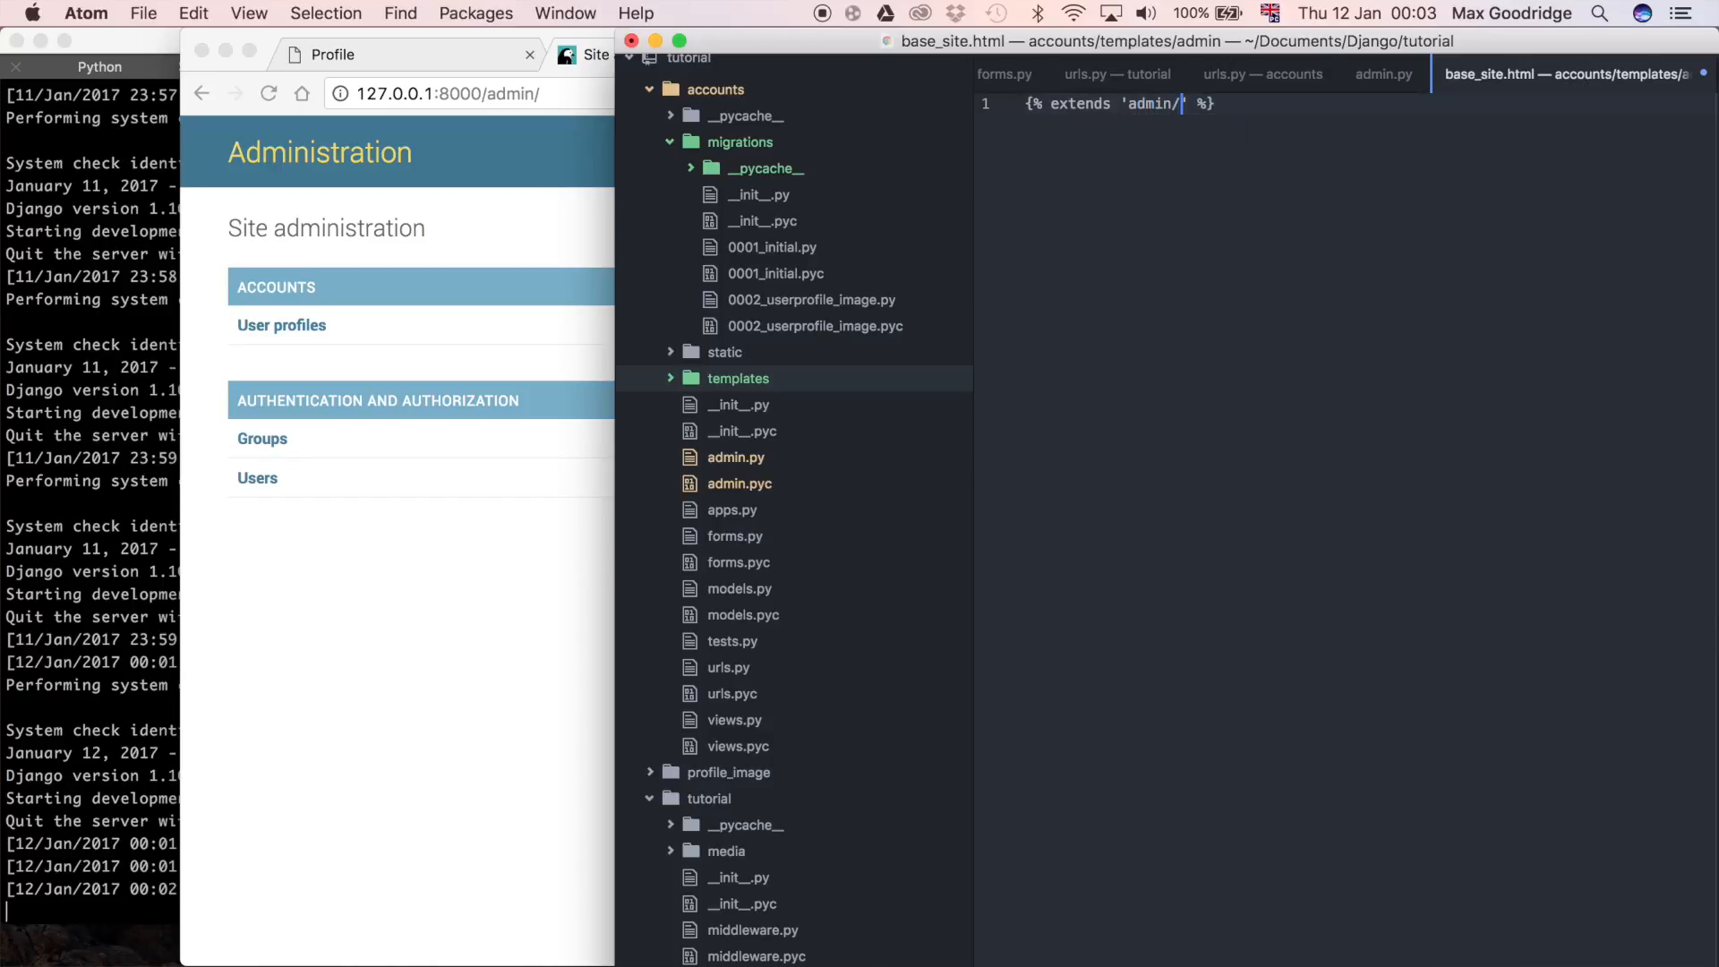
type("base.html")
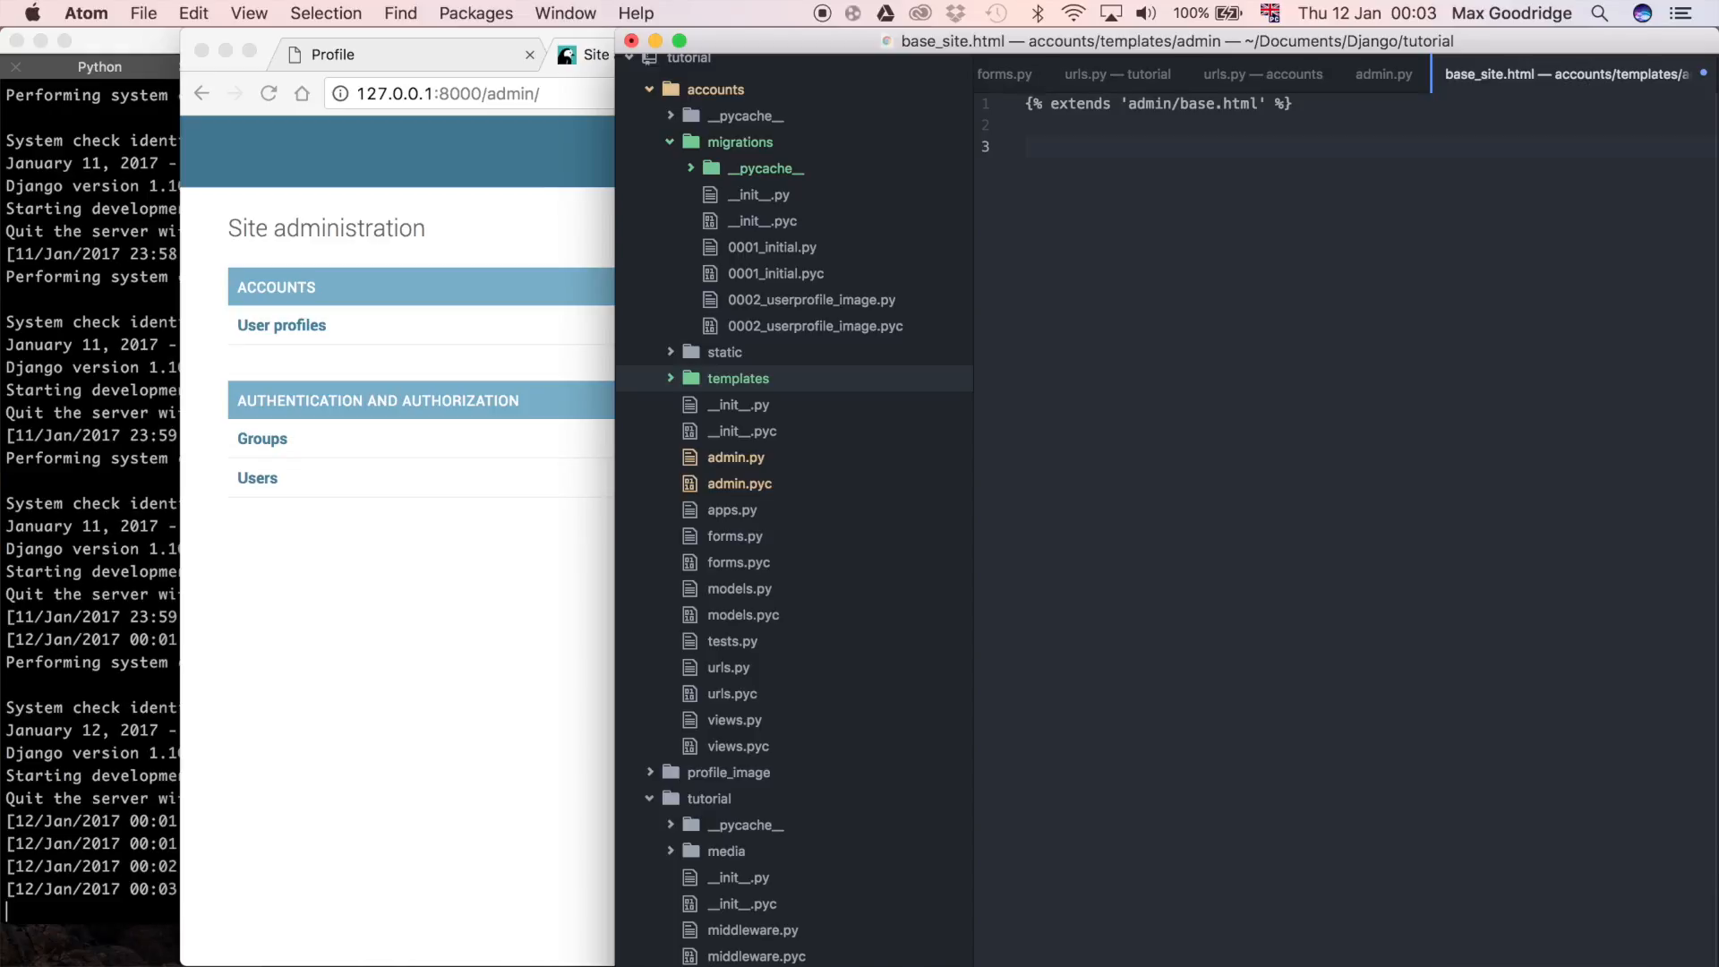
- Add a {% block branding %} tag on a new line in base_site.html
type("{%}")
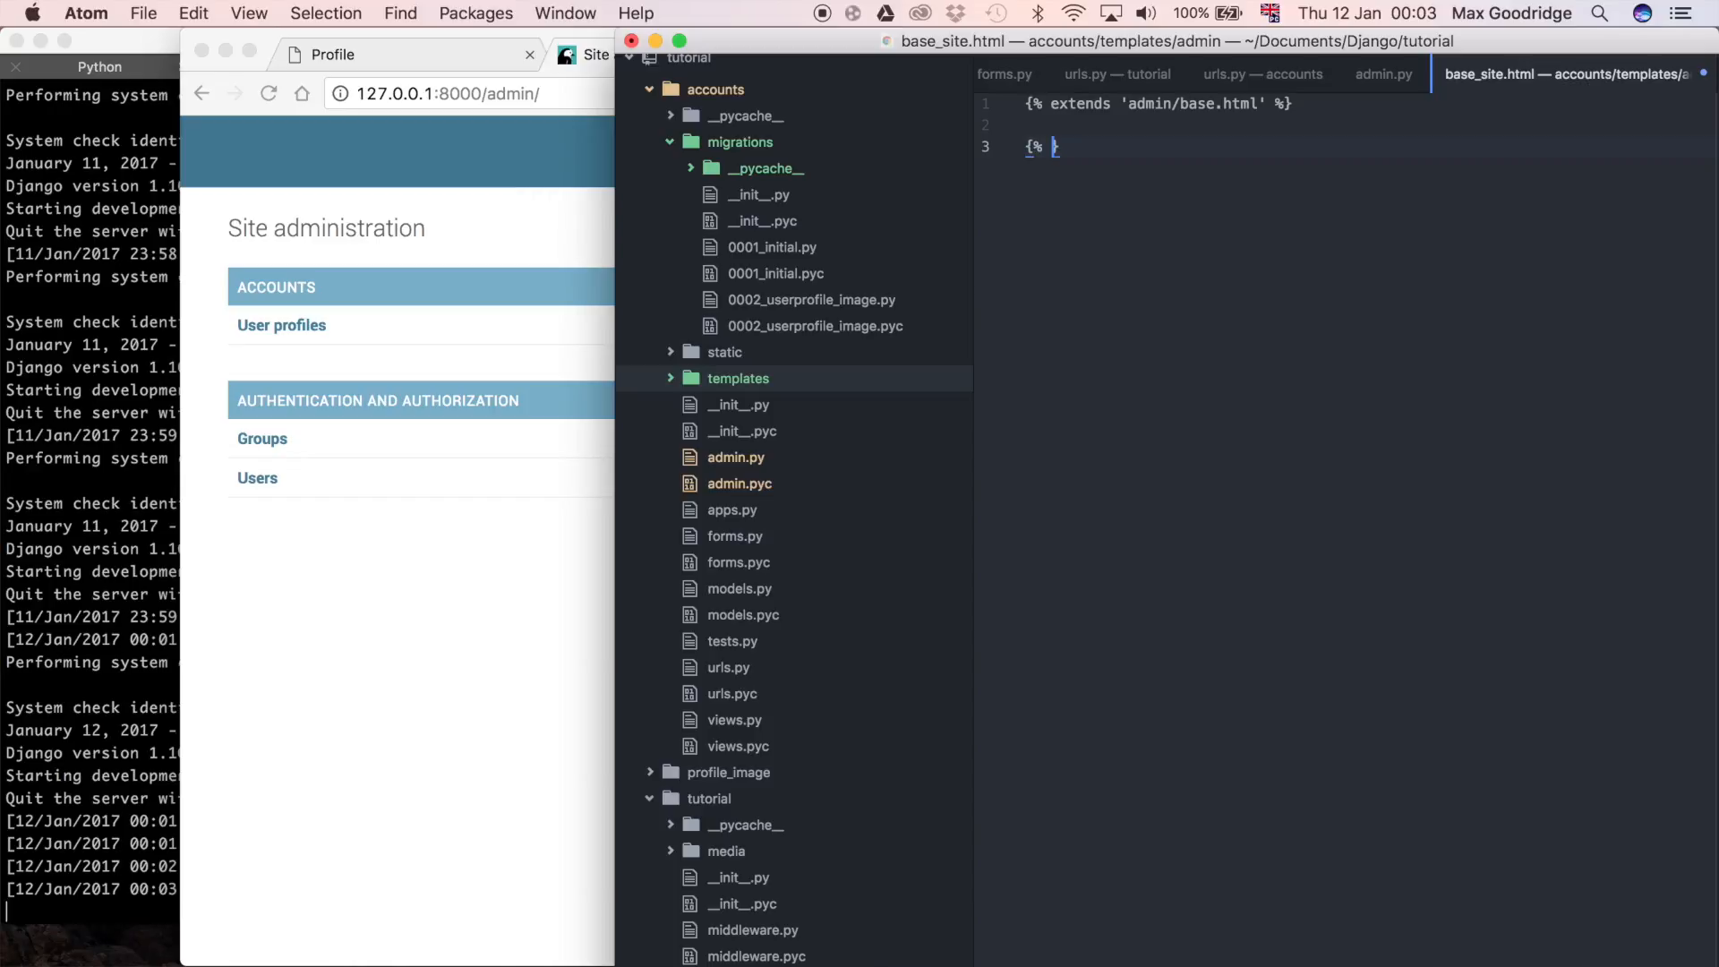
type("block")
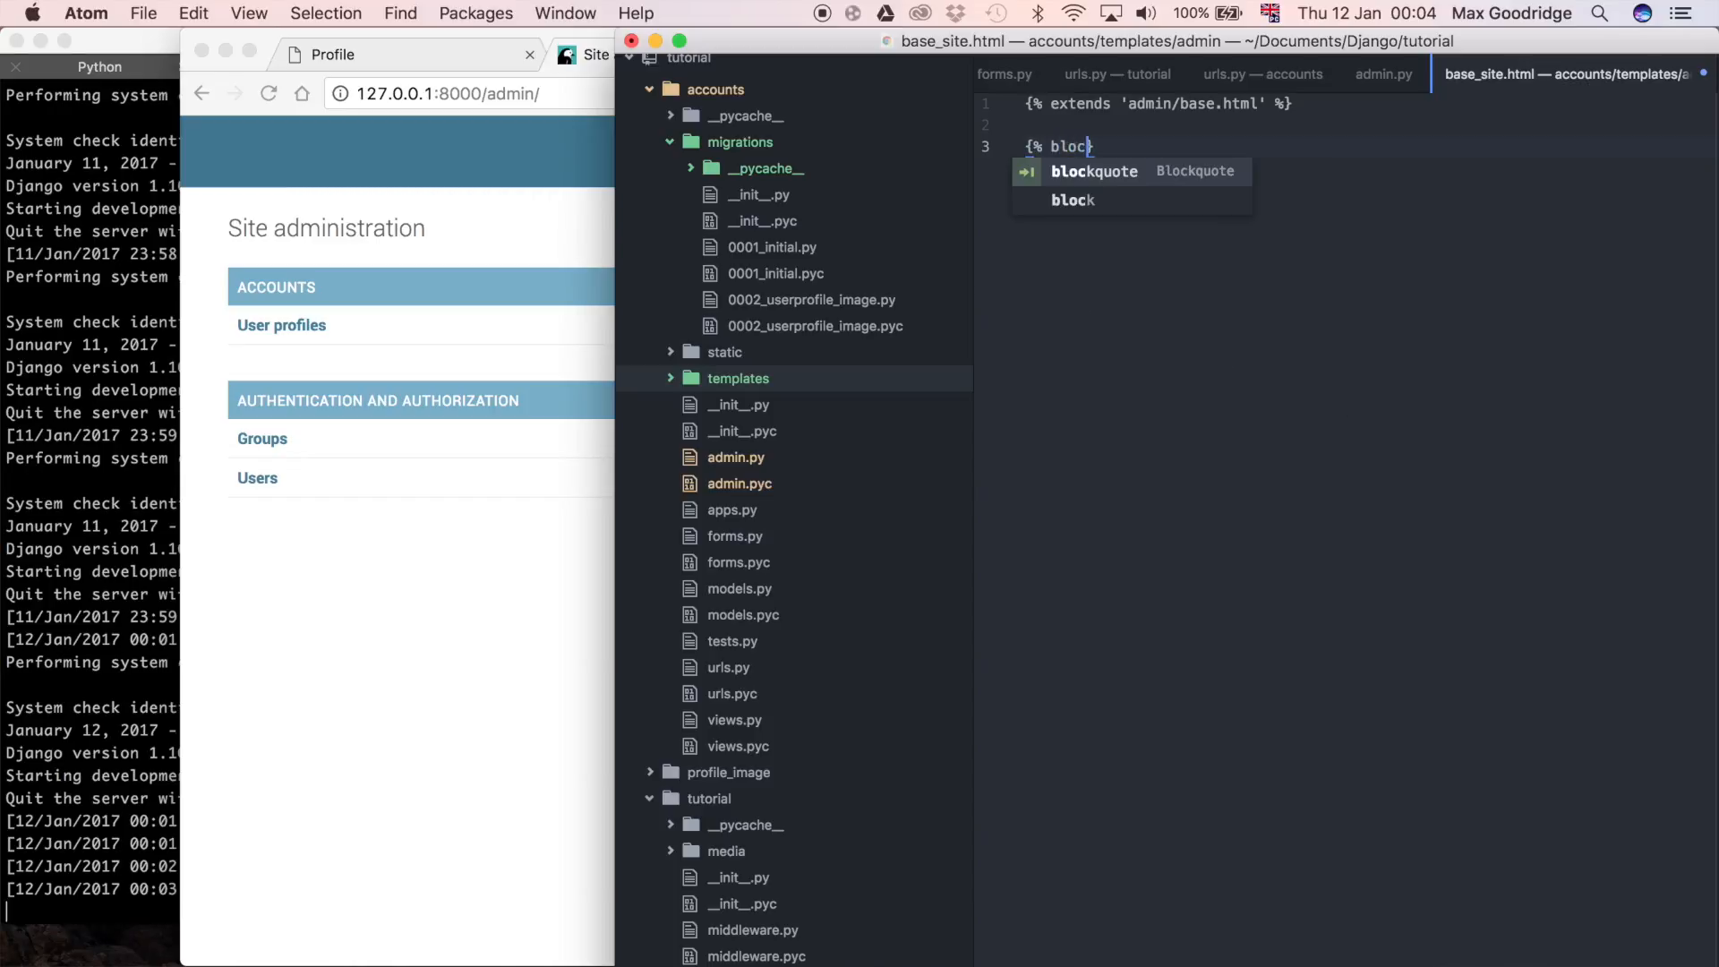
type("bra")
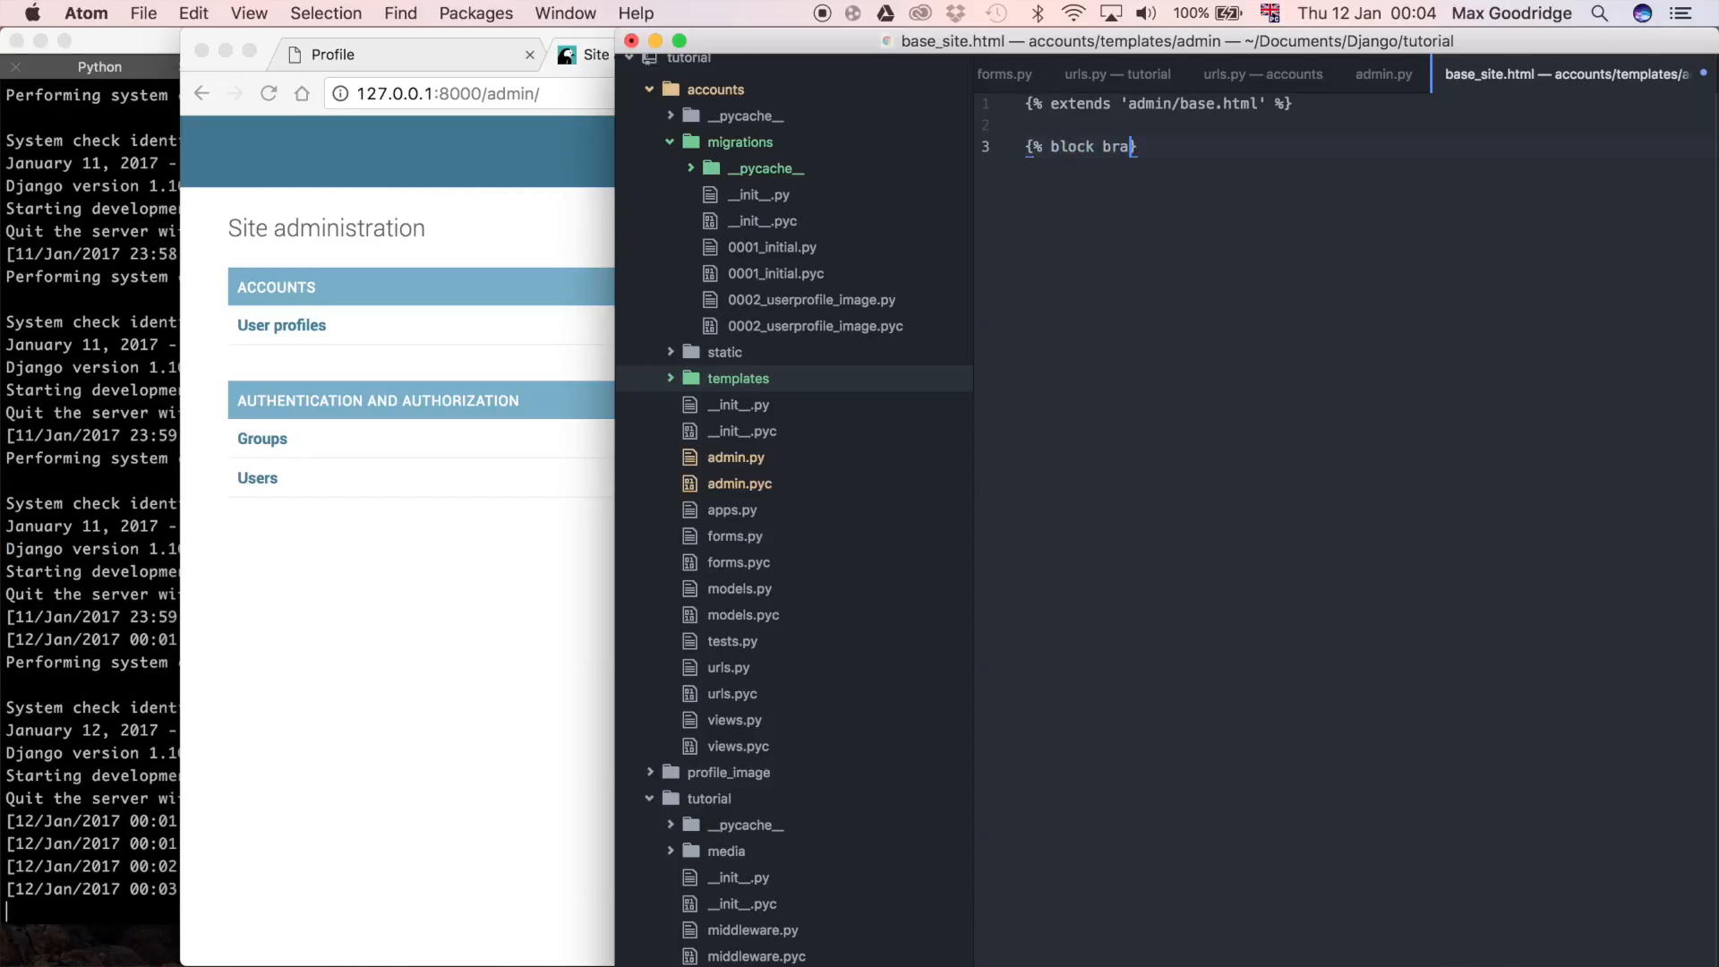
type("nding}")
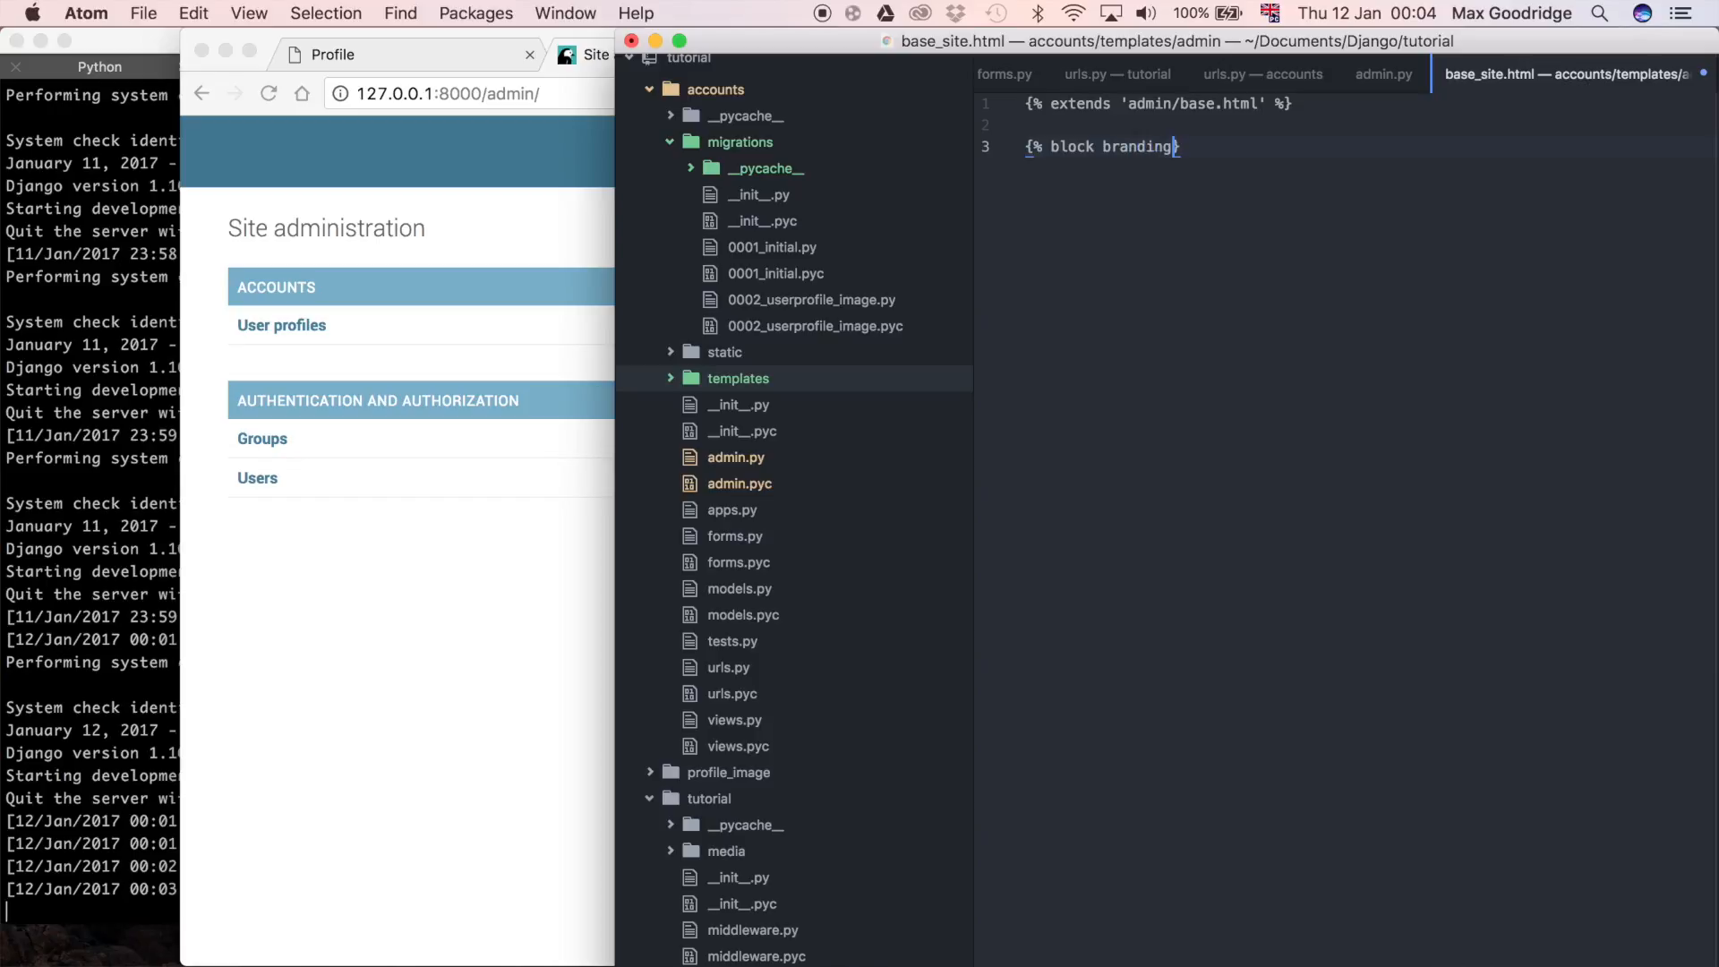
type("%}")
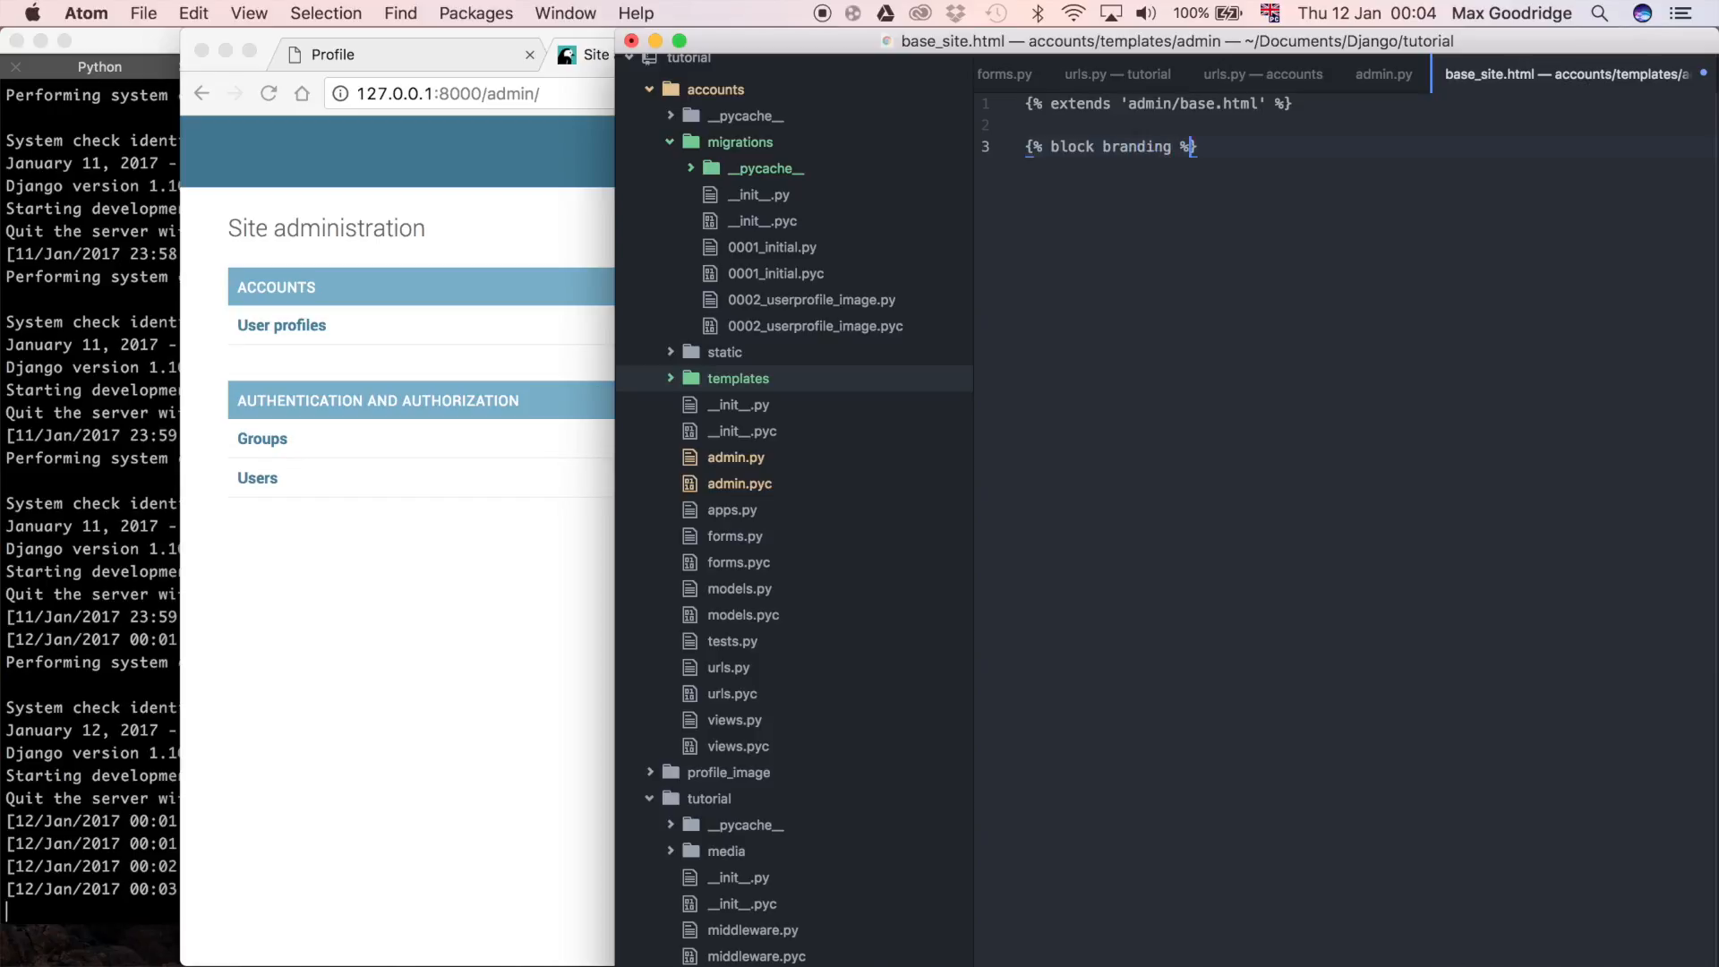
key("Return")
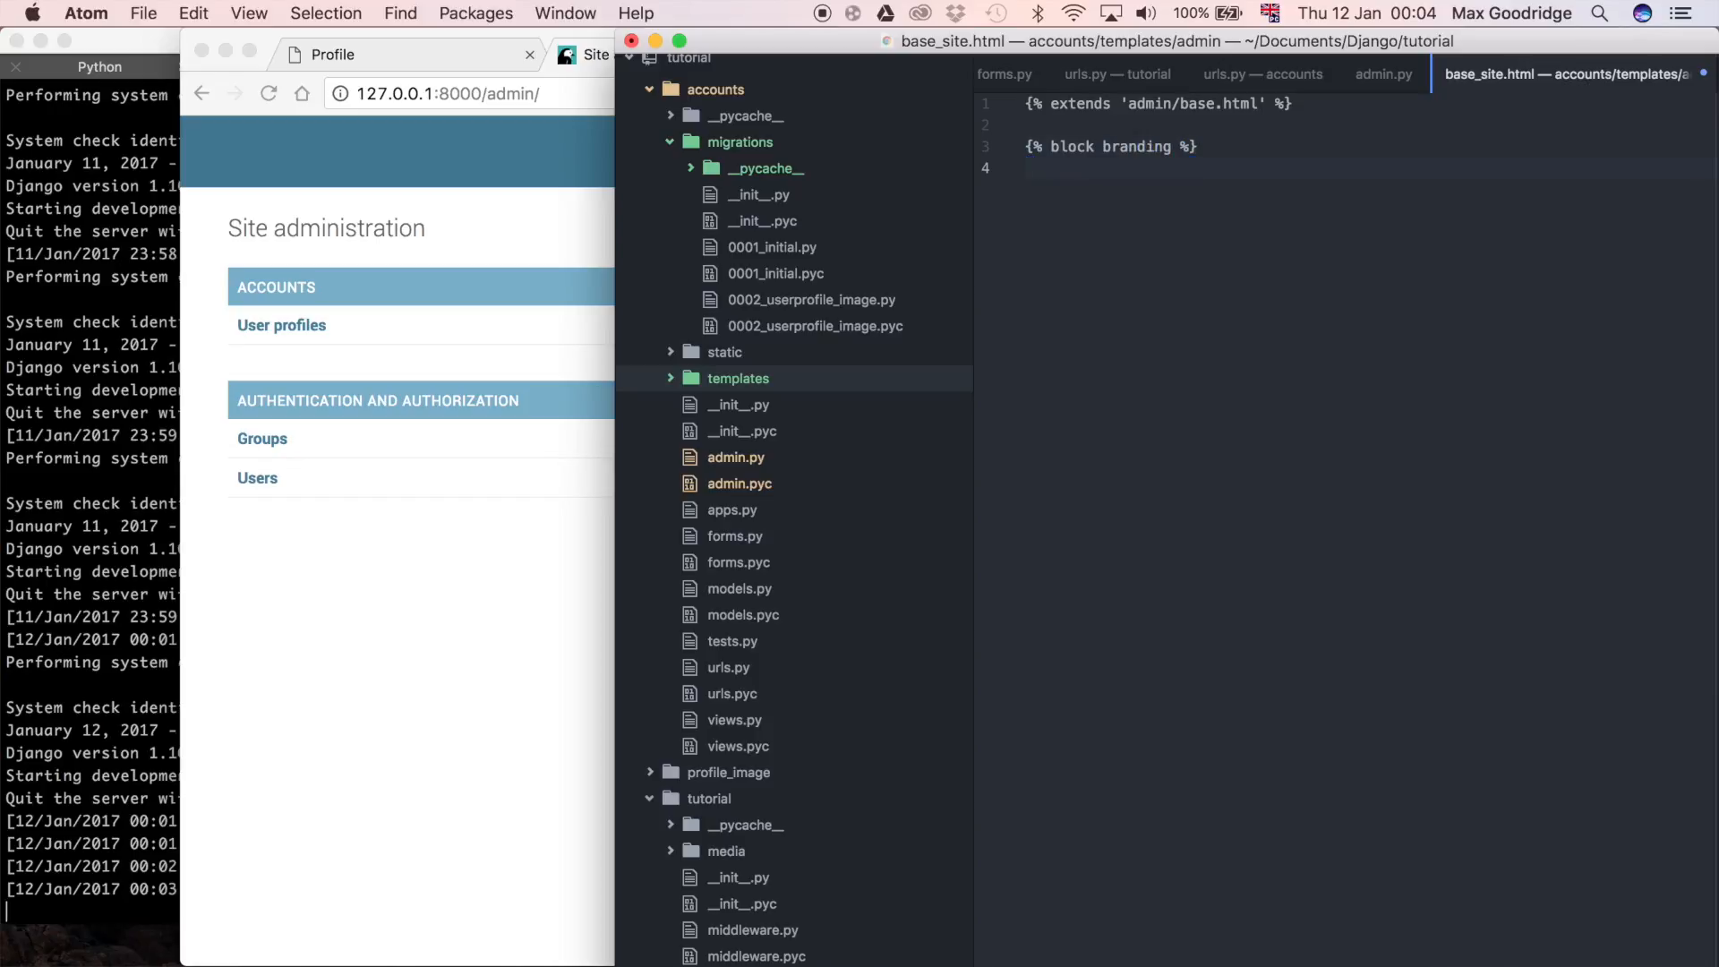
- Add an <h1>Admin</h1> heading inside the branding block
left_click(1030, 170)
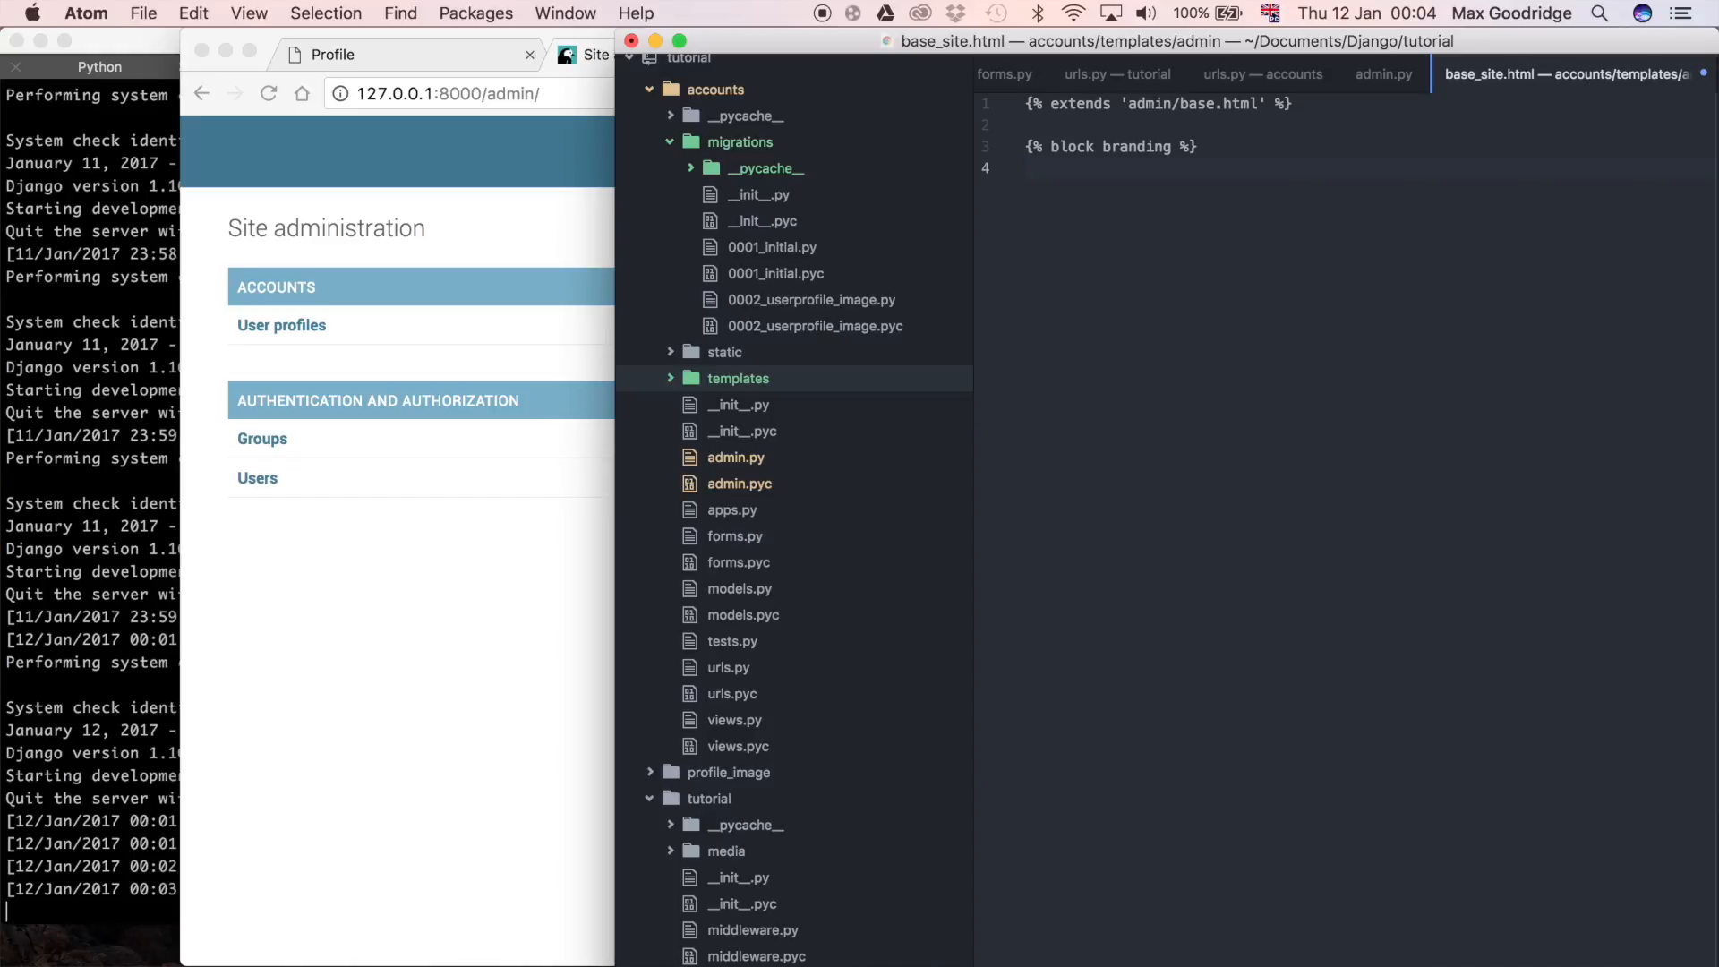
left_click(1030, 170)
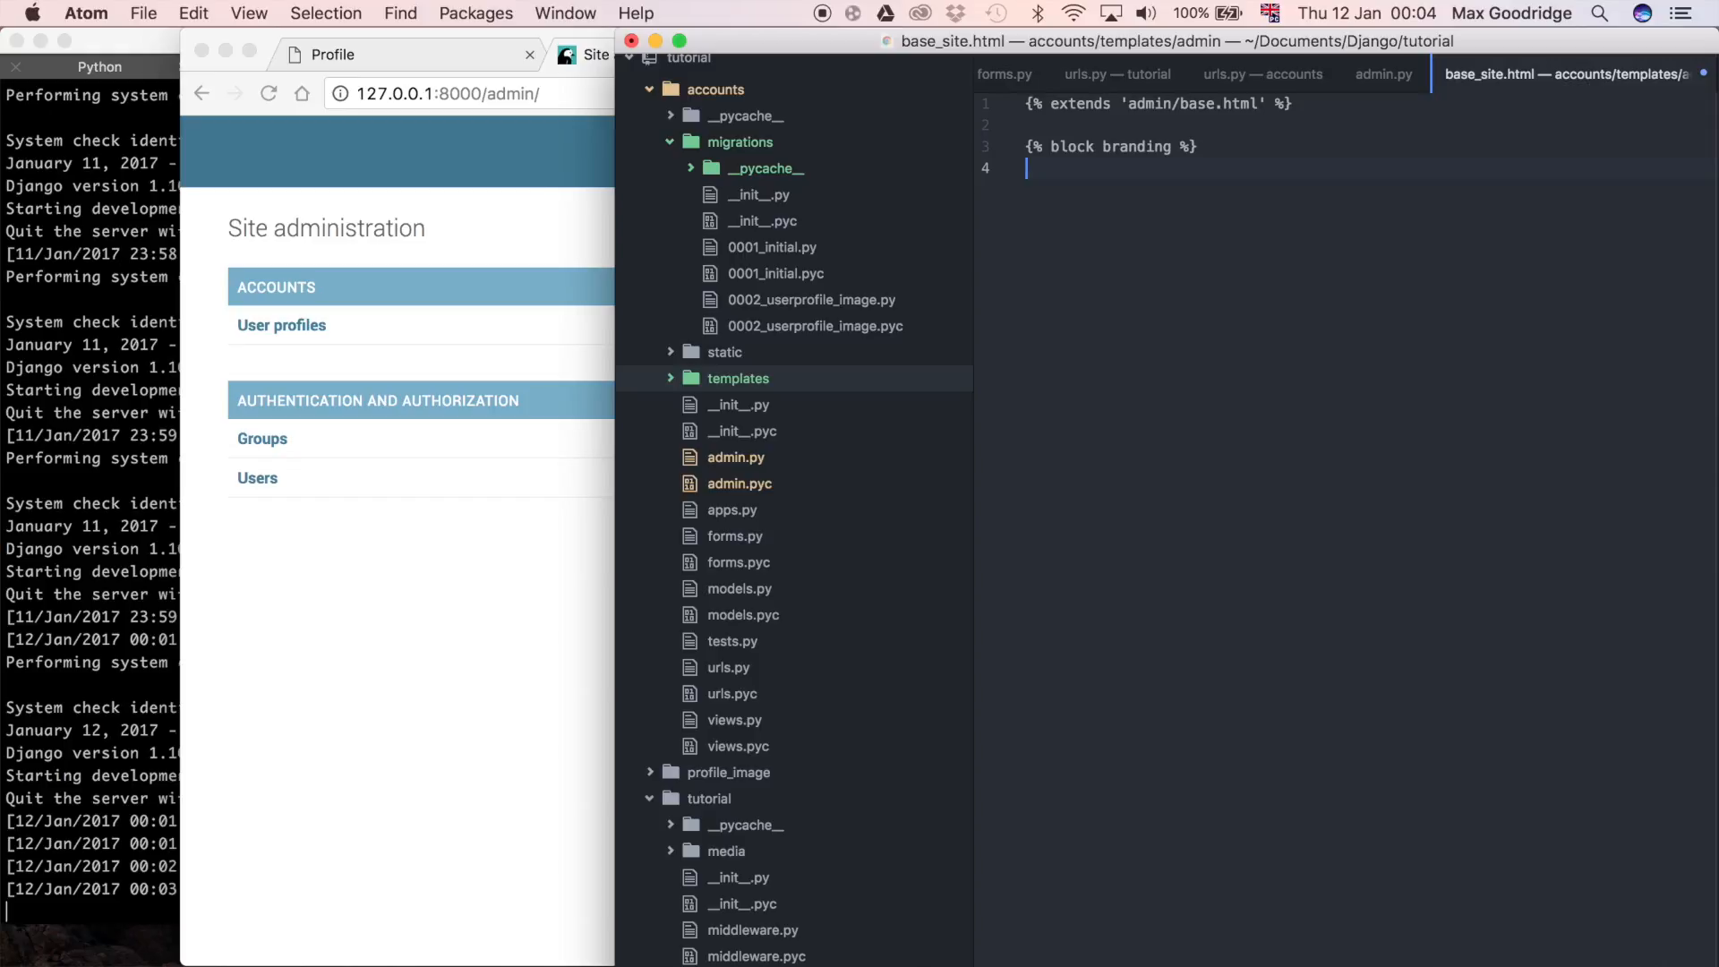
type("<h1></h1>")
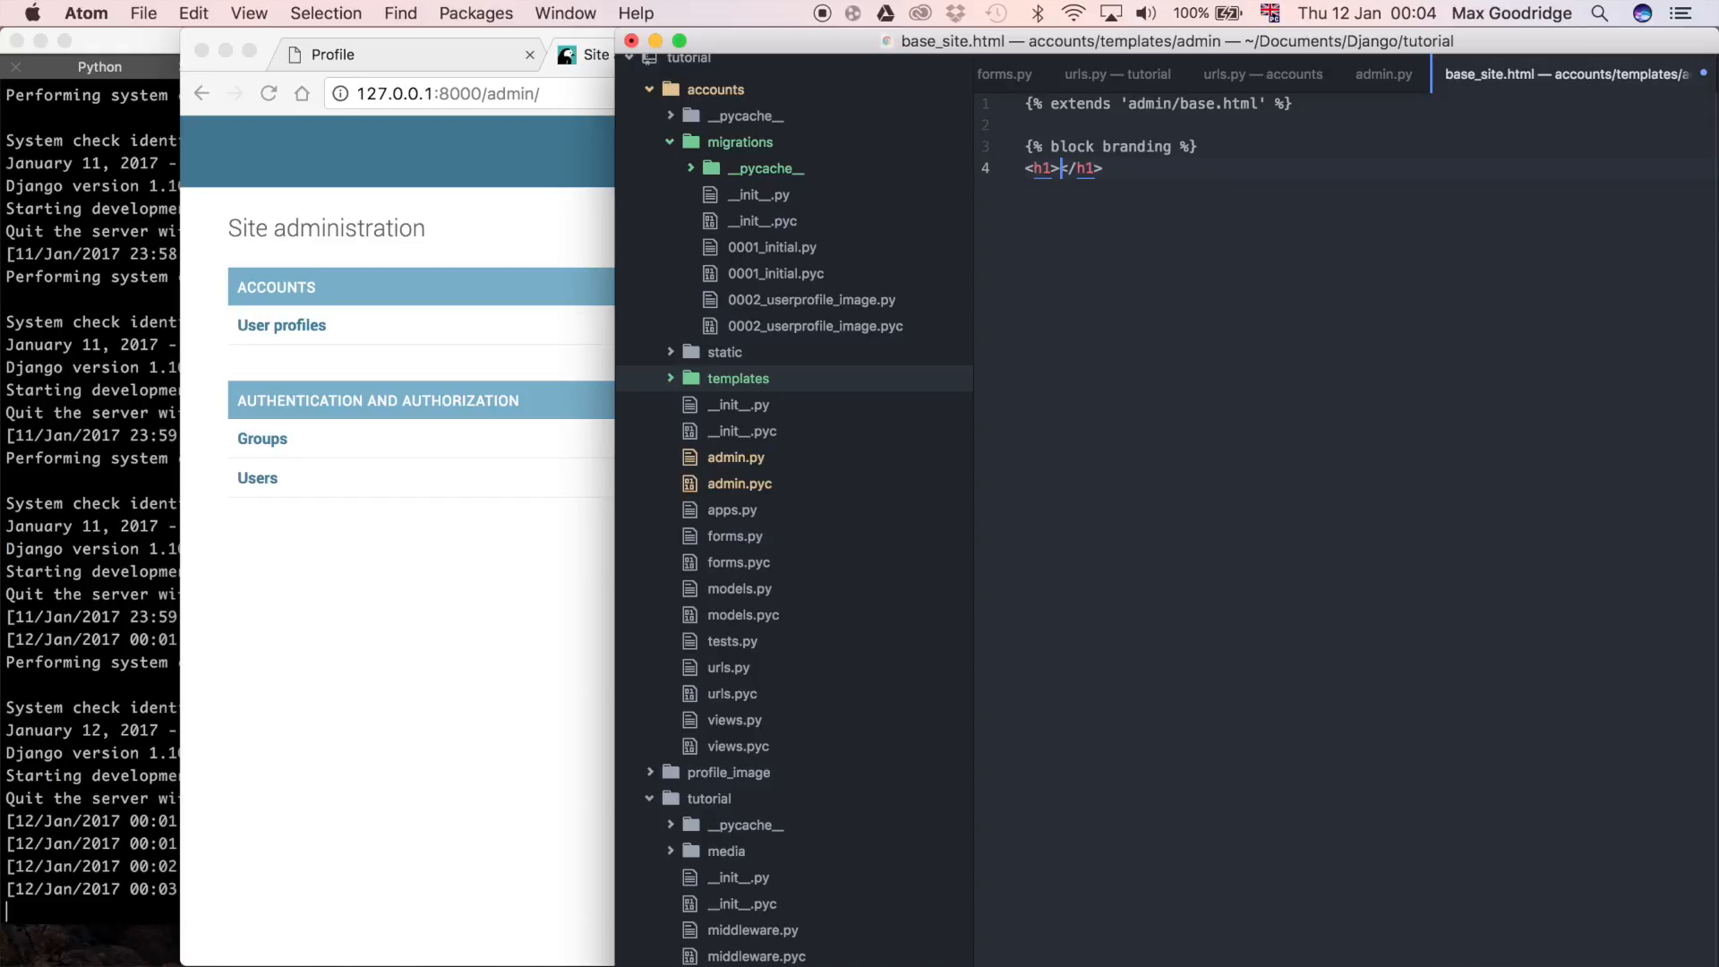
type("A")
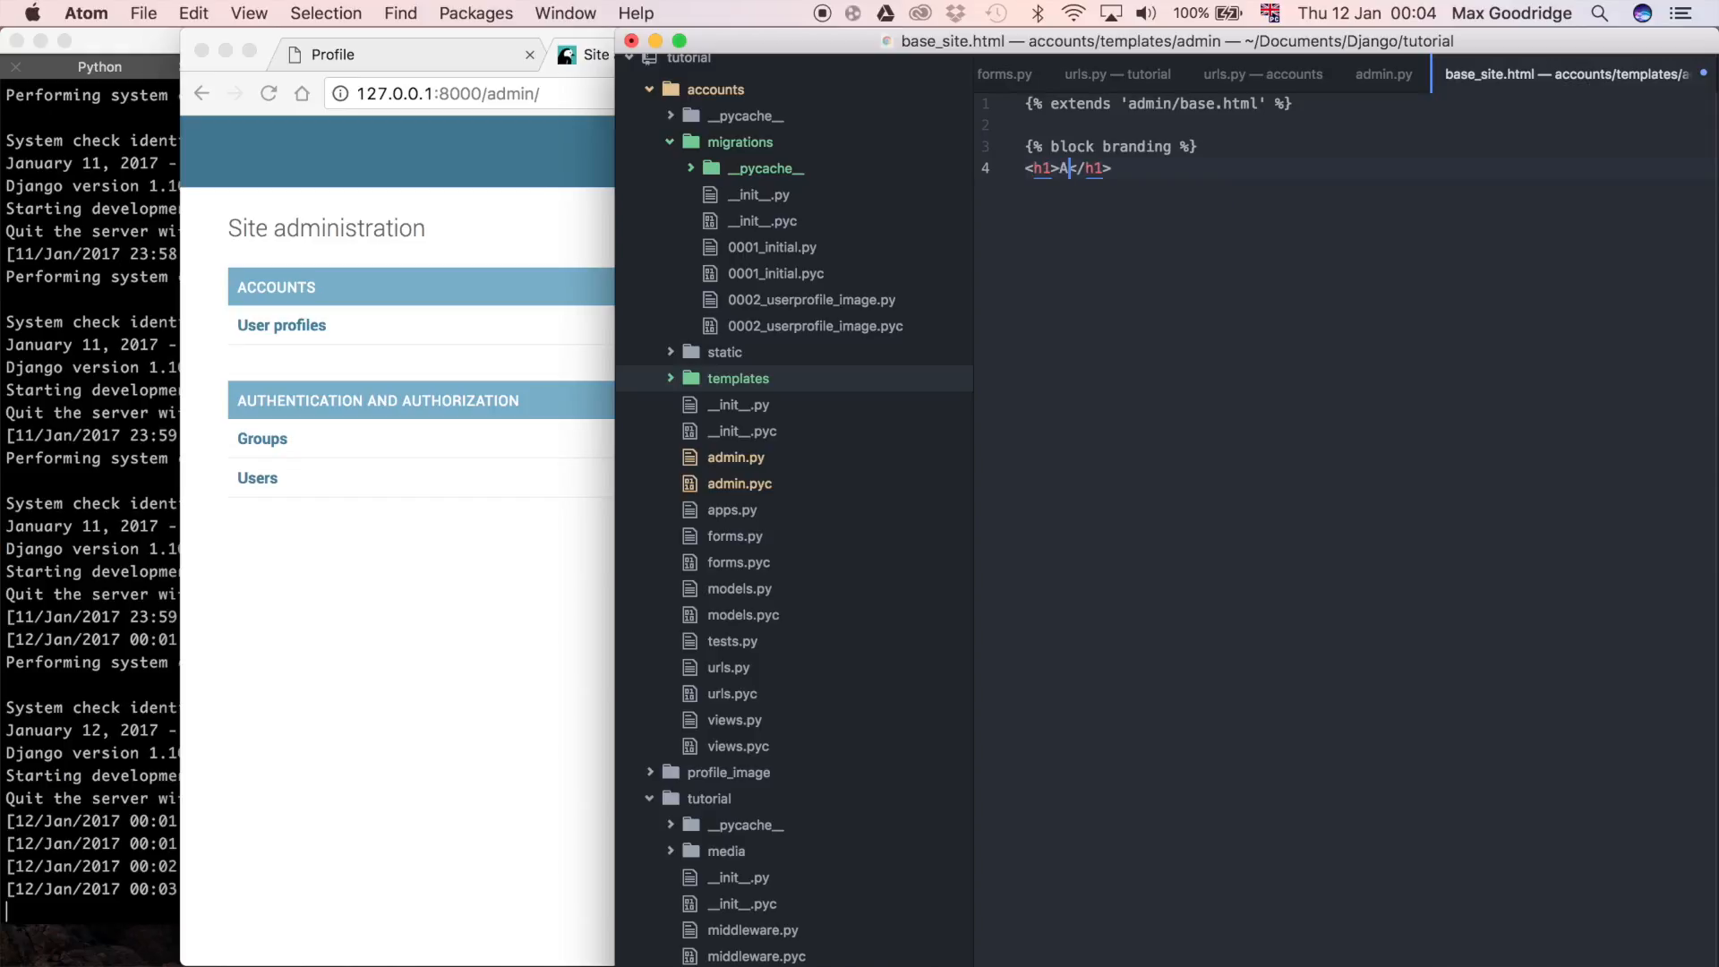
type("dmin")
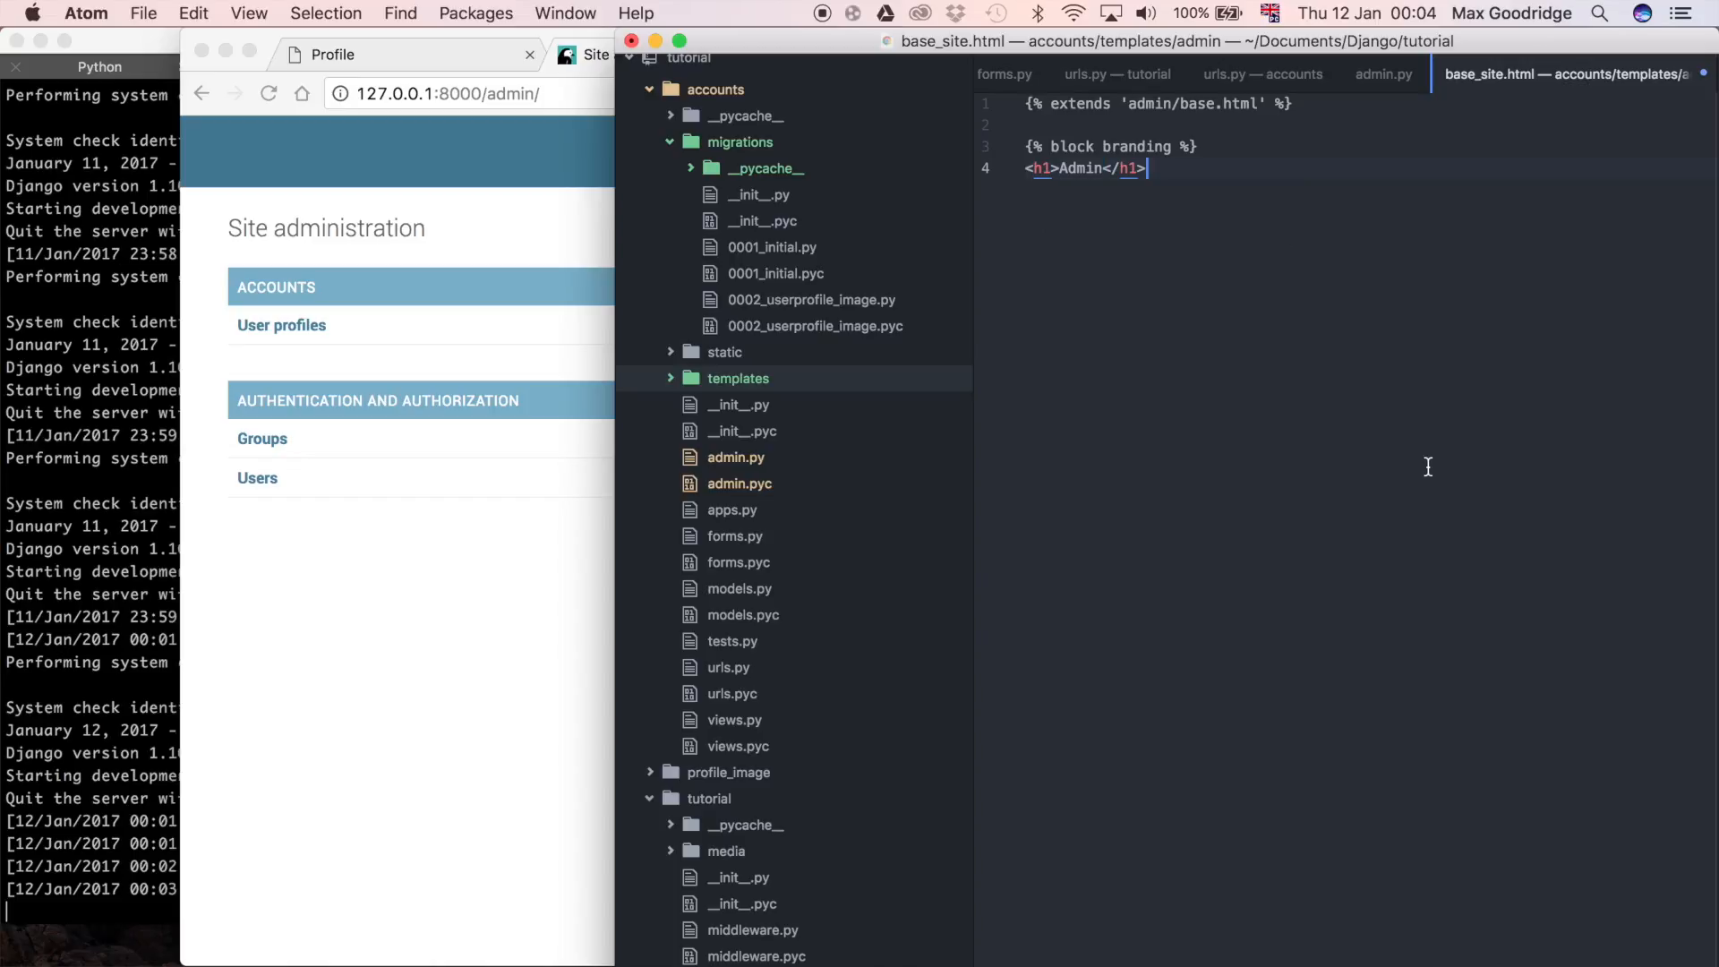
key("Return")
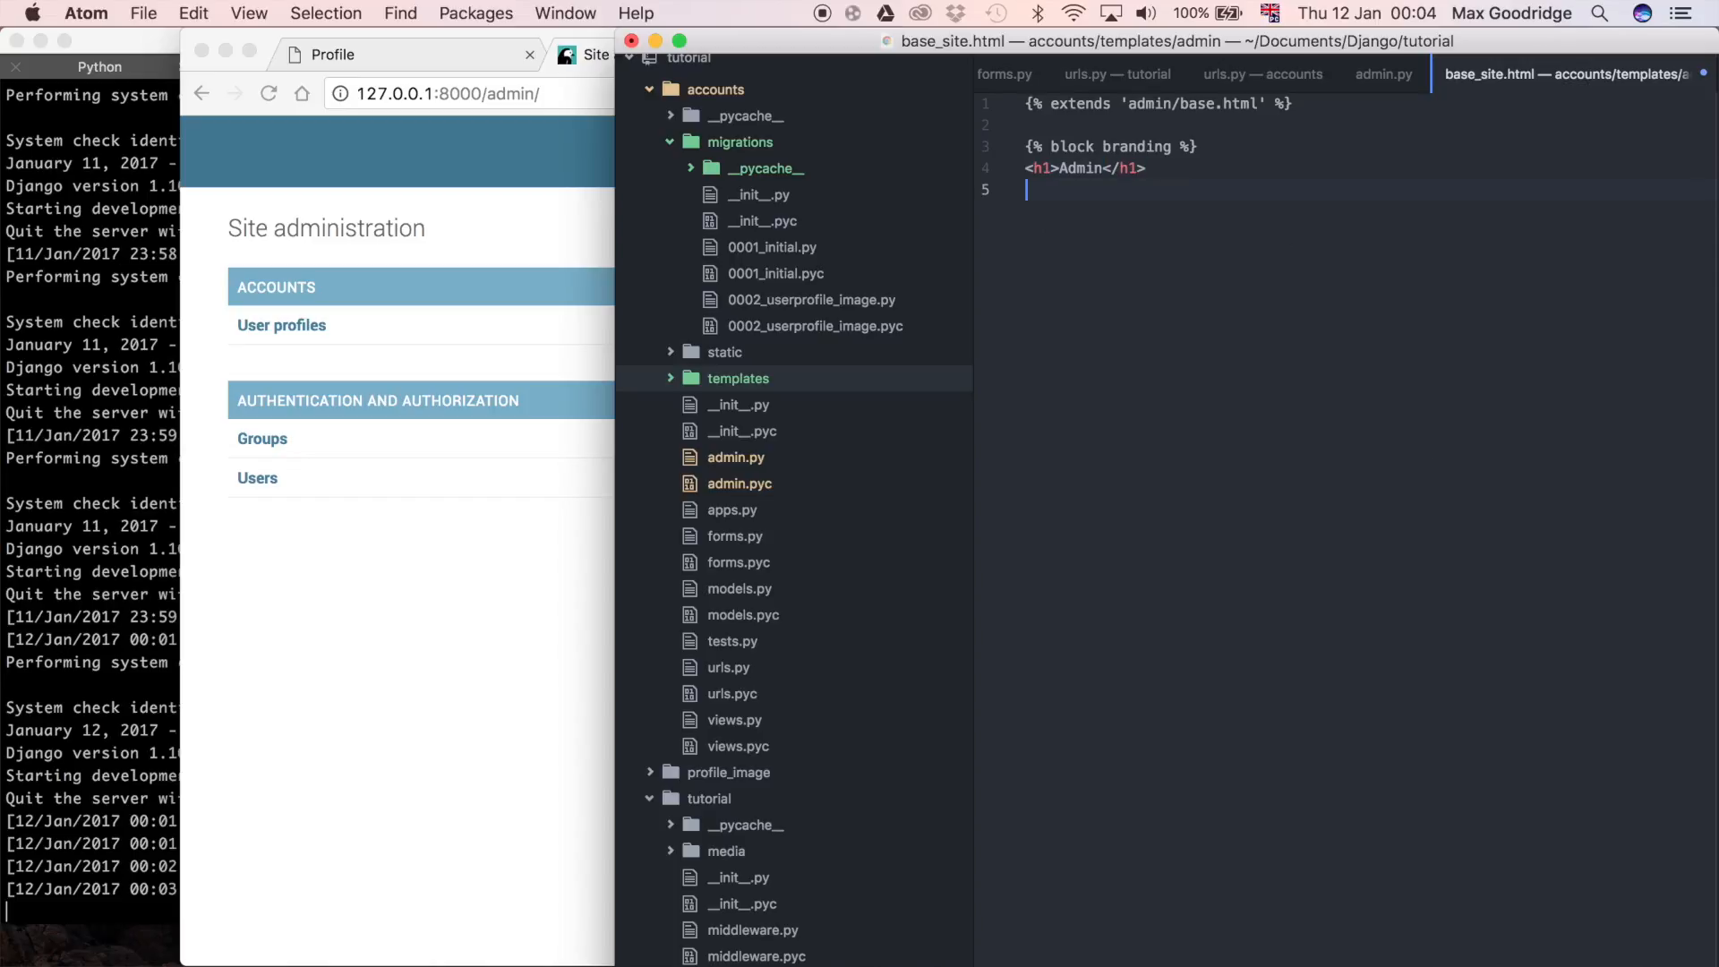
type("{%%}")
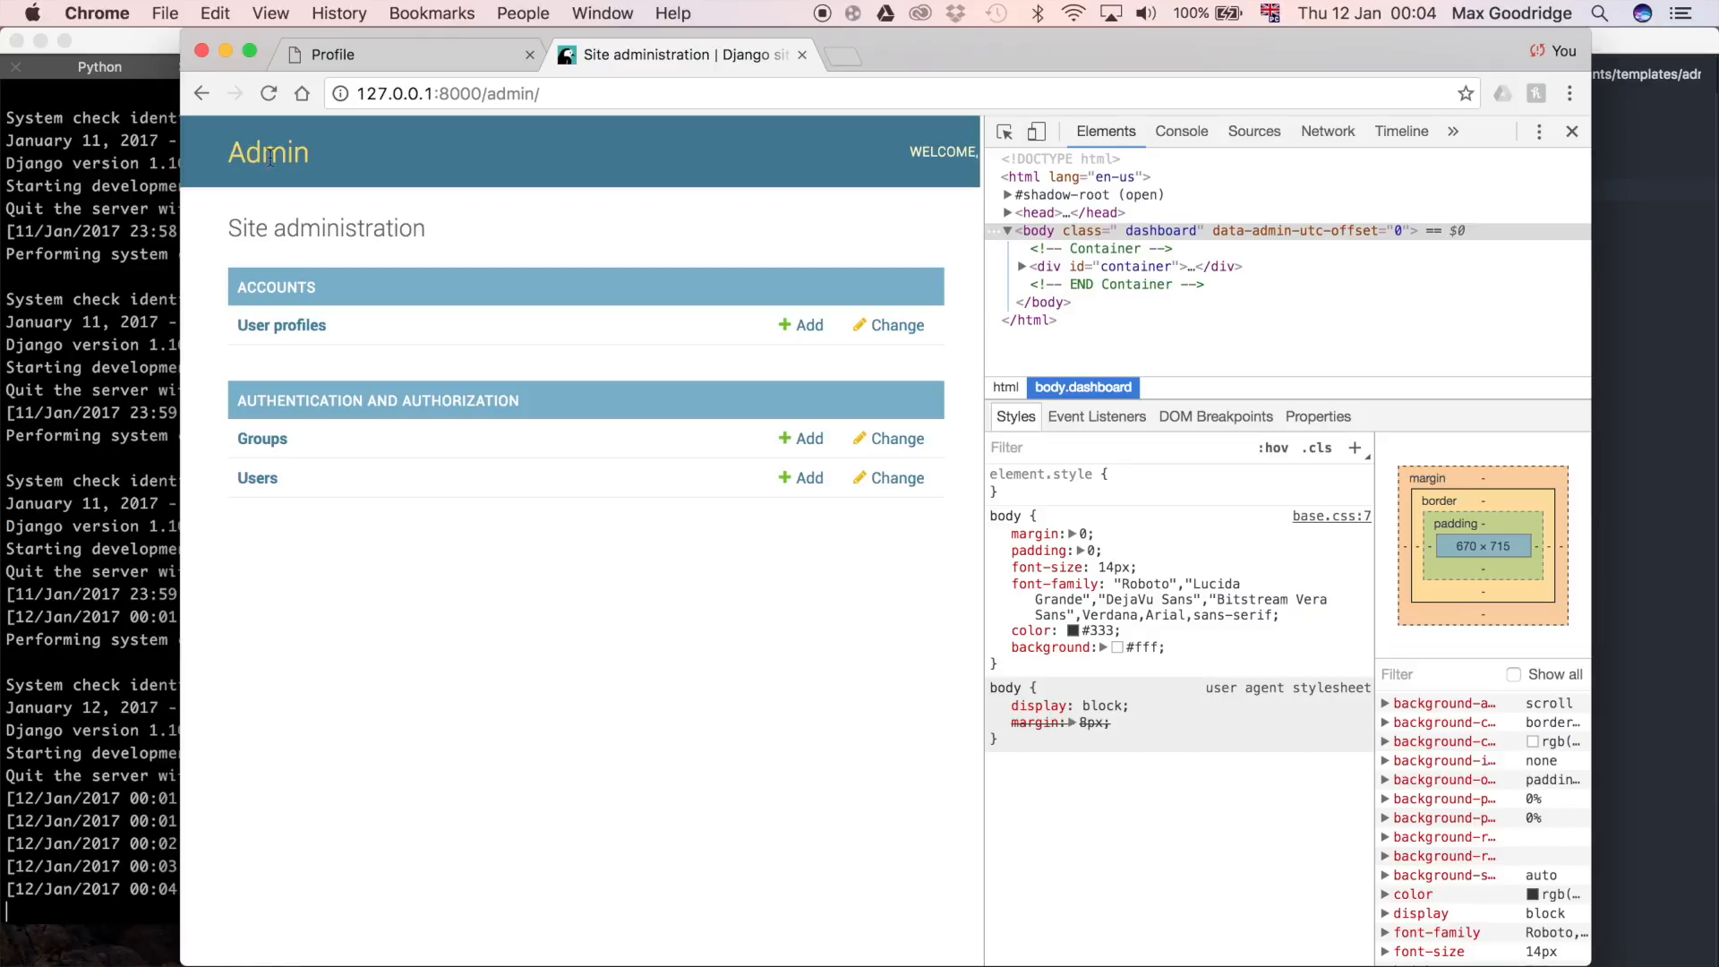
mouse_move(593, 665)
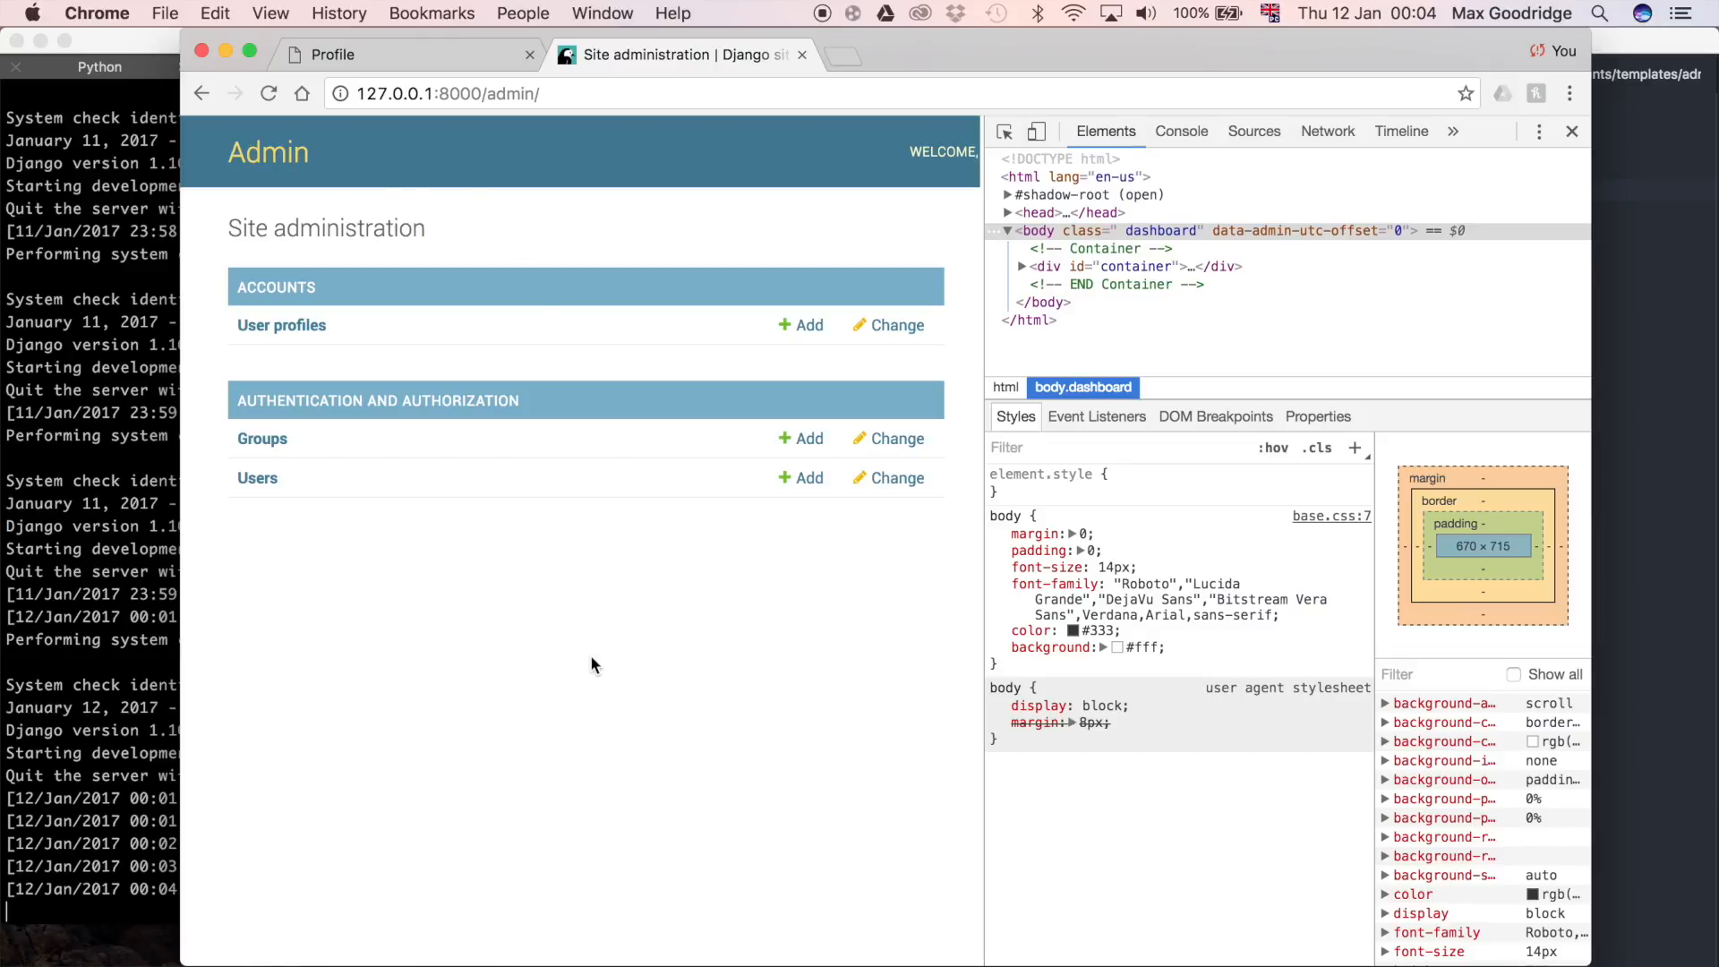
mouse_move(411, 255)
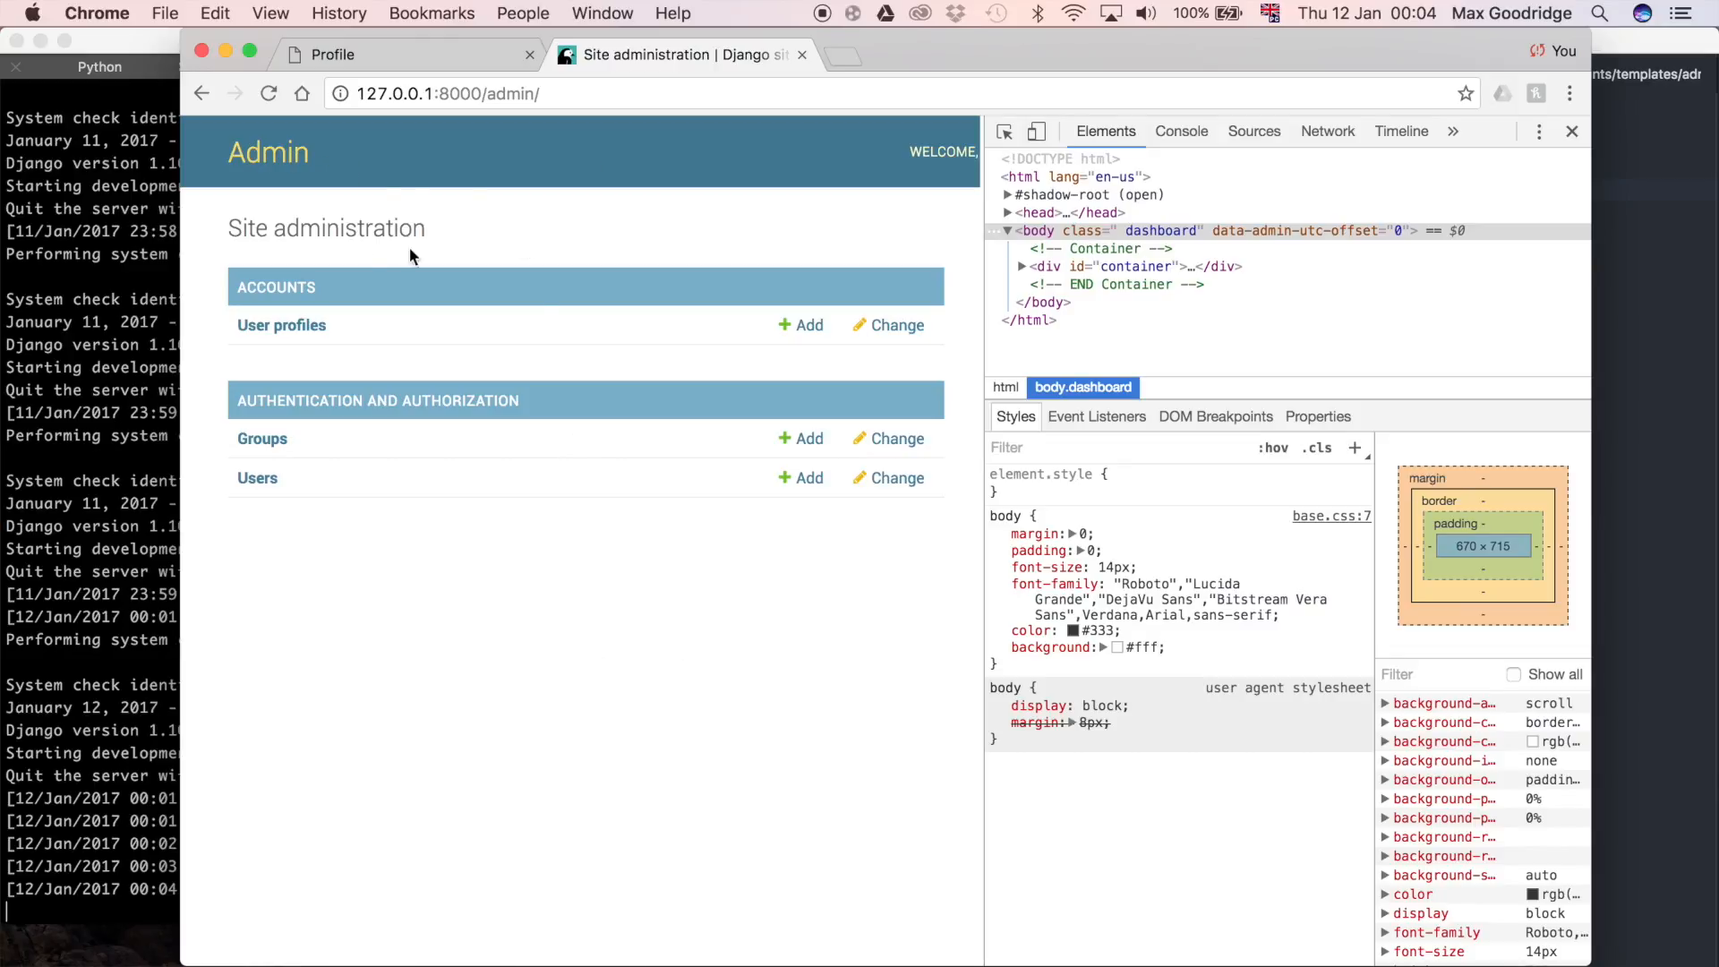
mouse_move(499, 284)
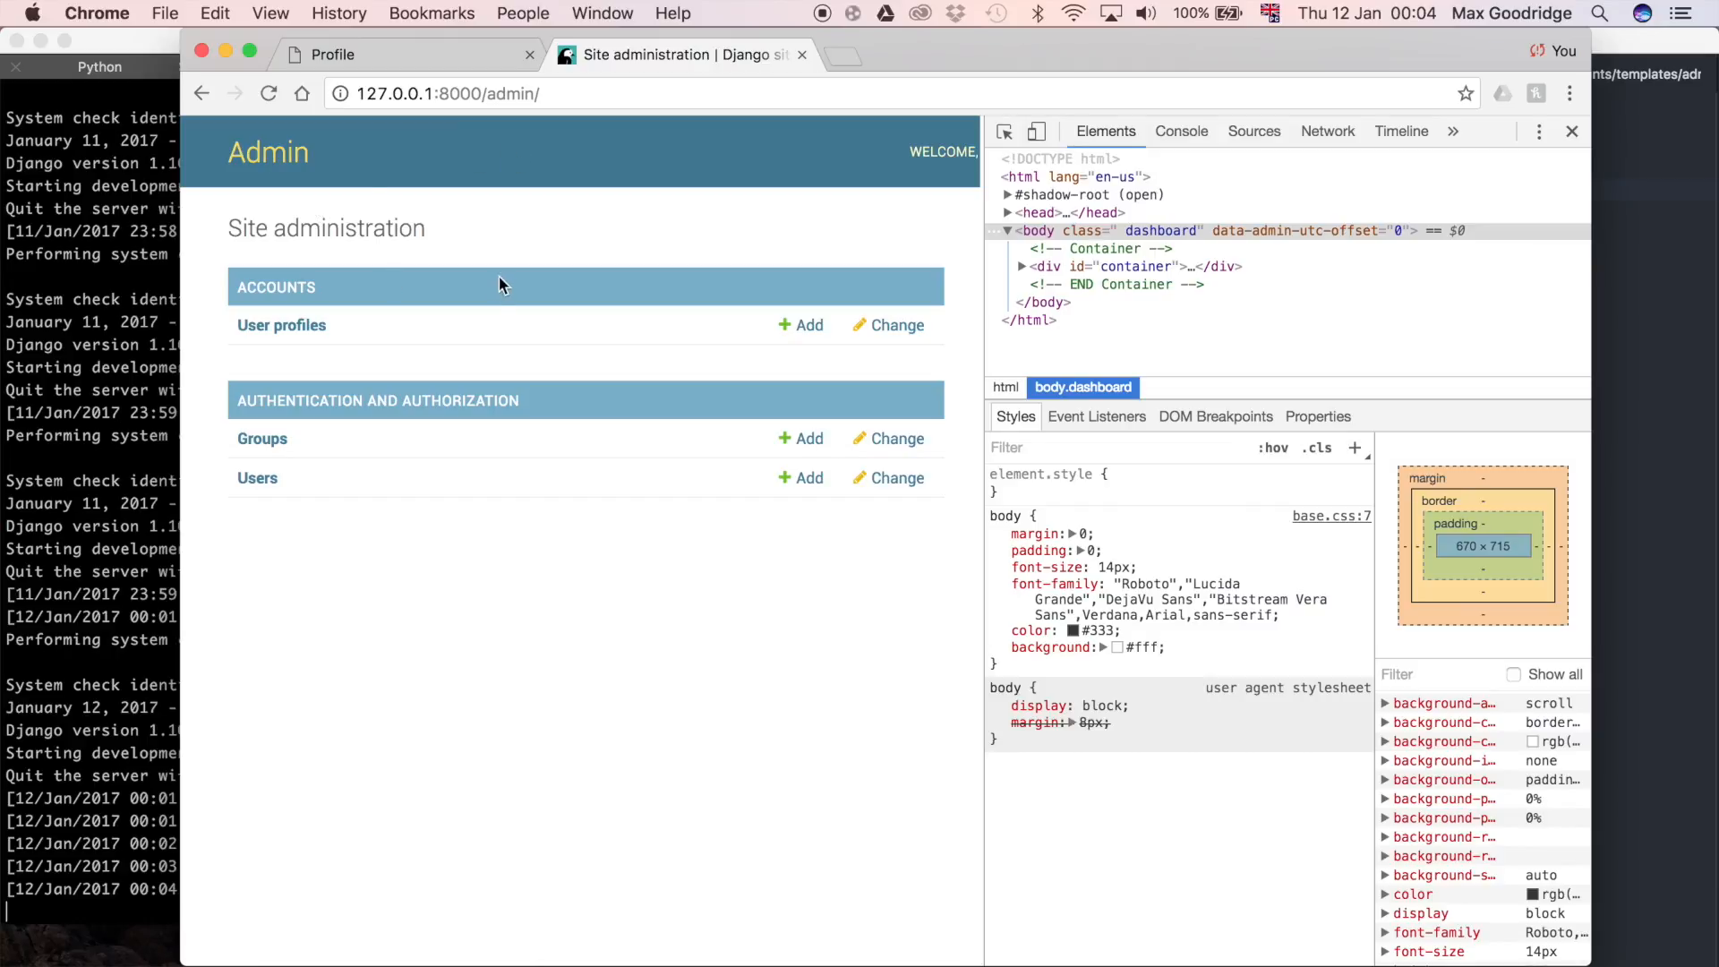
mouse_move(560, 253)
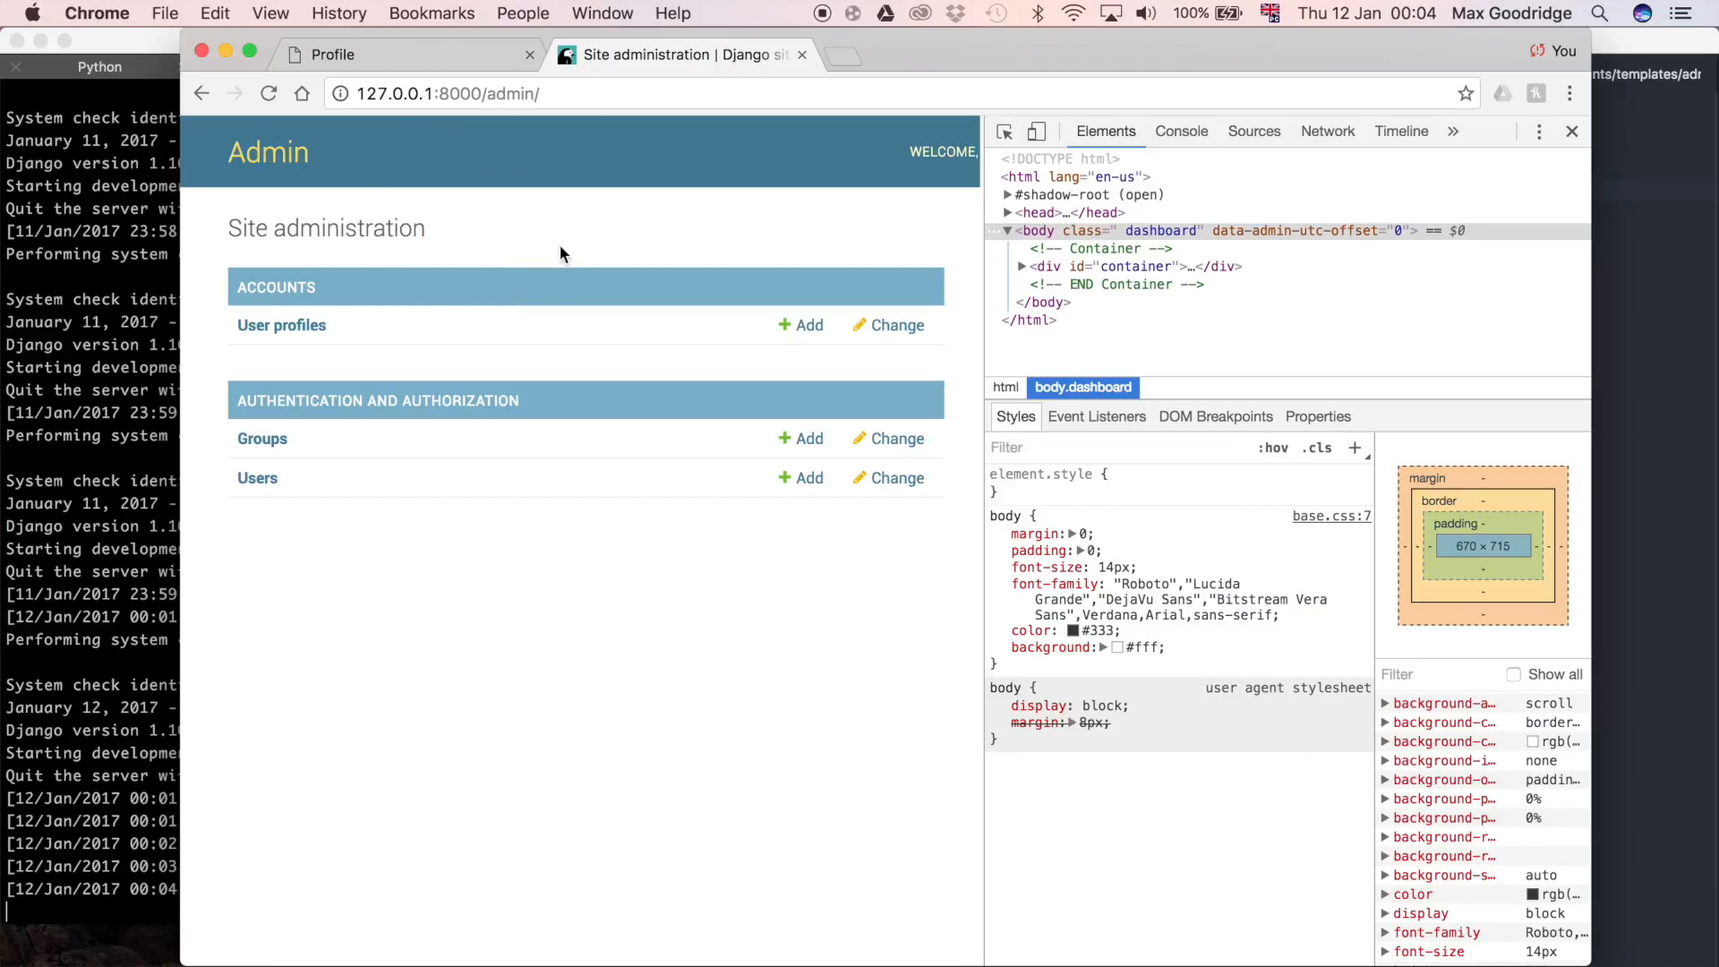